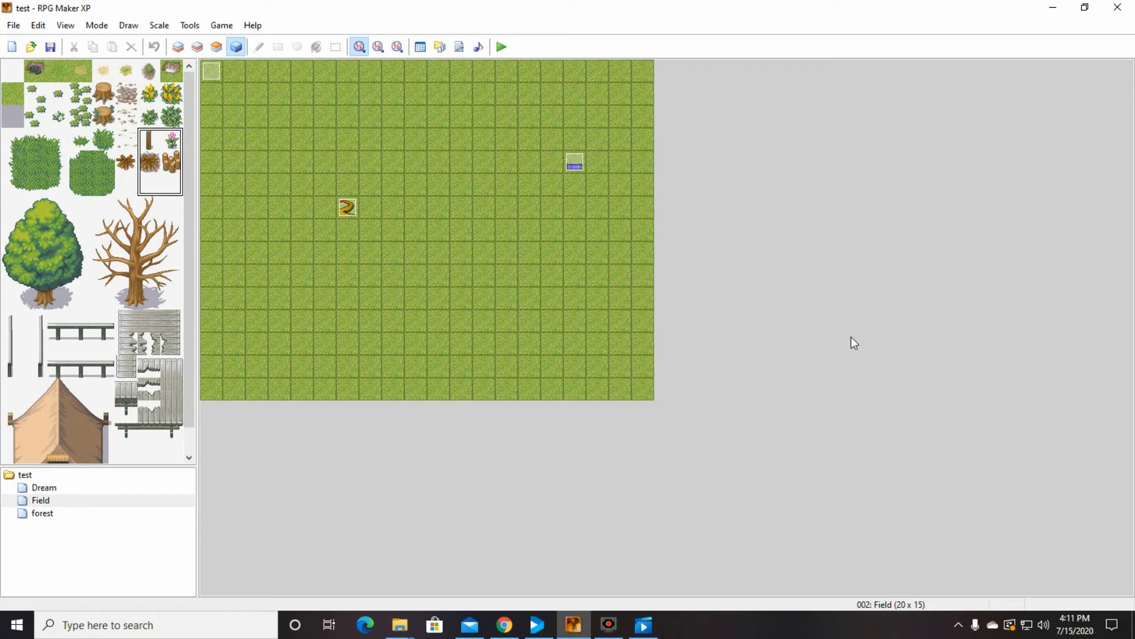
{"action": "mouse_move", "coordinate": [854, 334]}
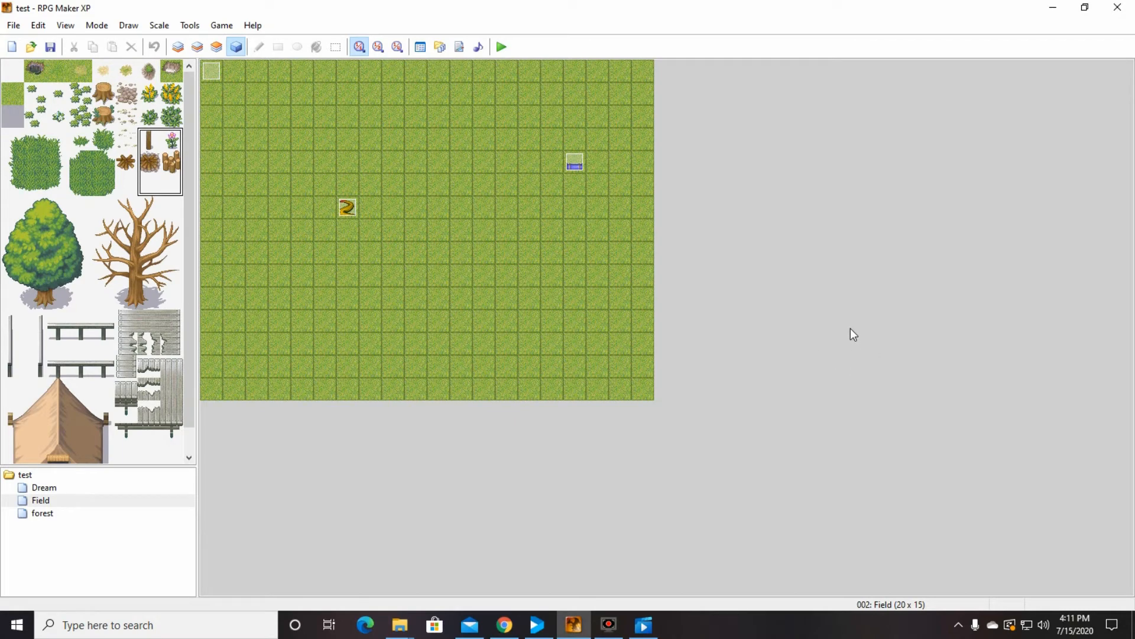
{"action": "mouse_move", "coordinate": [464, 105]}
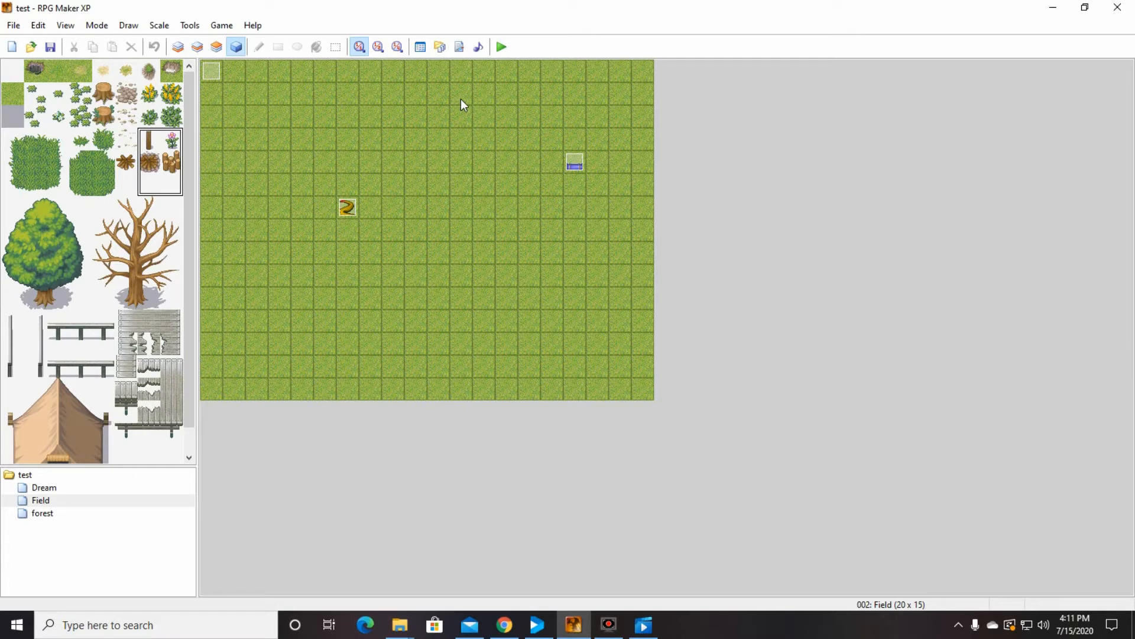
{"action": "mouse_move", "coordinate": [420, 48]}
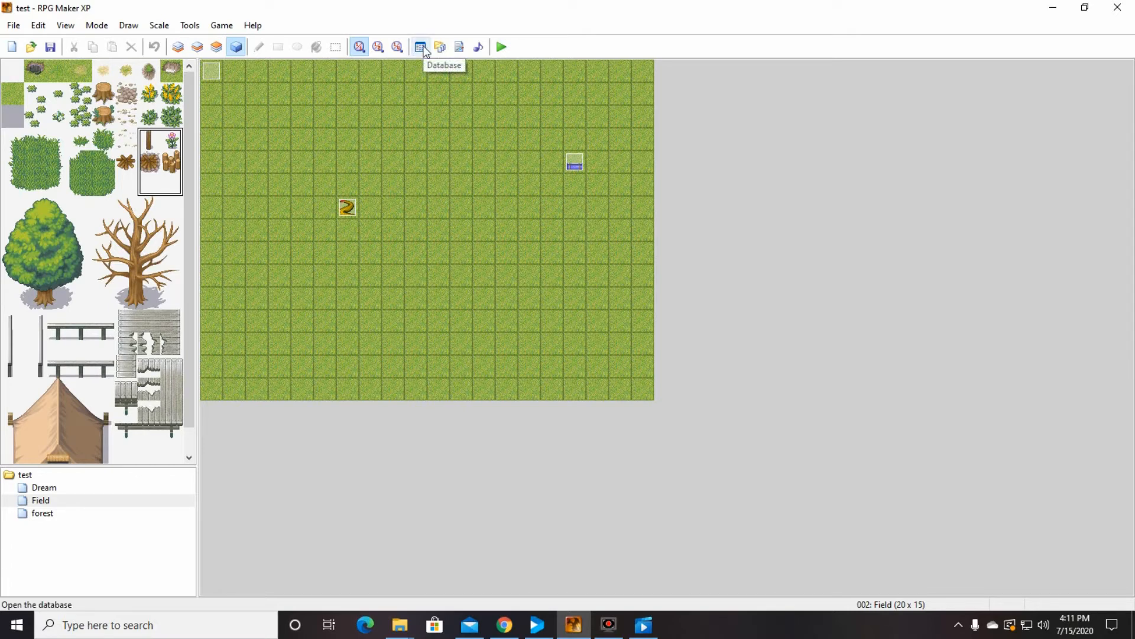
Step: Raise the Enemies maximum to 33 and select the new blank enemy 033
{"action": "left_click", "coordinate": [420, 46]}
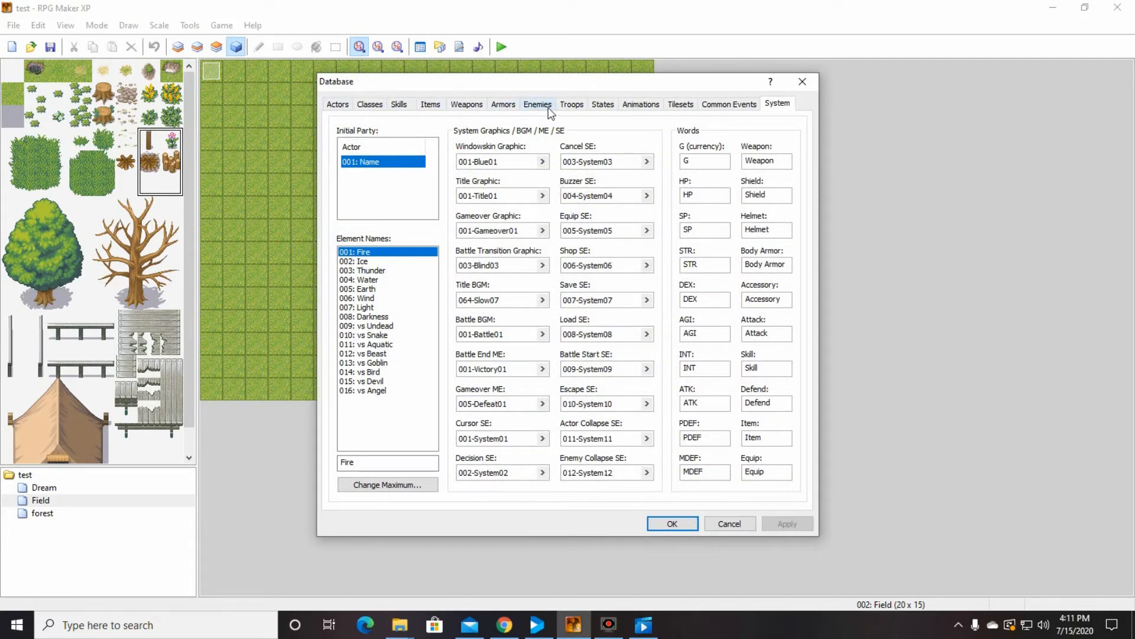
{"action": "left_click", "coordinate": [537, 104]}
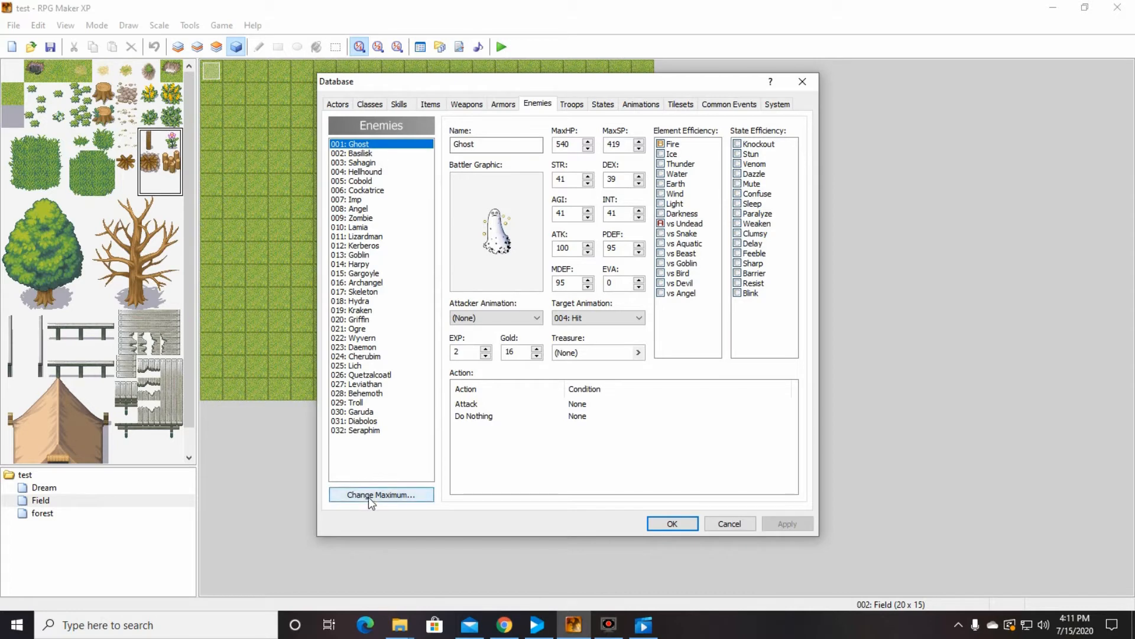
{"action": "mouse_move", "coordinate": [383, 505]}
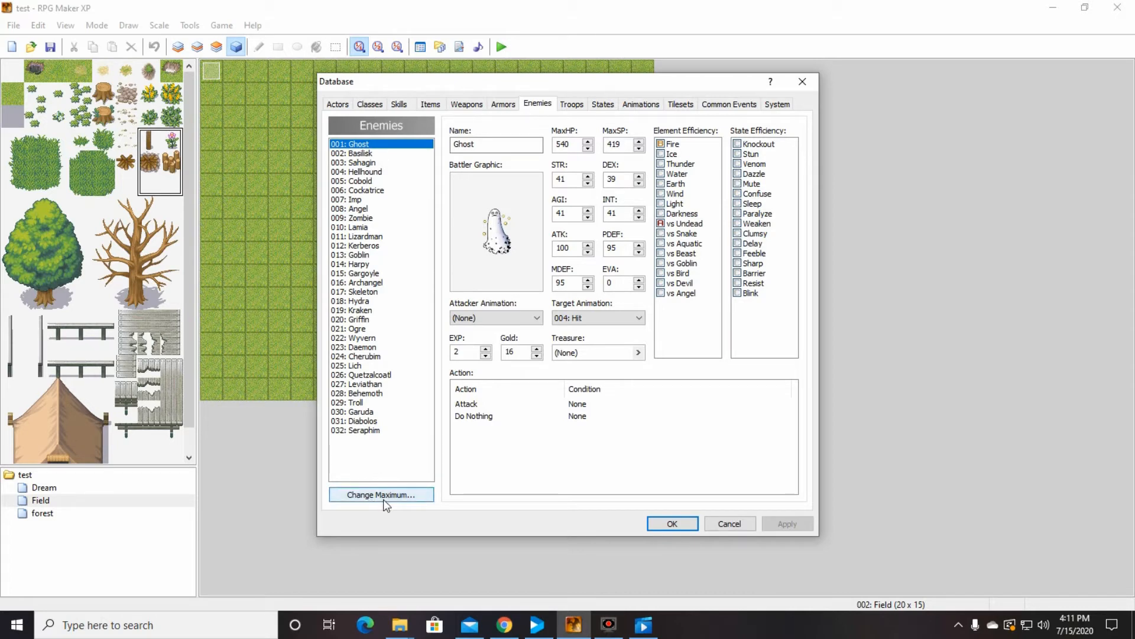
{"action": "left_click", "coordinate": [381, 495]}
{"action": "type", "text": "33"}
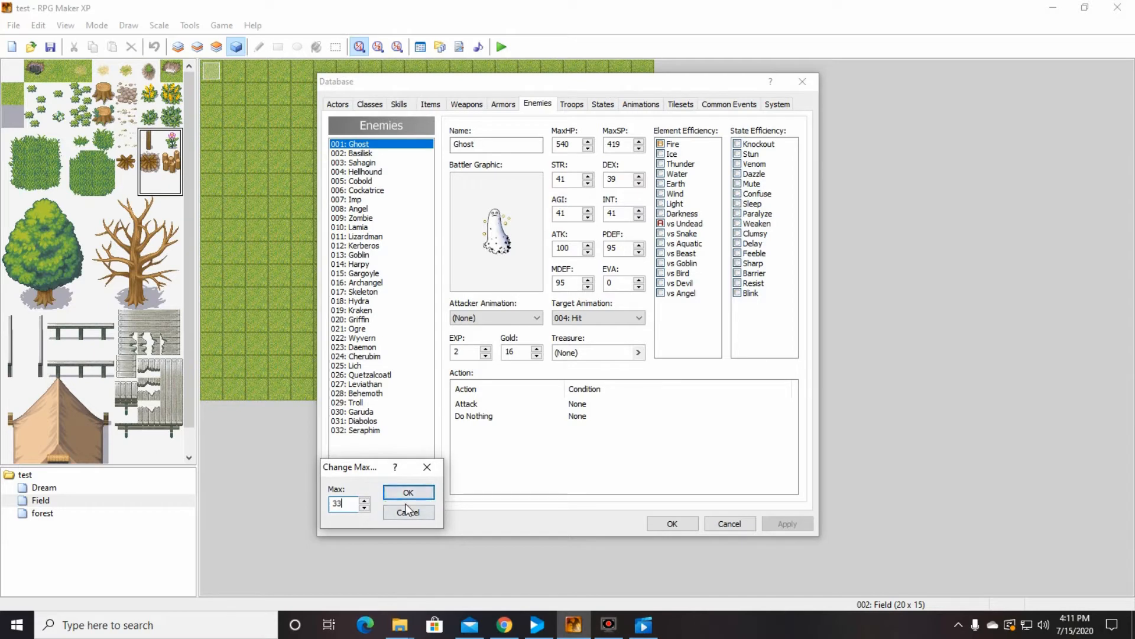
{"action": "left_click", "coordinate": [408, 492]}
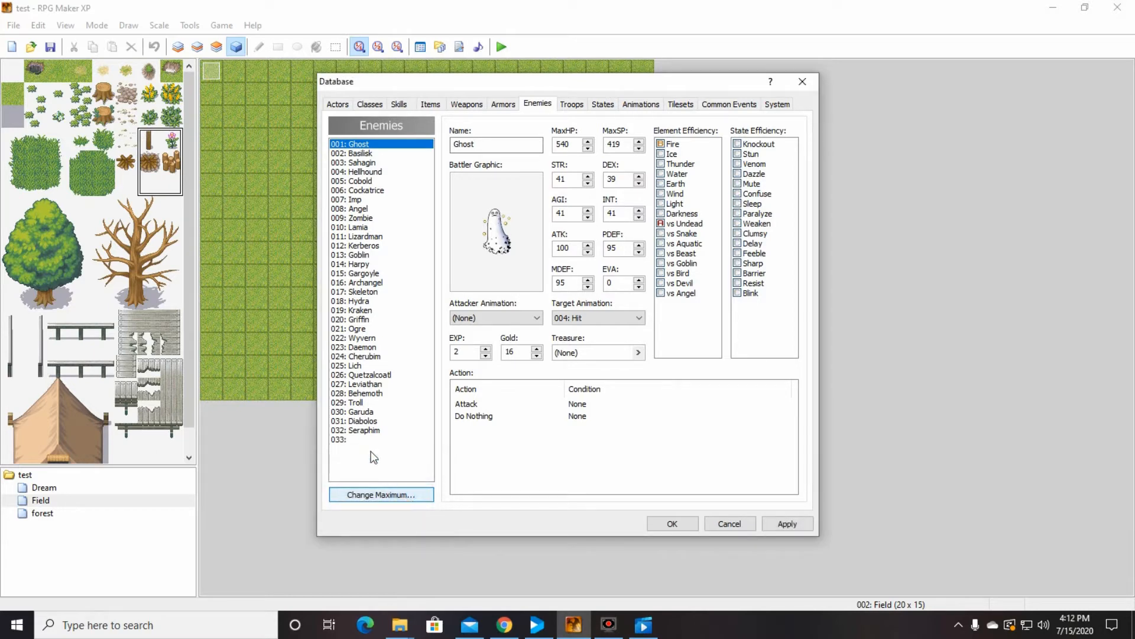
{"action": "left_click", "coordinate": [355, 440]}
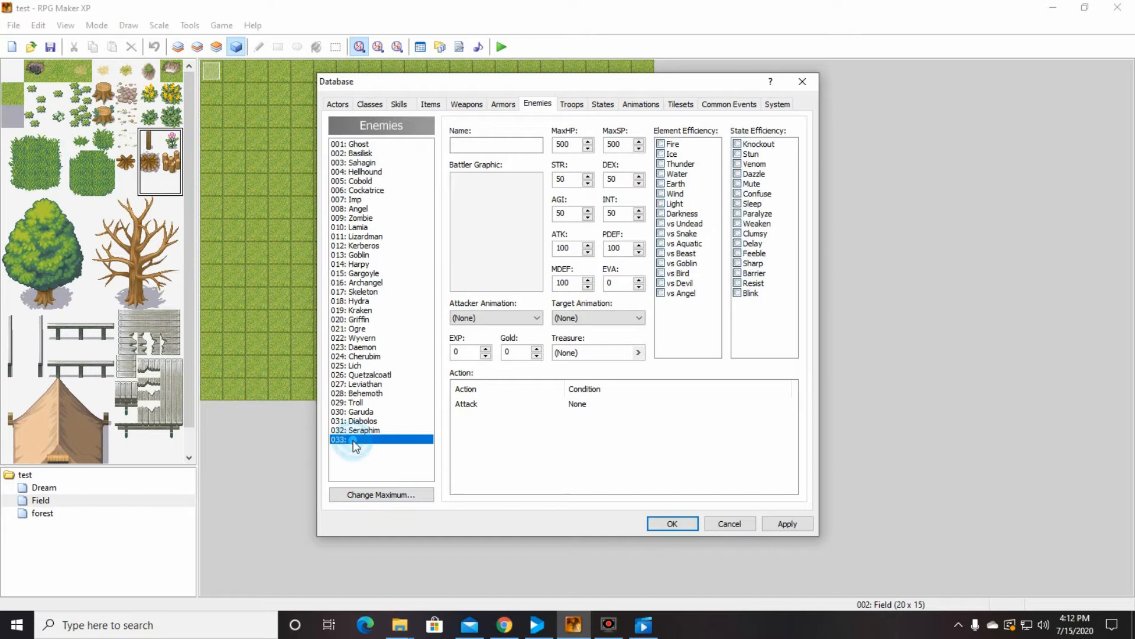
Step: Name enemy 033 'air spirit'
{"action": "left_click", "coordinate": [496, 144]}
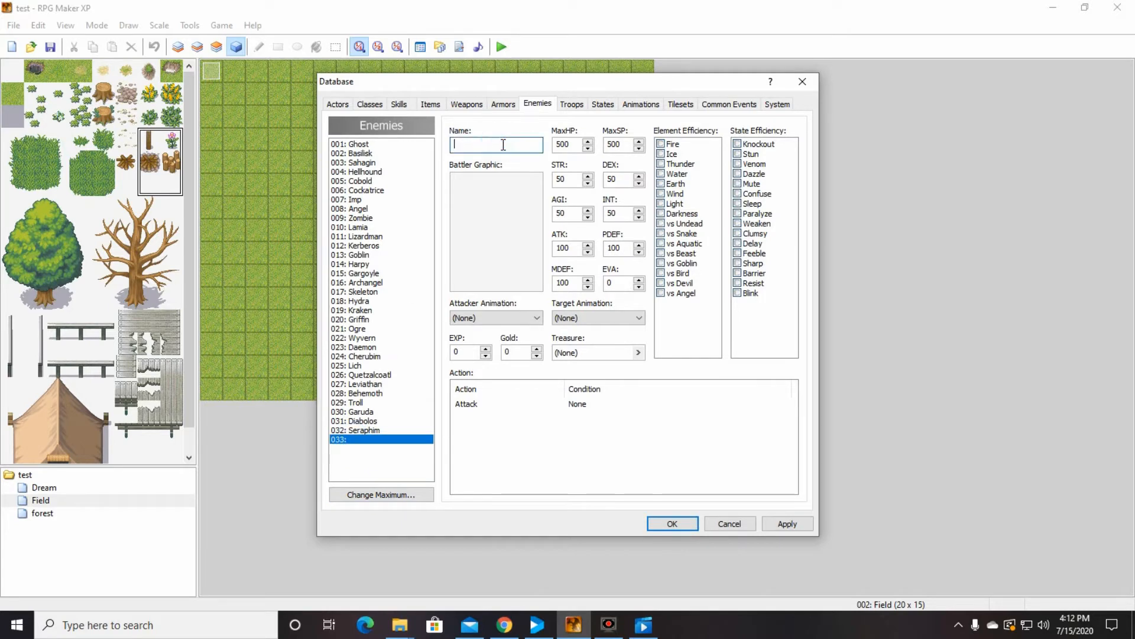
{"action": "type", "text": "air spiri"}
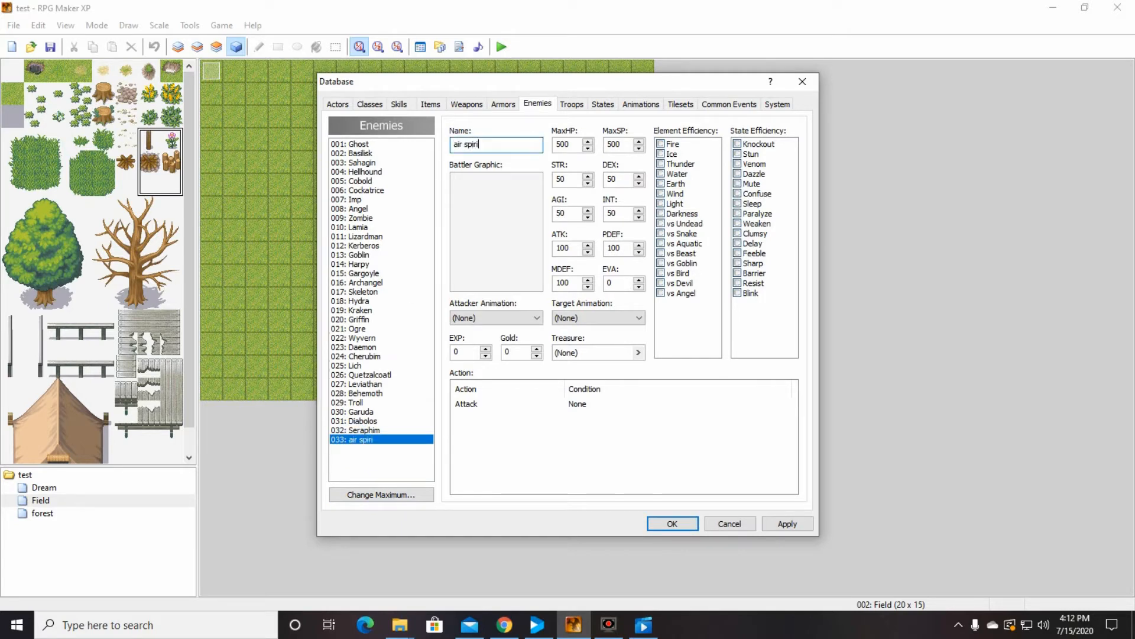
{"action": "type", "text": "t"}
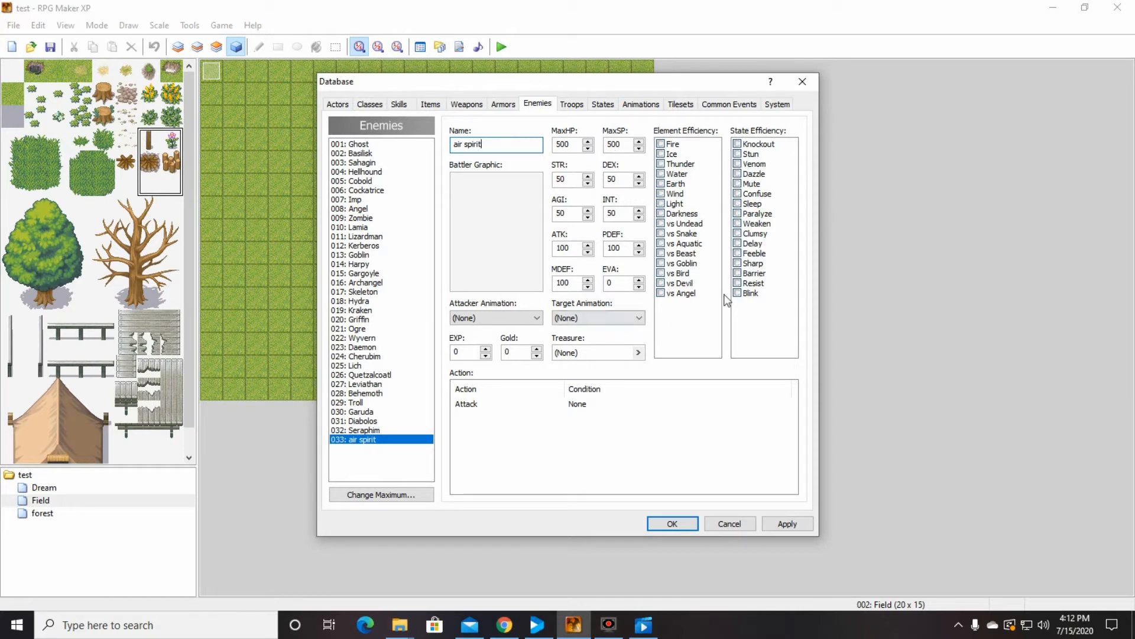
{"action": "mouse_move", "coordinate": [515, 218]}
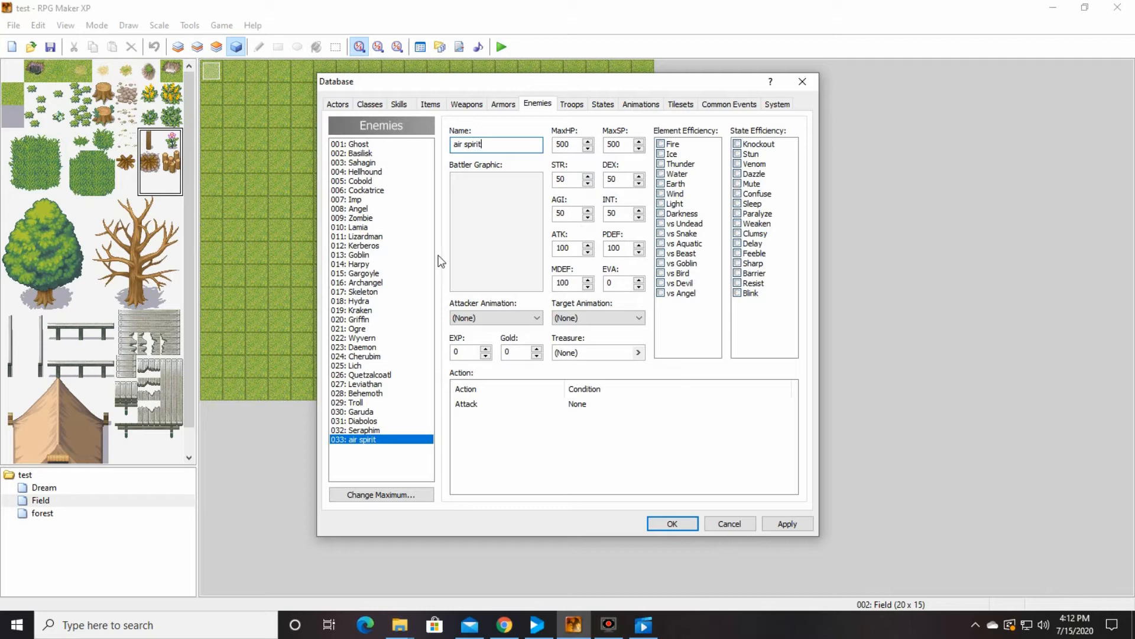
Step: Assign the griffin battler graphic 065-Beast03 to the air spirit enemy
{"action": "left_click", "coordinate": [496, 229]}
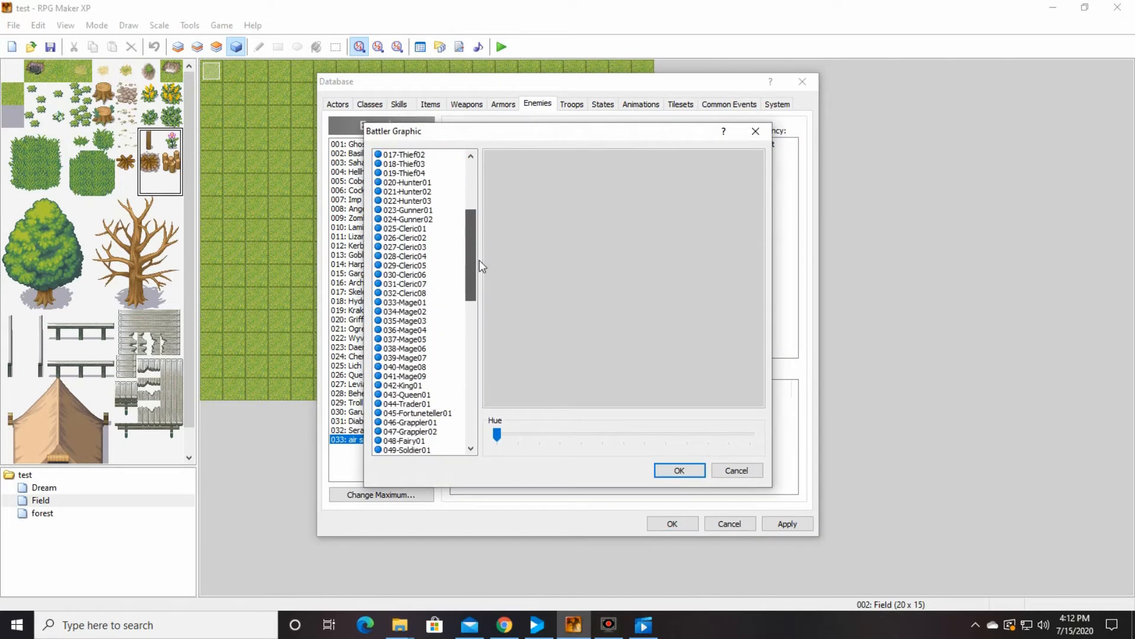
{"action": "scroll", "scroll_direction": "down", "scroll_amount": 3}
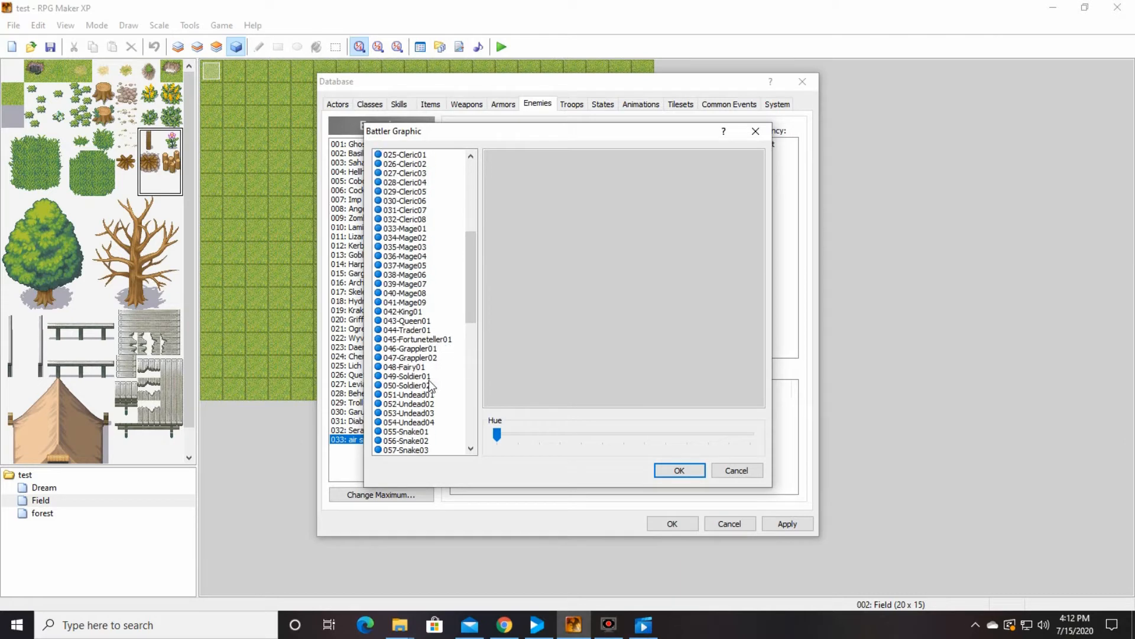
{"action": "scroll", "scroll_direction": "down", "scroll_amount": 3}
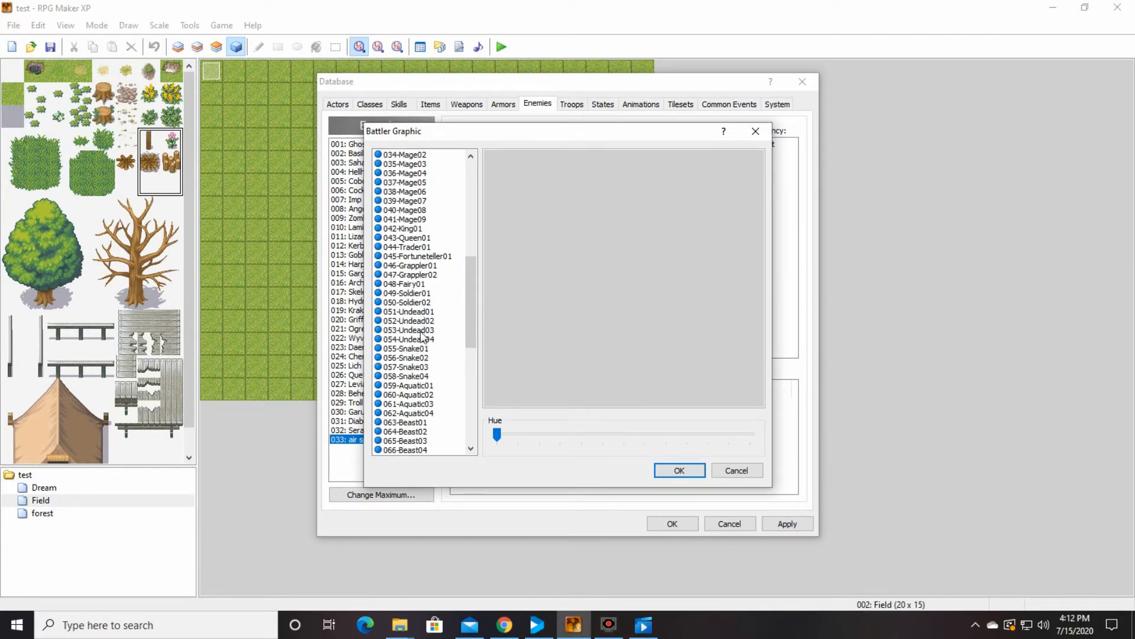
{"action": "left_click", "coordinate": [409, 385]}
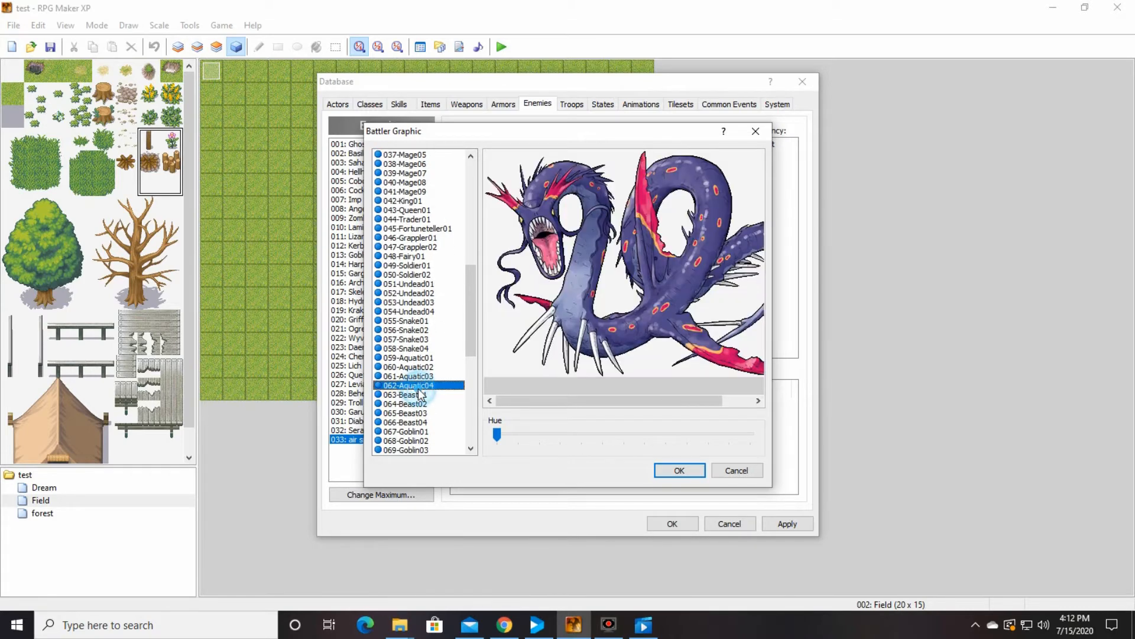
{"action": "left_click", "coordinate": [405, 413]}
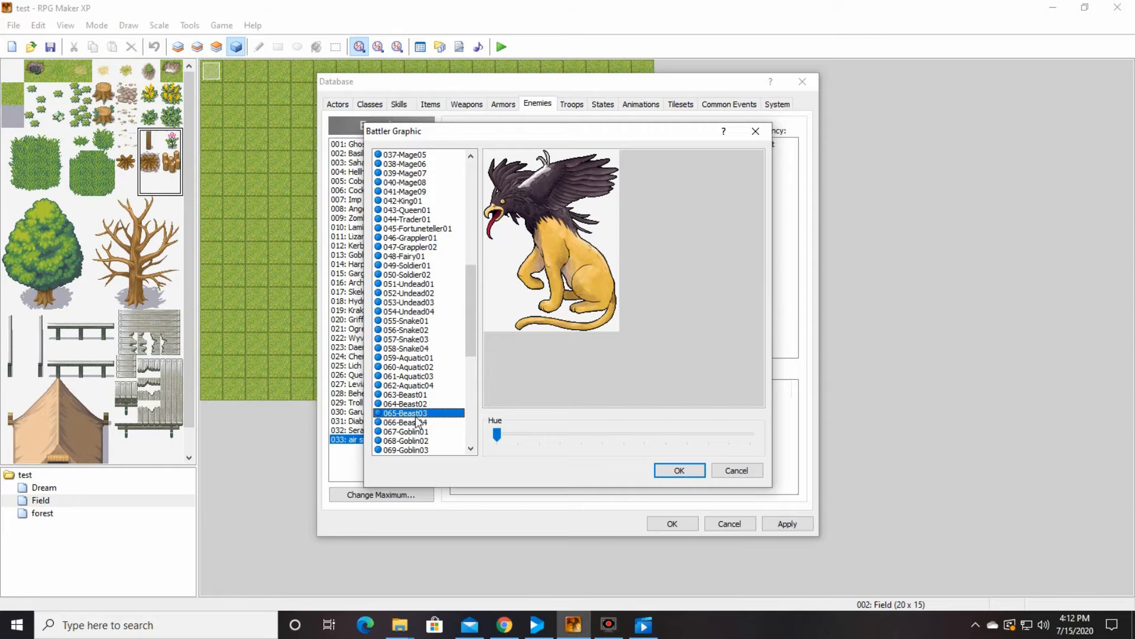
{"action": "left_click", "coordinate": [679, 469]}
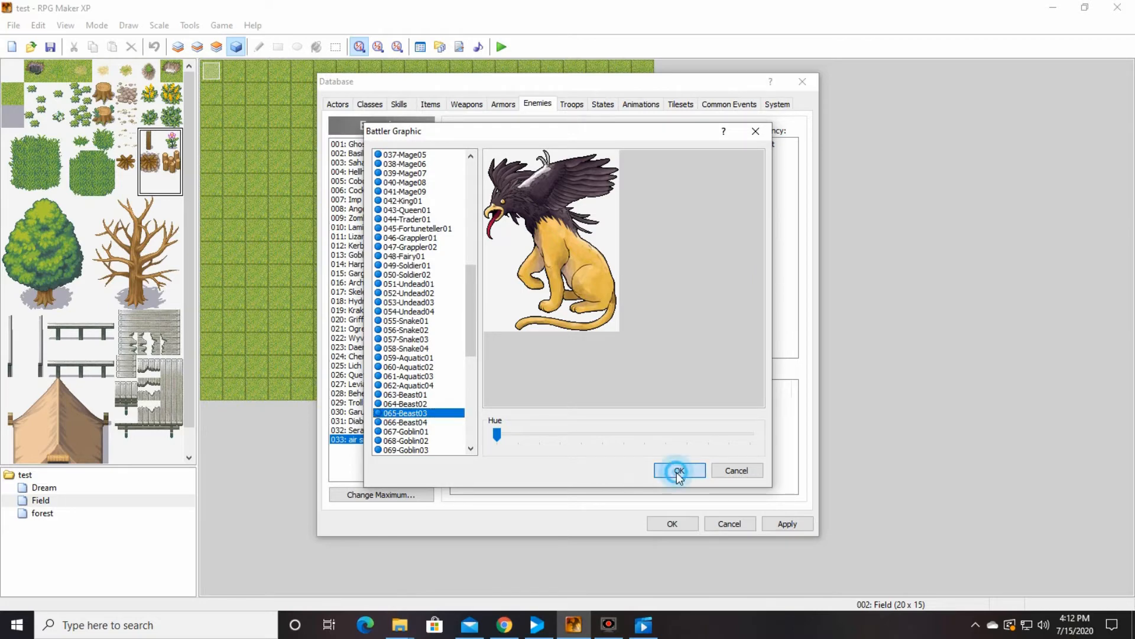
{"action": "left_click", "coordinate": [679, 469]}
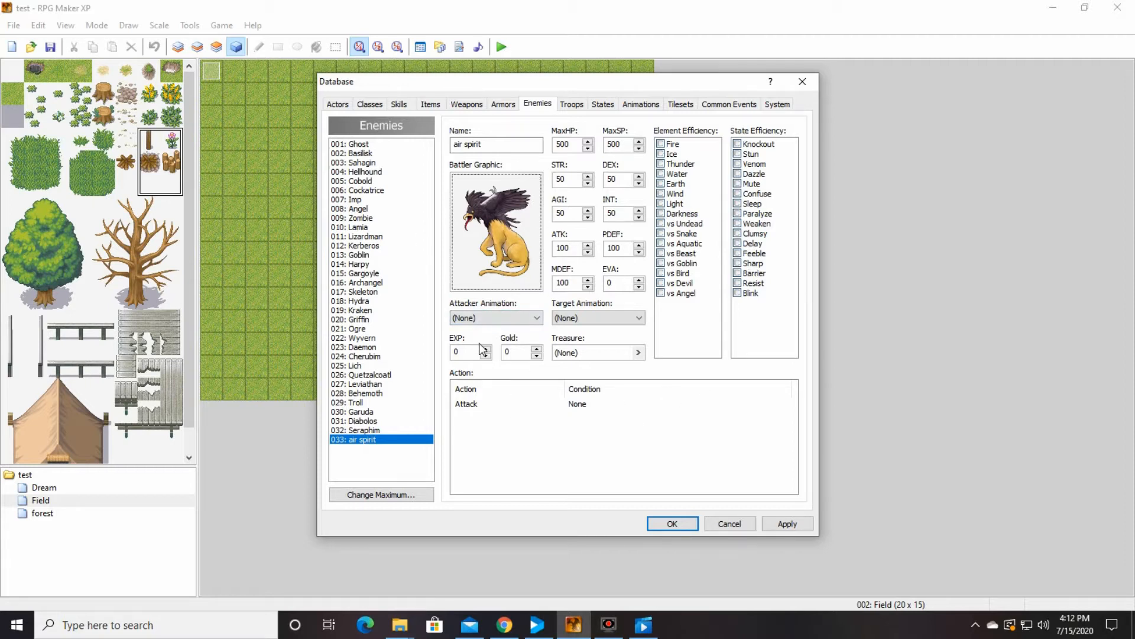
Step: Give the air spirit 5 EXP and 10 gold rewards, after comparing other enemies, and apply
{"action": "left_click", "coordinate": [485, 349]}
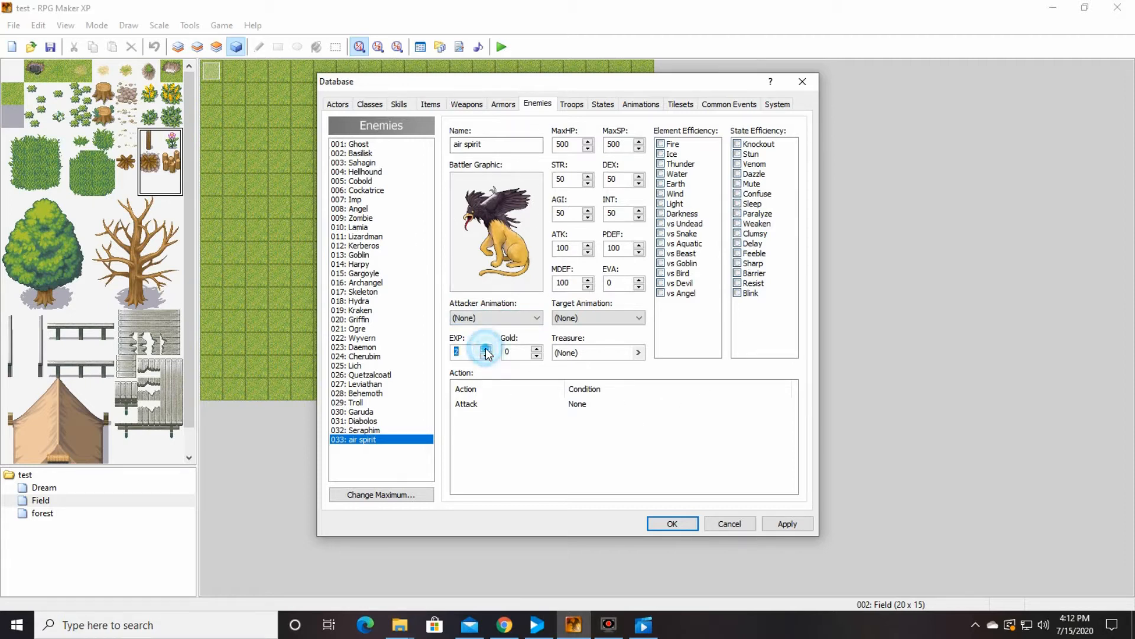
{"action": "left_click", "coordinate": [486, 348]}
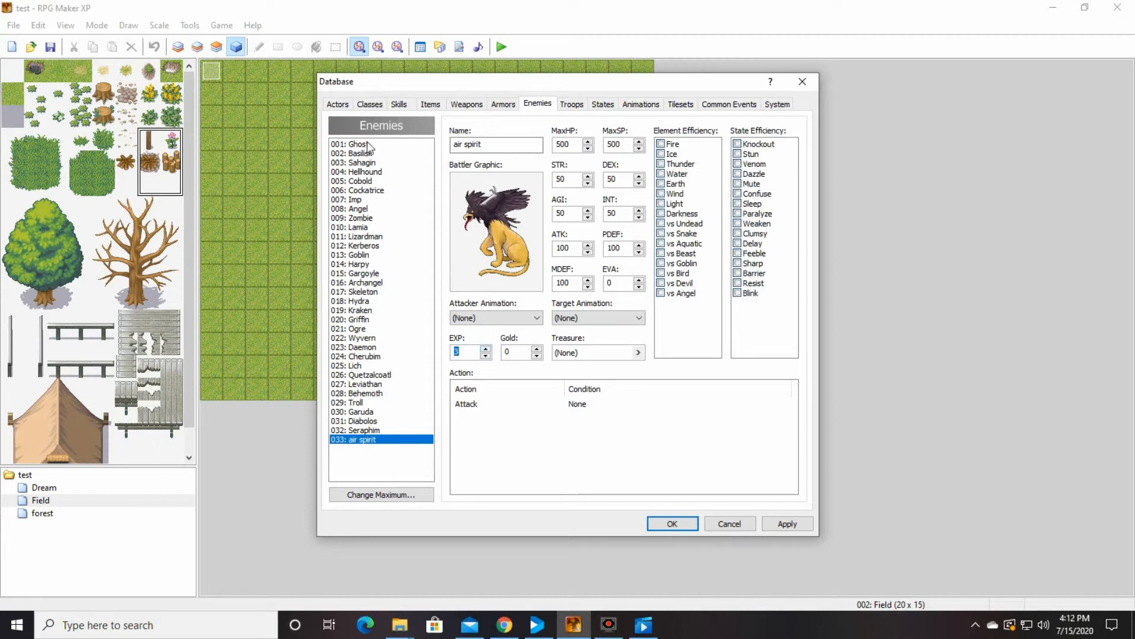
{"action": "left_click", "coordinate": [350, 143]}
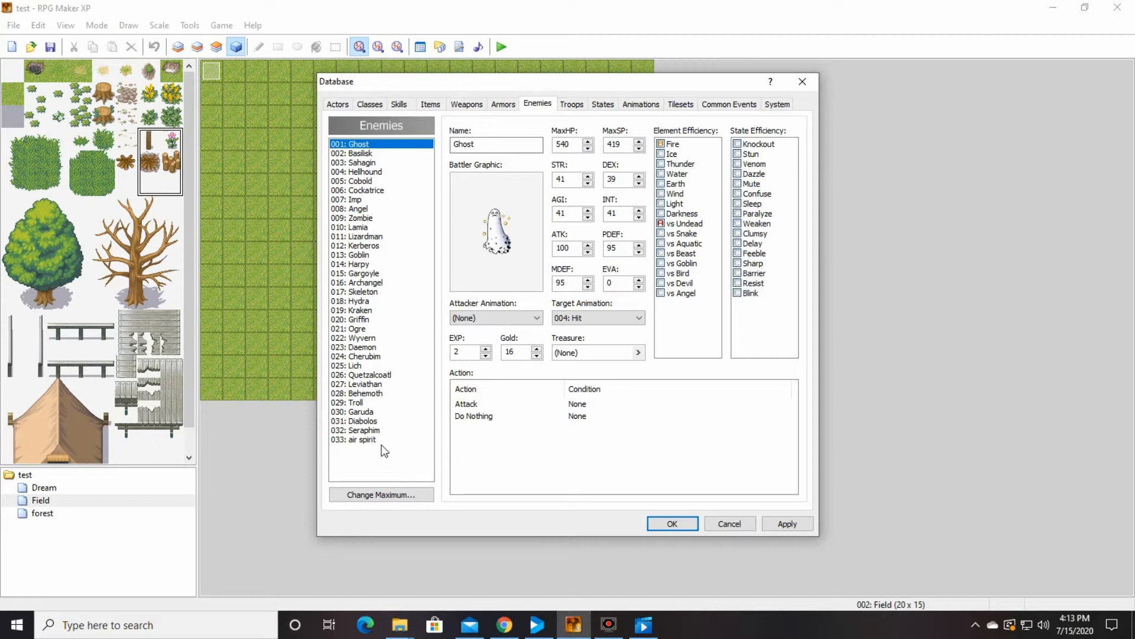
{"action": "left_click", "coordinate": [352, 152]}
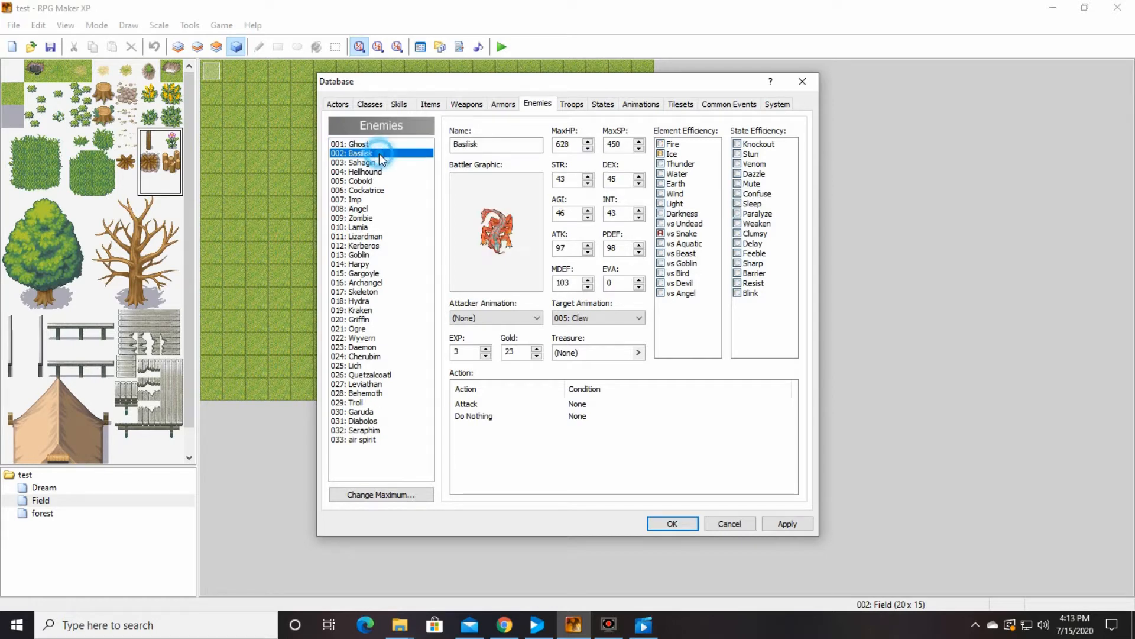
{"action": "left_click", "coordinate": [358, 162]}
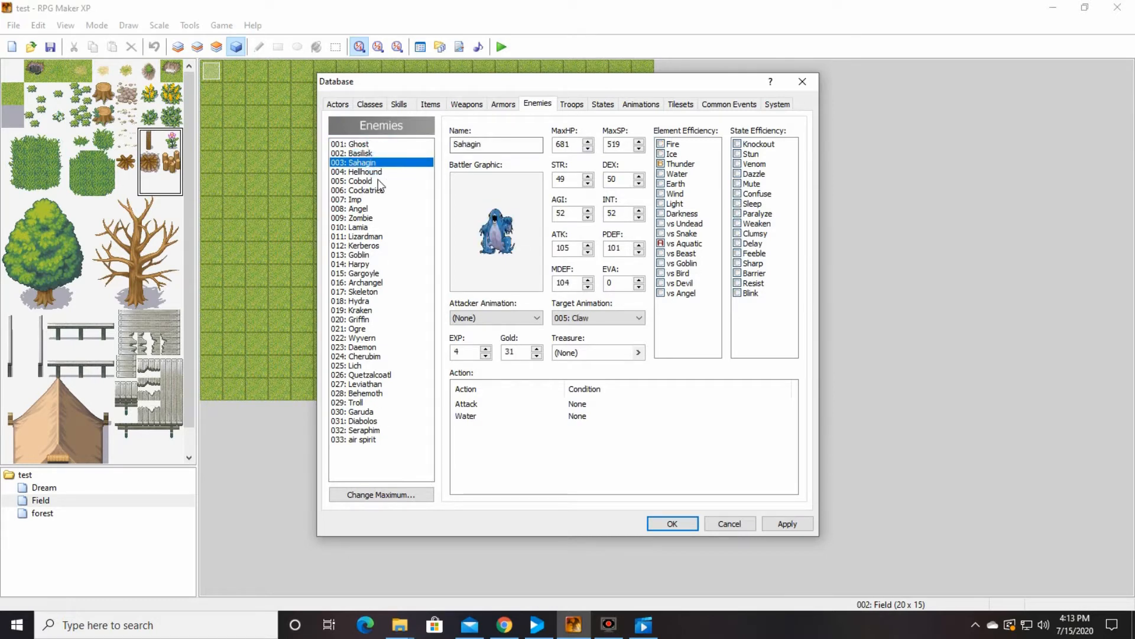
{"action": "left_click", "coordinate": [350, 227]}
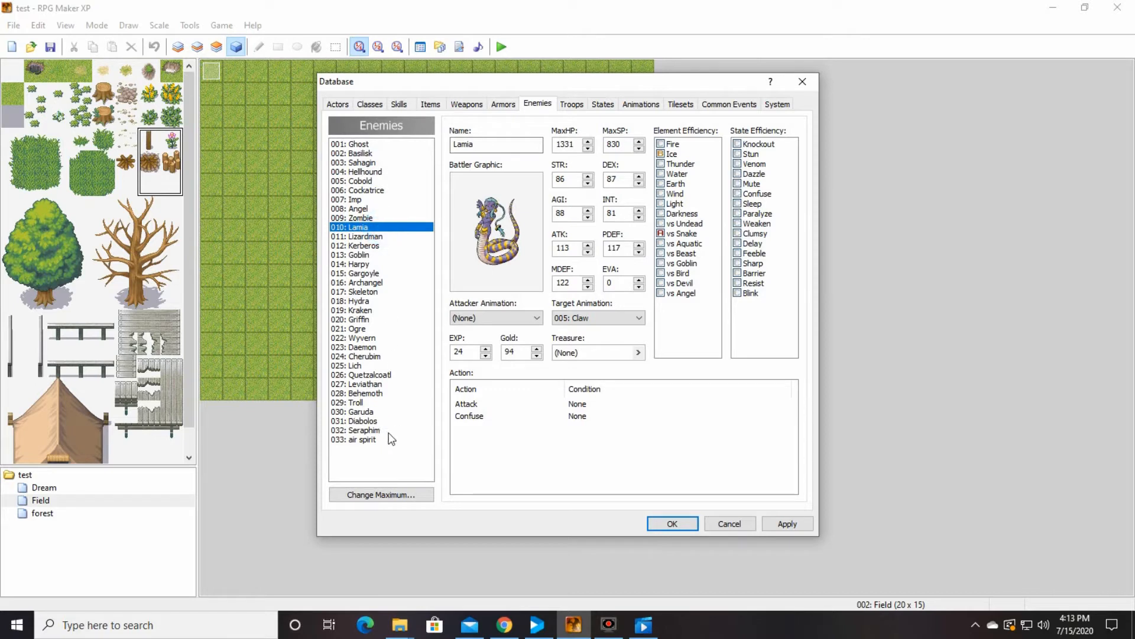
{"action": "left_click", "coordinate": [354, 438]}
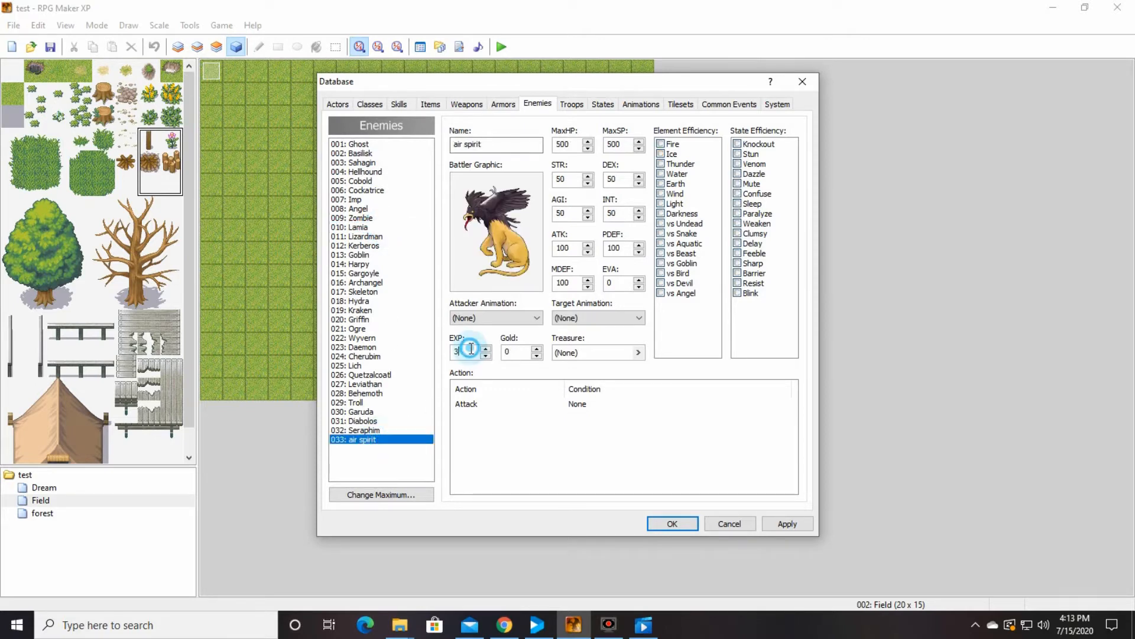
{"action": "type", "text": "5"}
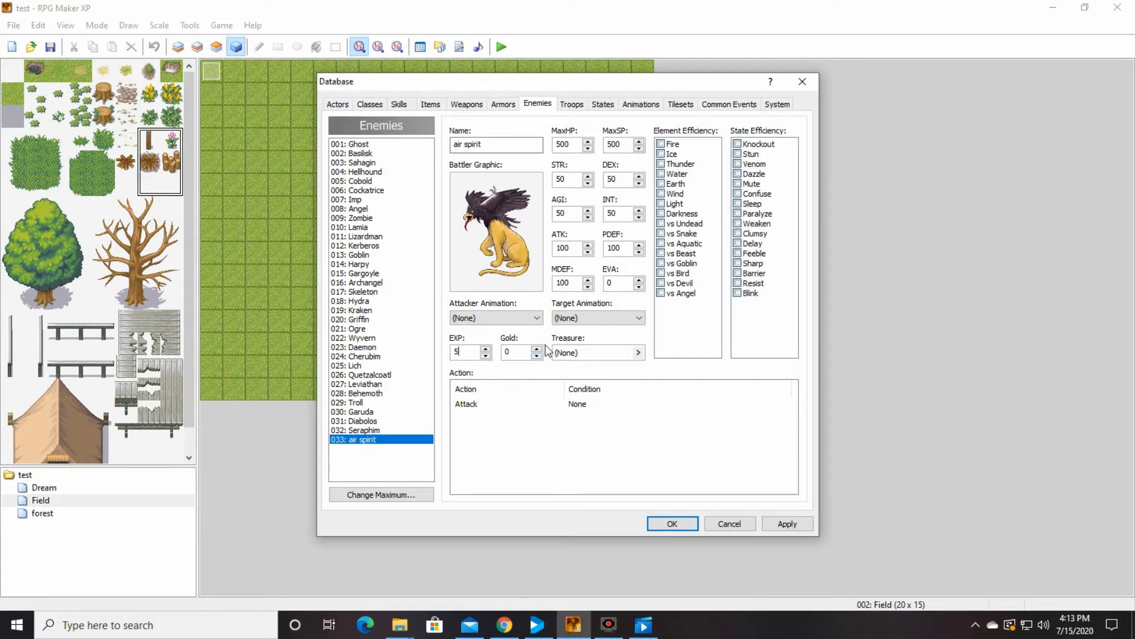
{"action": "type", "text": "1"}
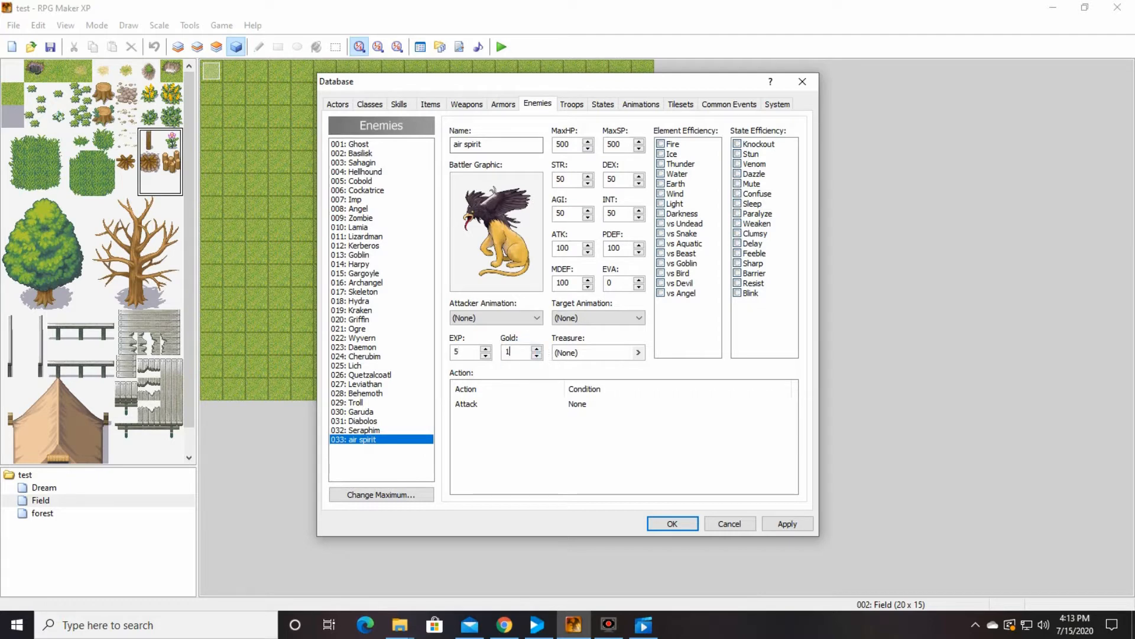
{"action": "type", "text": "10"}
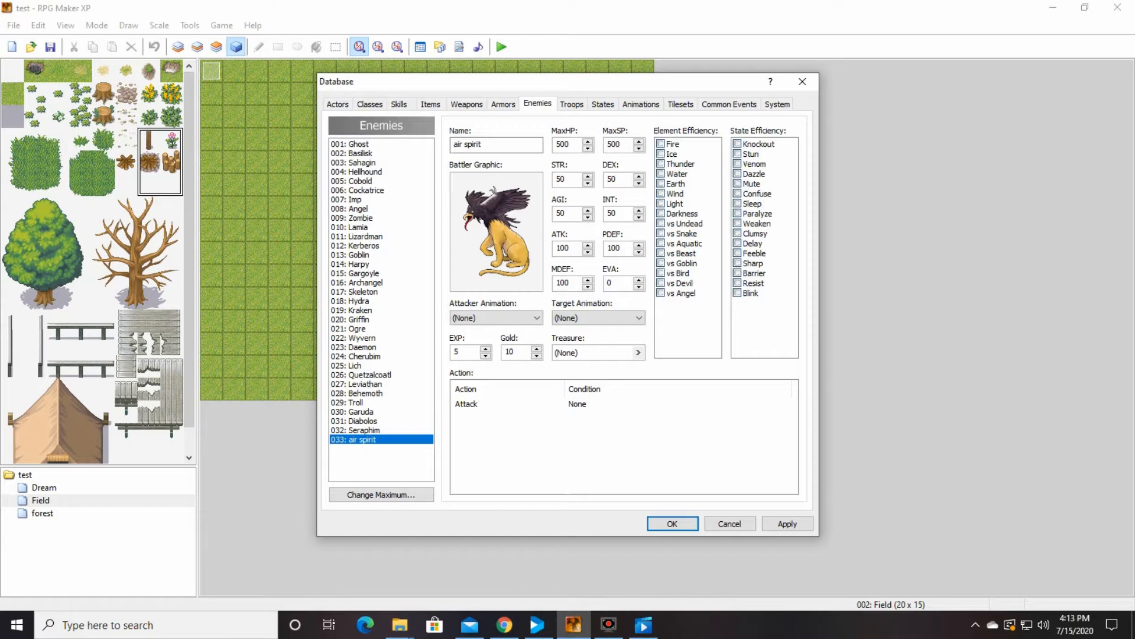
{"action": "mouse_move", "coordinate": [708, 294]}
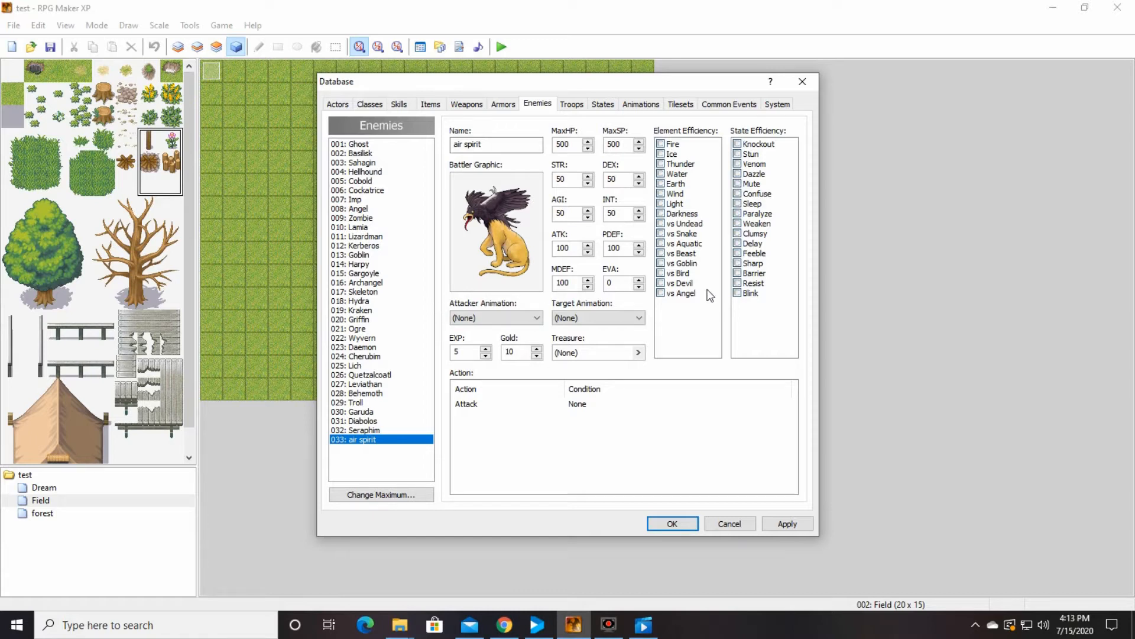
{"action": "left_click", "coordinate": [515, 352]}
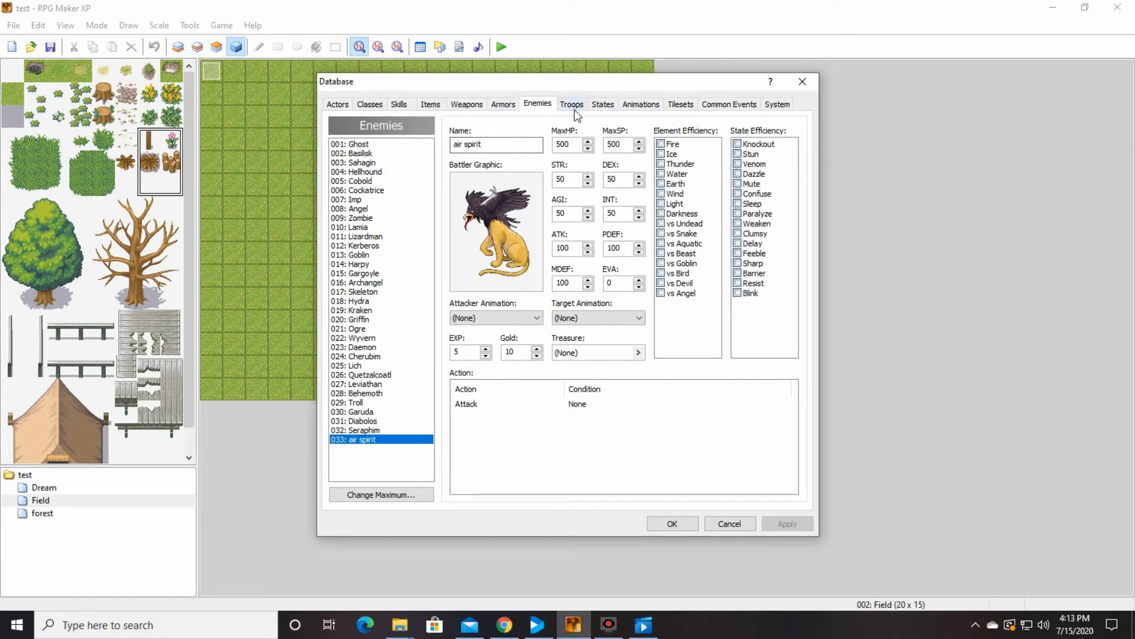
Step: Raise the Troops maximum to 33 and select the new empty troop 033
{"action": "left_click", "coordinate": [572, 104]}
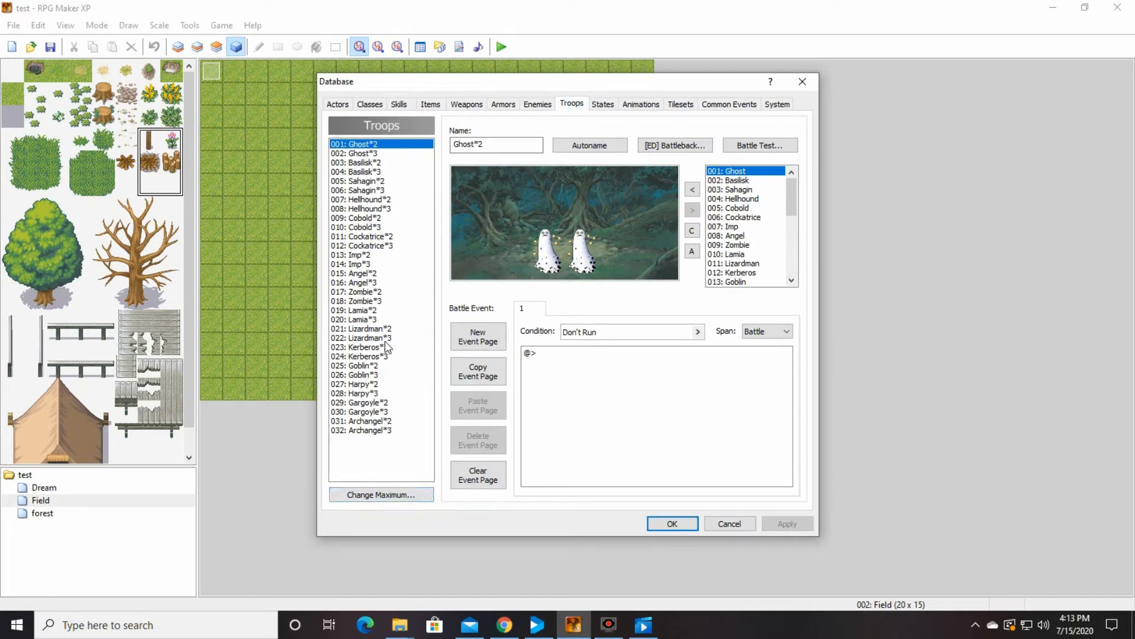
{"action": "left_click", "coordinate": [381, 494]}
{"action": "type", "text": "33"}
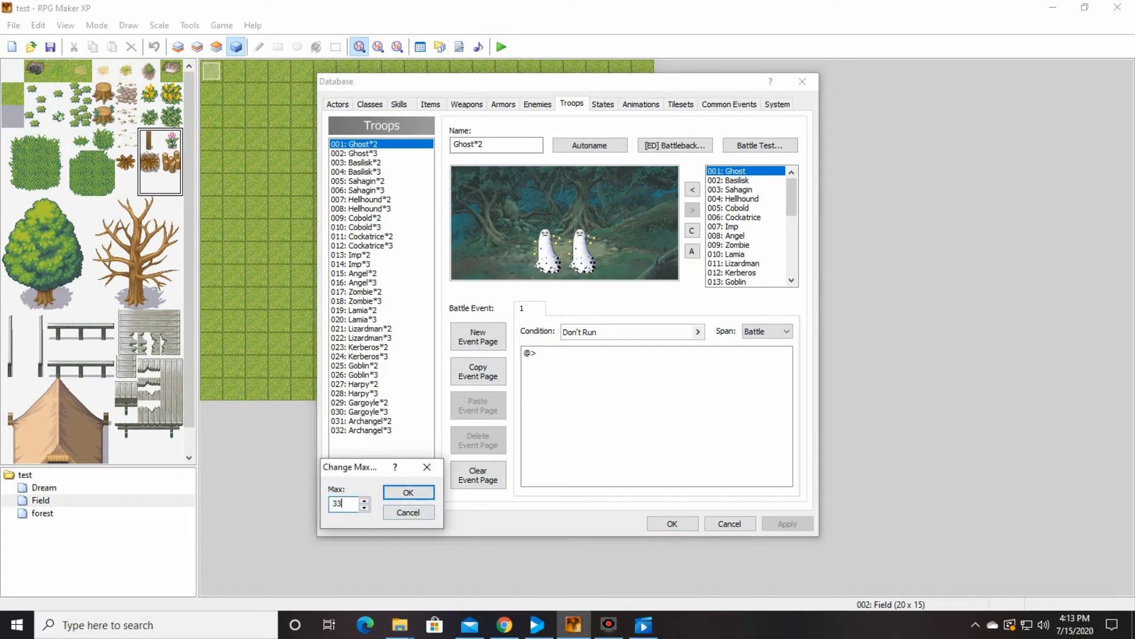
{"action": "left_click", "coordinate": [408, 492]}
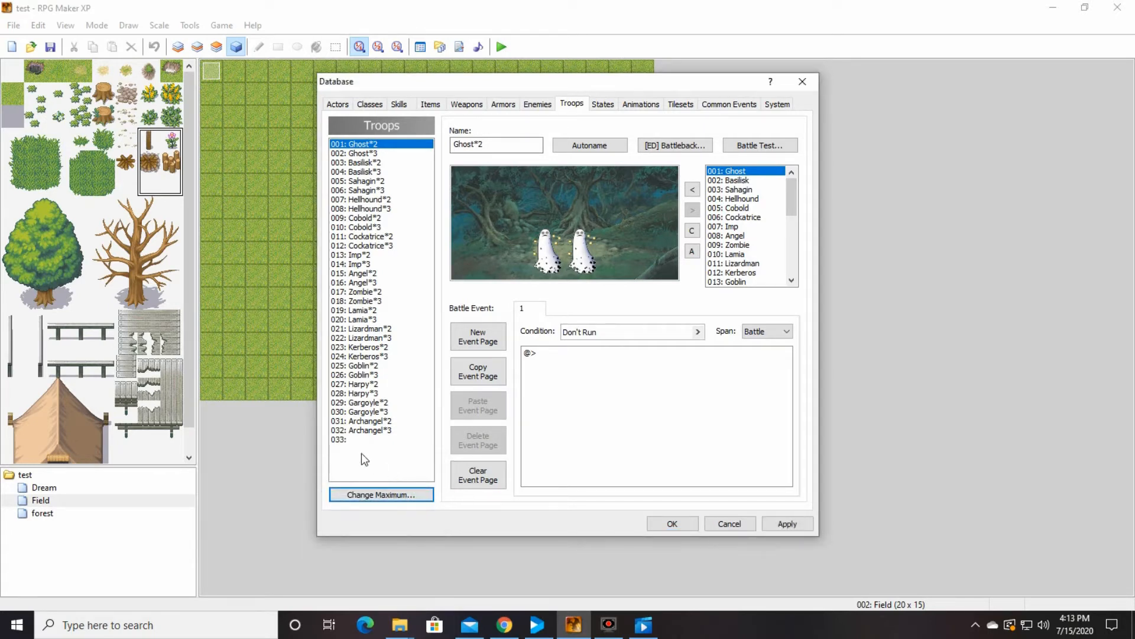
{"action": "left_click", "coordinate": [362, 439]}
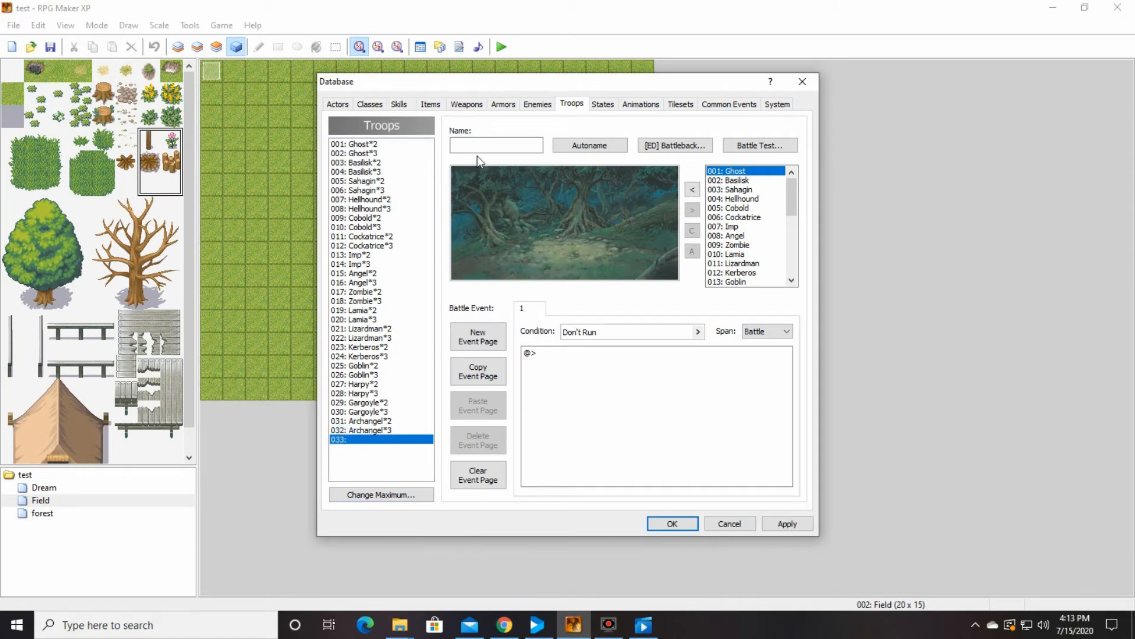
Step: Name troop 033 'air spirit' holding the air spirit enemy, apply, and begin raising the maximum again
{"action": "type", "text": "a"}
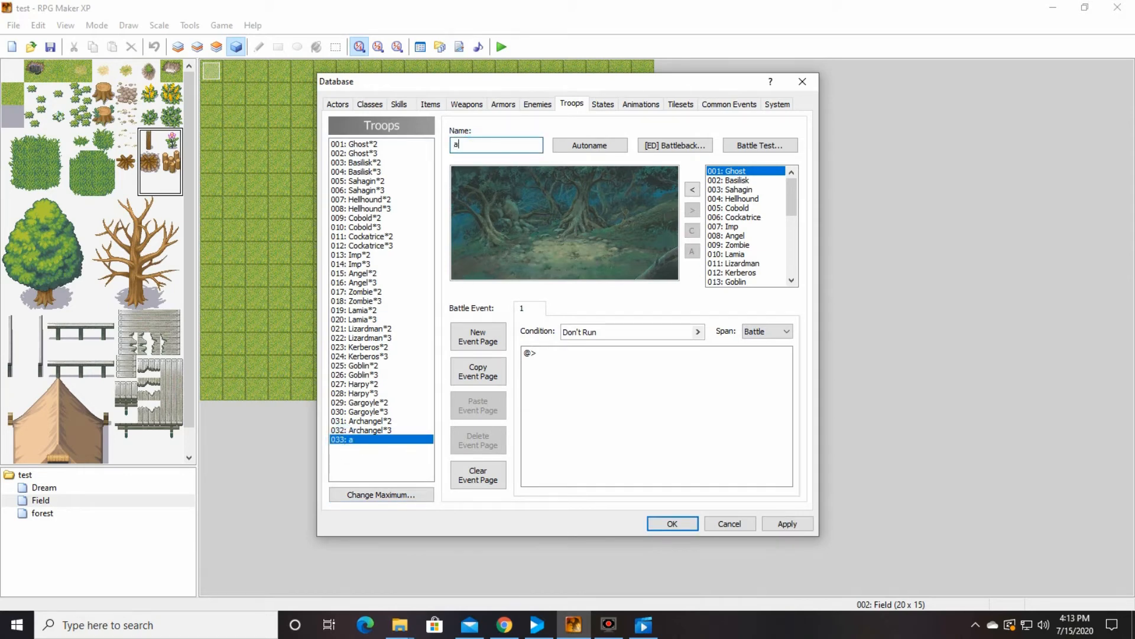
{"action": "type", "text": "ir spir"}
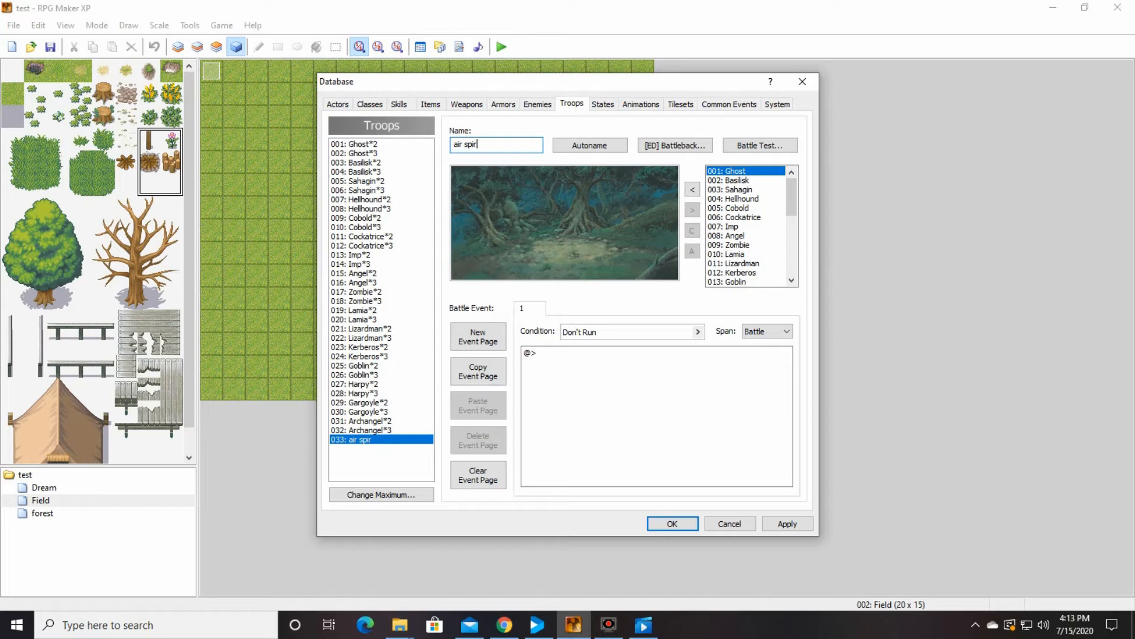
{"action": "type", "text": "it"}
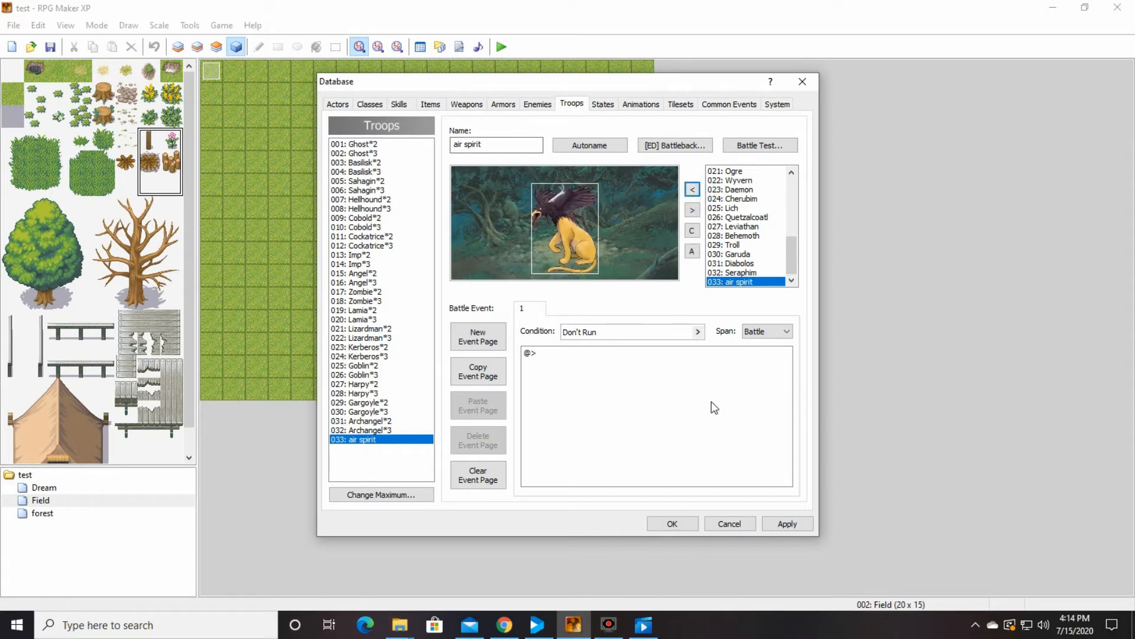
{"action": "left_click", "coordinate": [787, 523]}
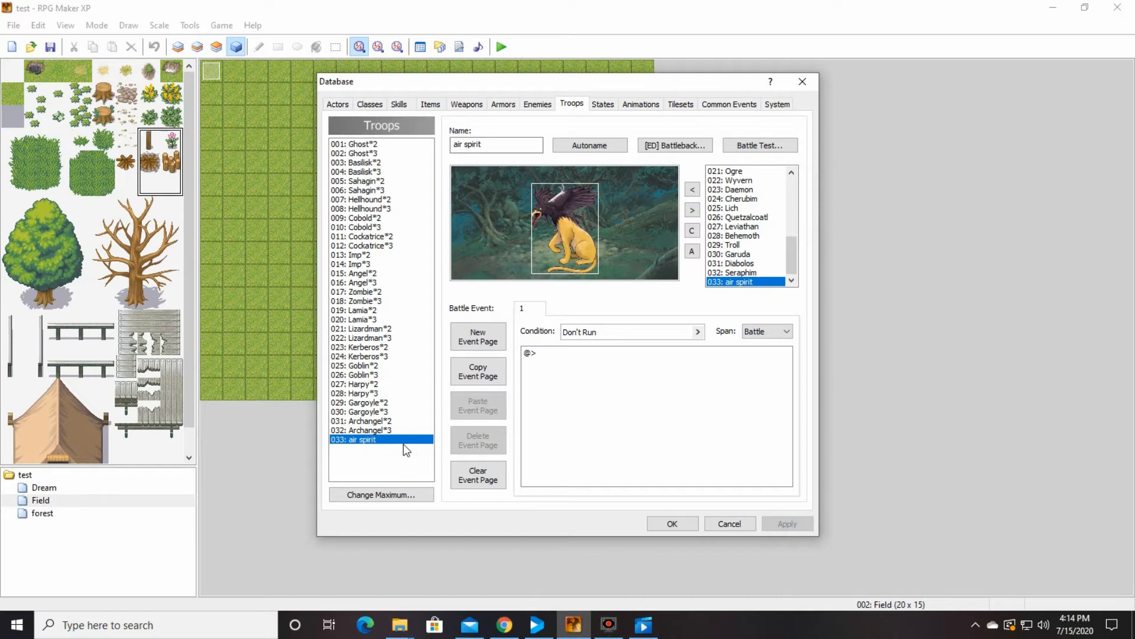
{"action": "left_click", "coordinate": [379, 494]}
{"action": "type", "text": "34"}
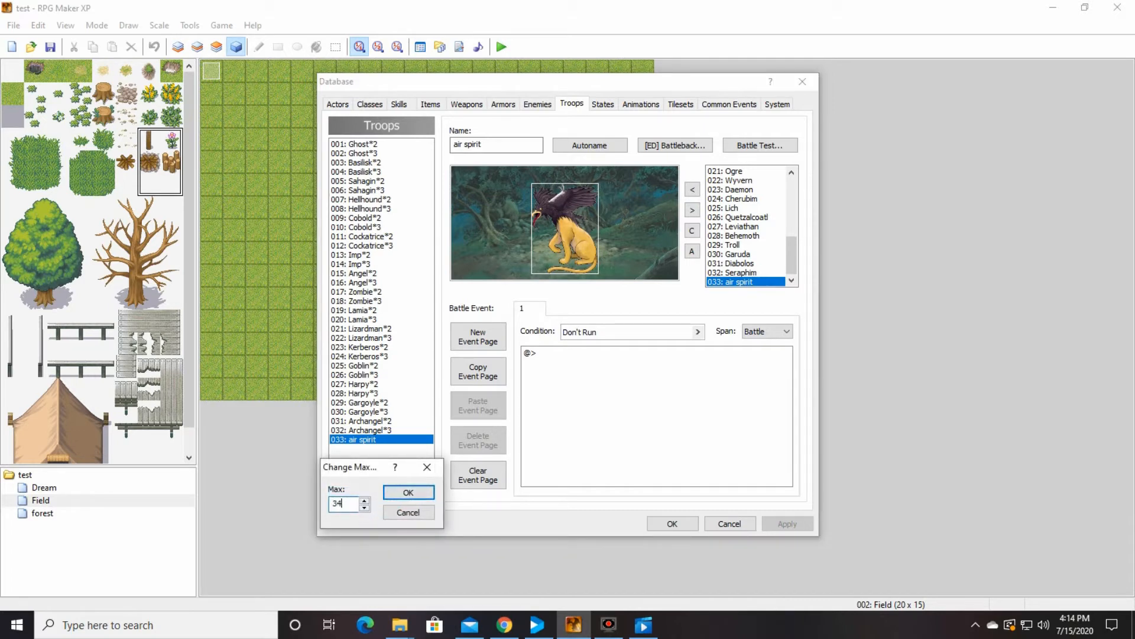
Step: Create troop 034 'air spirit *2' with two air spirit enemies and close the database with OK
{"action": "left_click", "coordinate": [408, 492]}
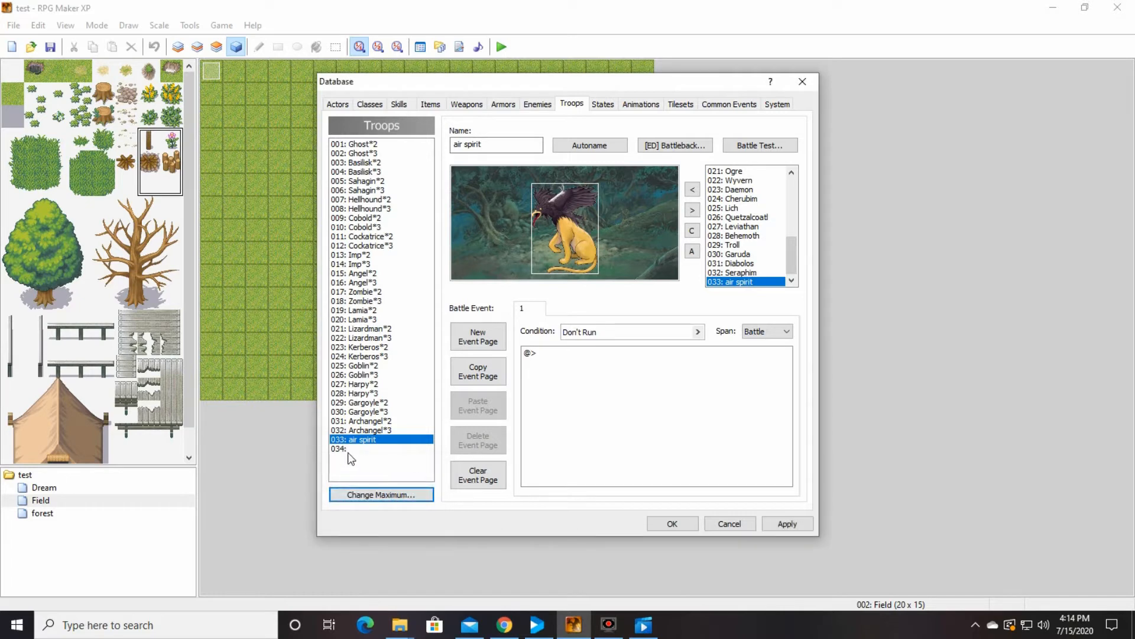
{"action": "left_click", "coordinate": [354, 448]}
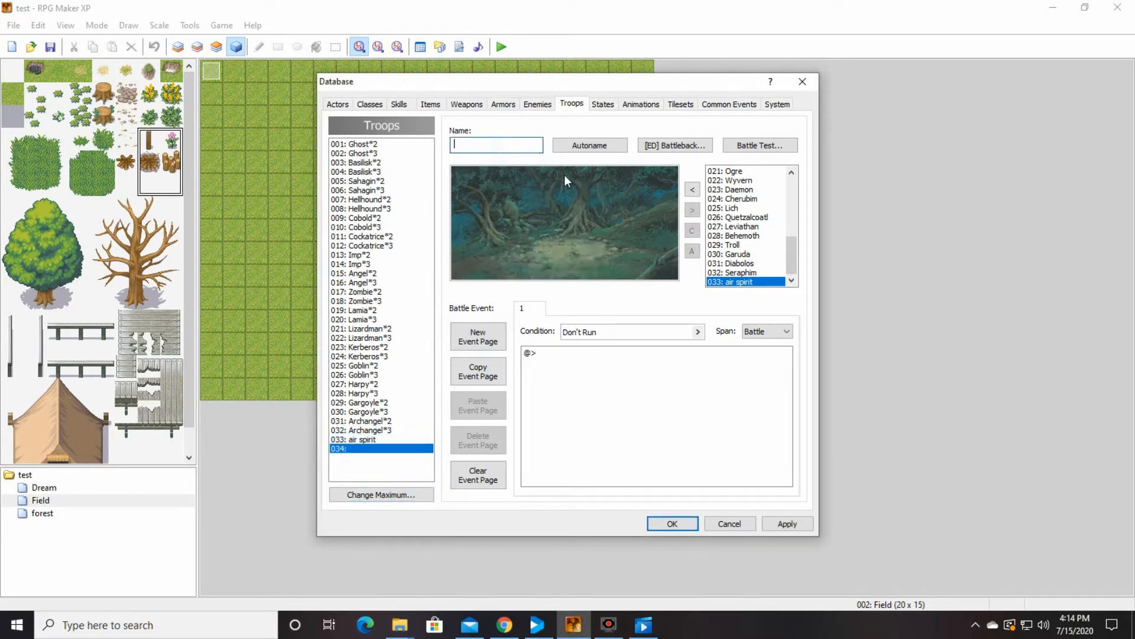
{"action": "type", "text": "air spit"}
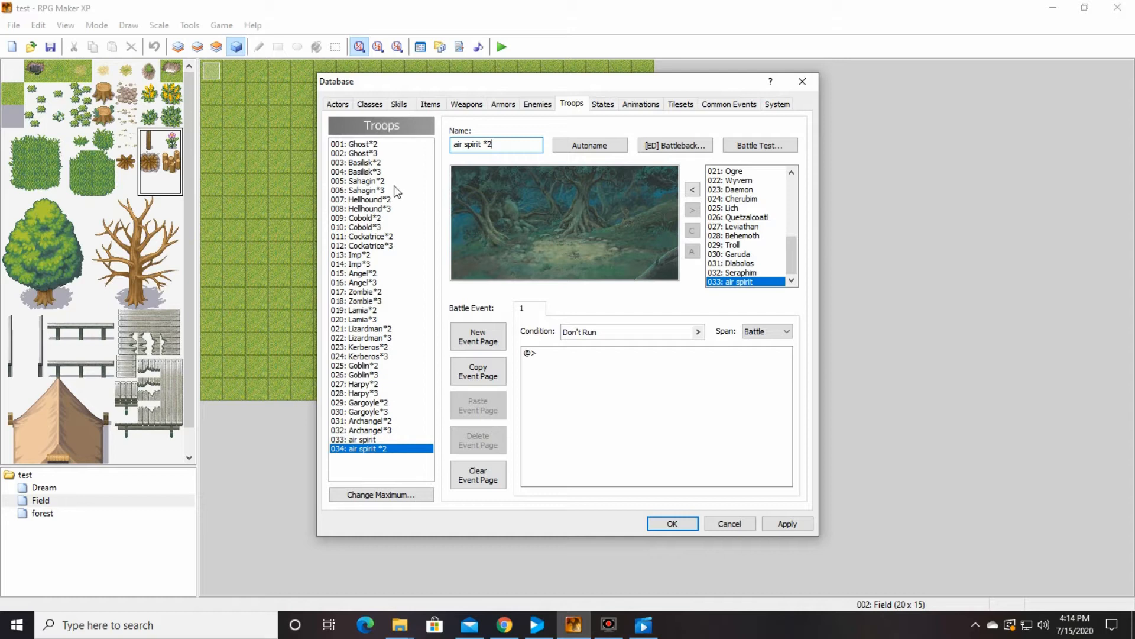
{"action": "mouse_move", "coordinate": [621, 288]}
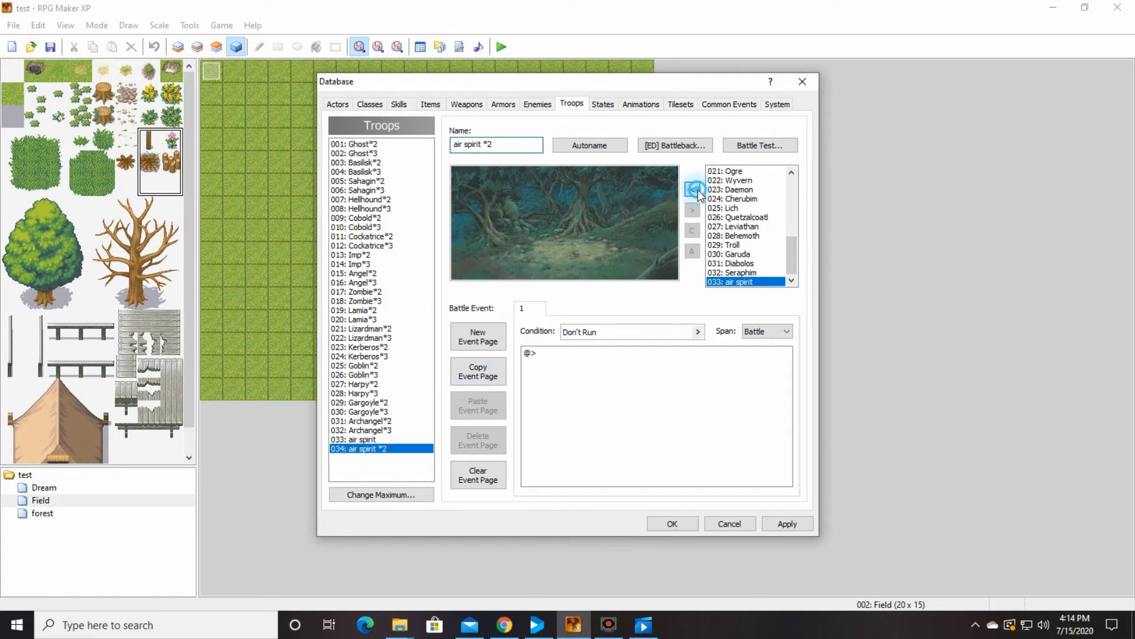
{"action": "left_click", "coordinate": [692, 189]}
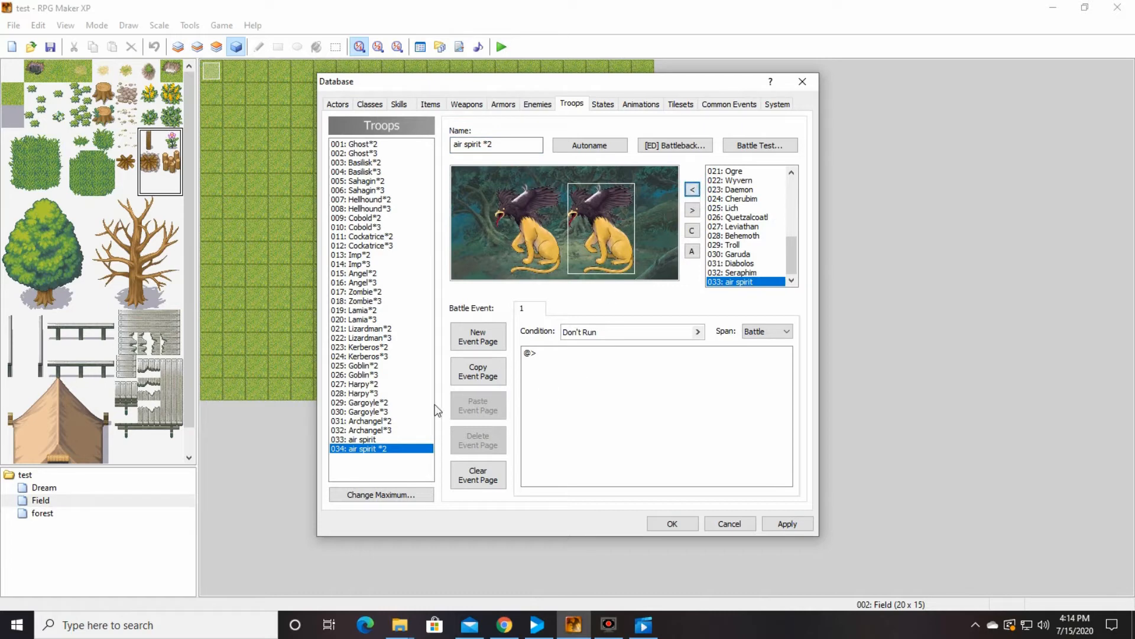
{"action": "mouse_move", "coordinate": [696, 543]}
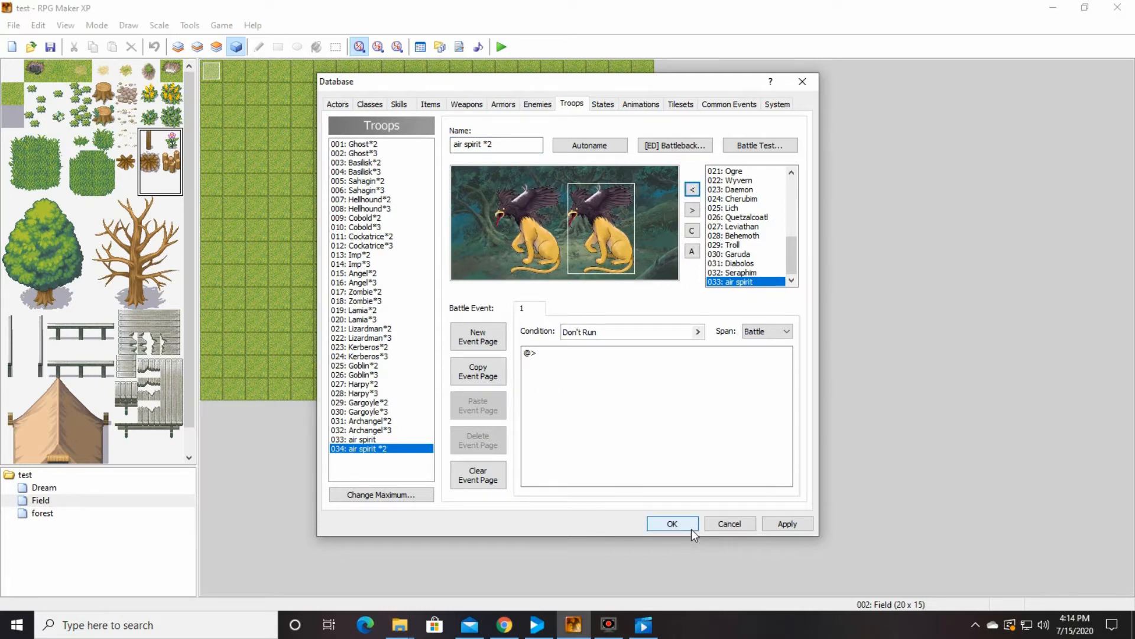
{"action": "left_click", "coordinate": [672, 524]}
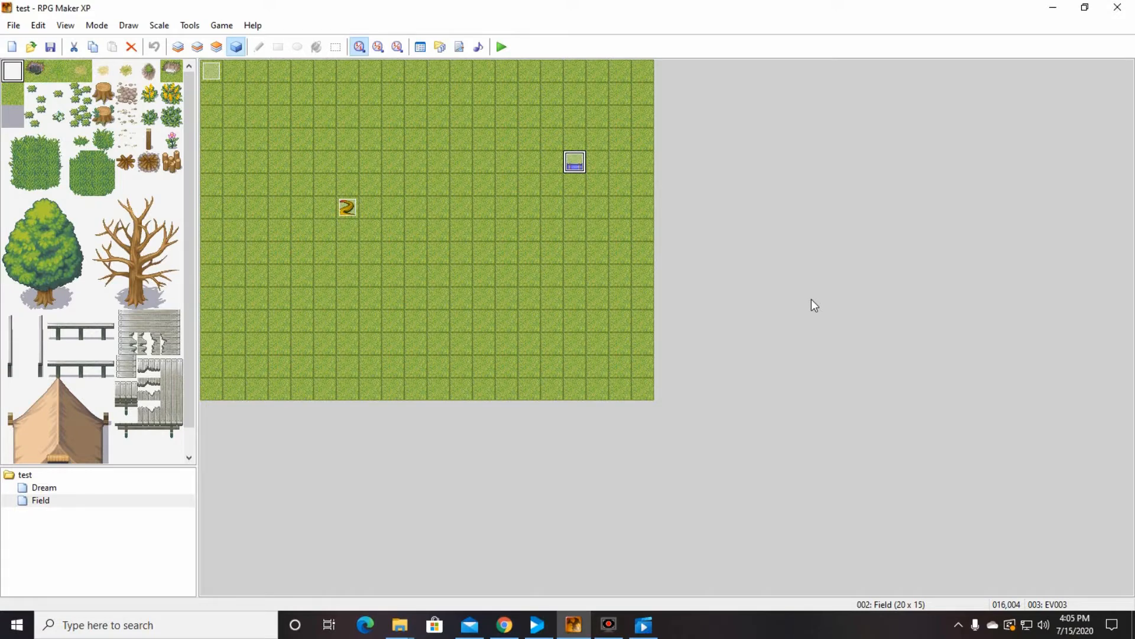
{"action": "mouse_move", "coordinate": [689, 382]}
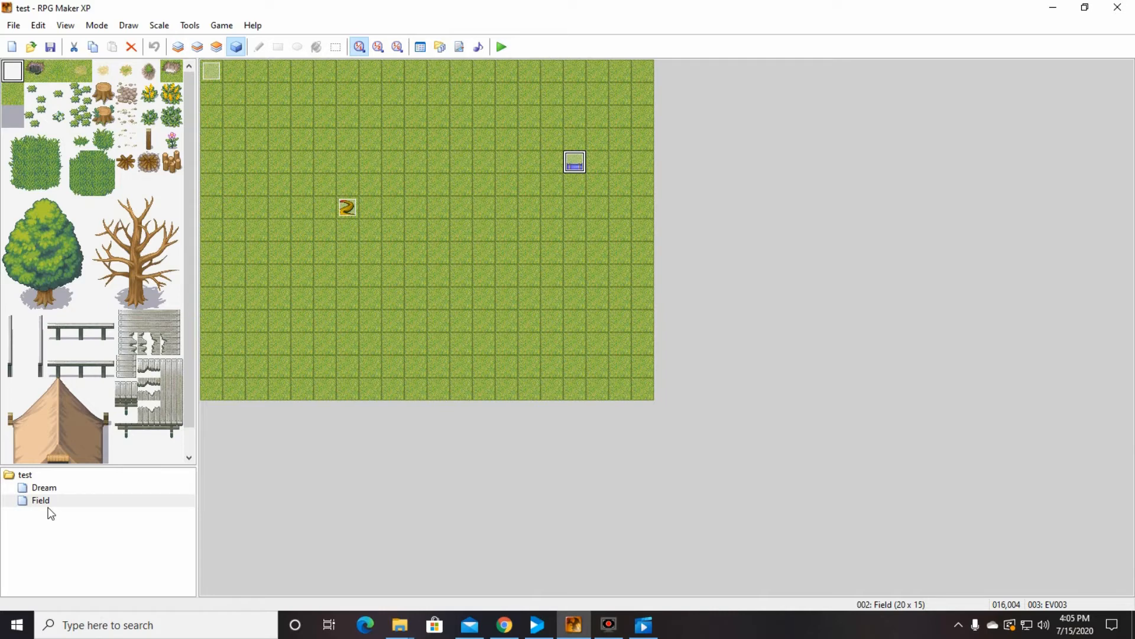
Step: Select the project root 'test' in the map tree so no map is displayed
{"action": "left_click", "coordinate": [40, 499]}
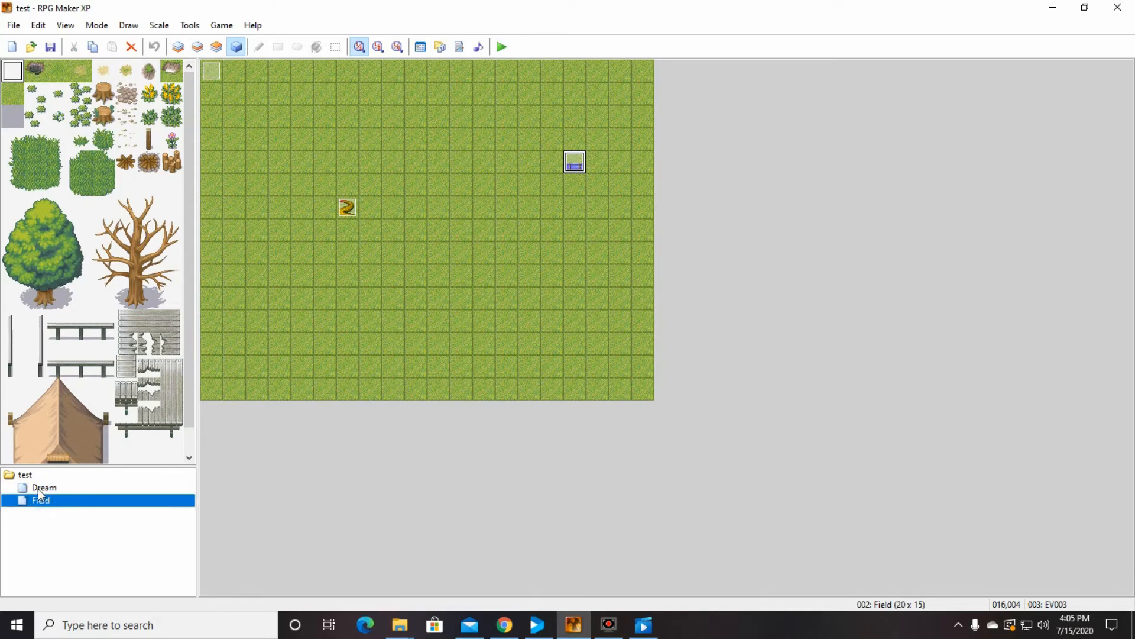
{"action": "left_click", "coordinate": [24, 475]}
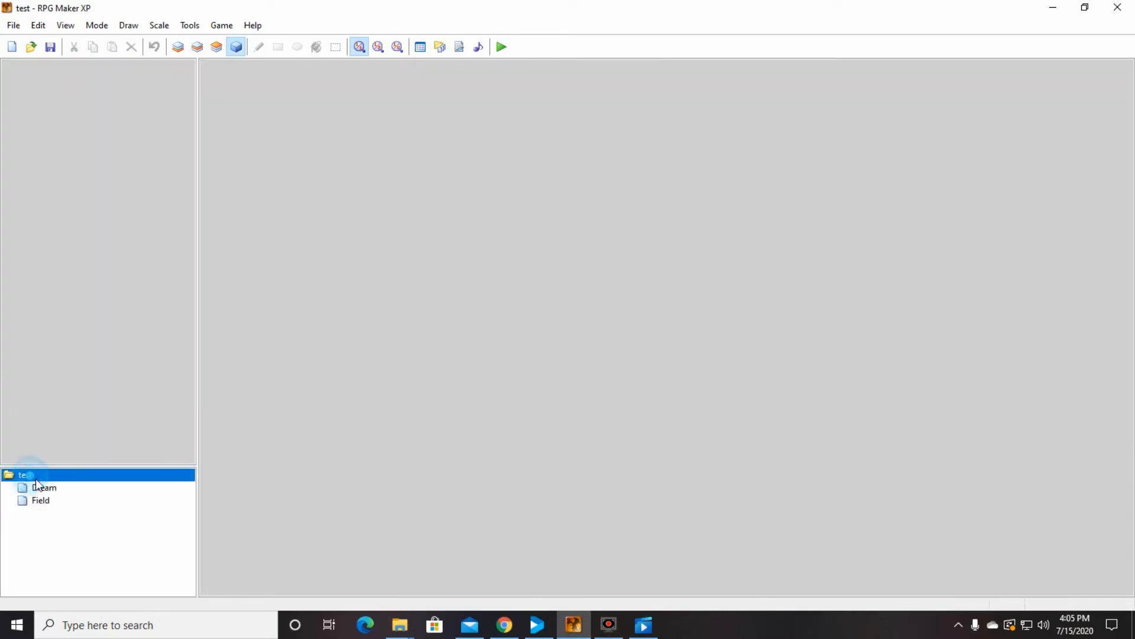
Step: Create a new 30×30 map named 'forest' using the 003: Forest tileset
{"action": "right_click", "coordinate": [24, 474]}
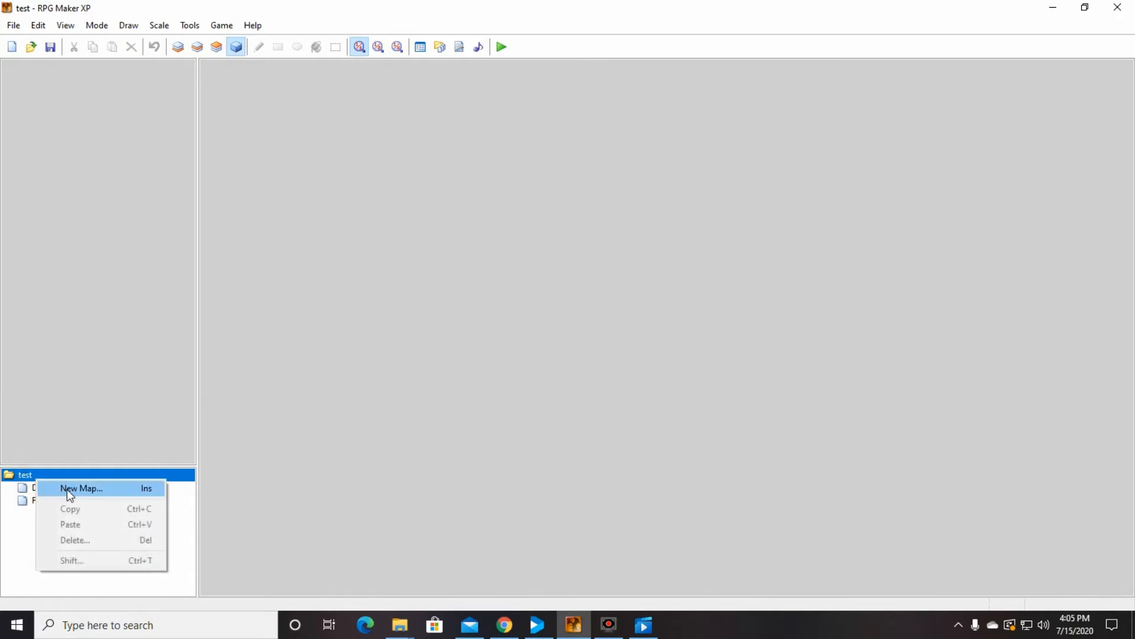
{"action": "left_click", "coordinate": [81, 487]}
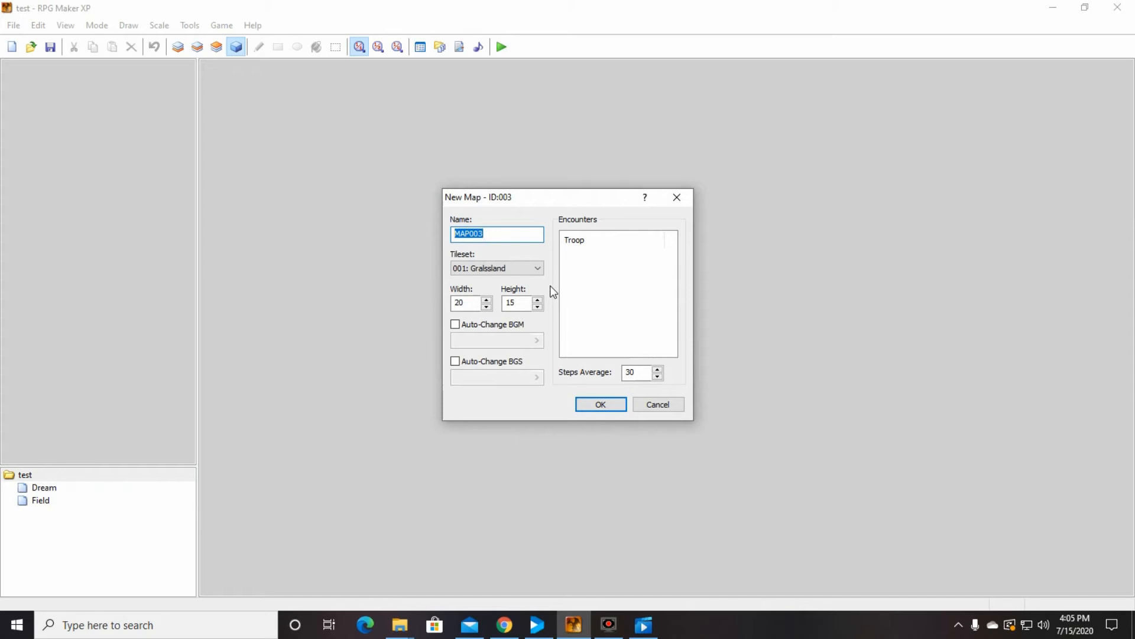
{"action": "mouse_move", "coordinate": [552, 322]}
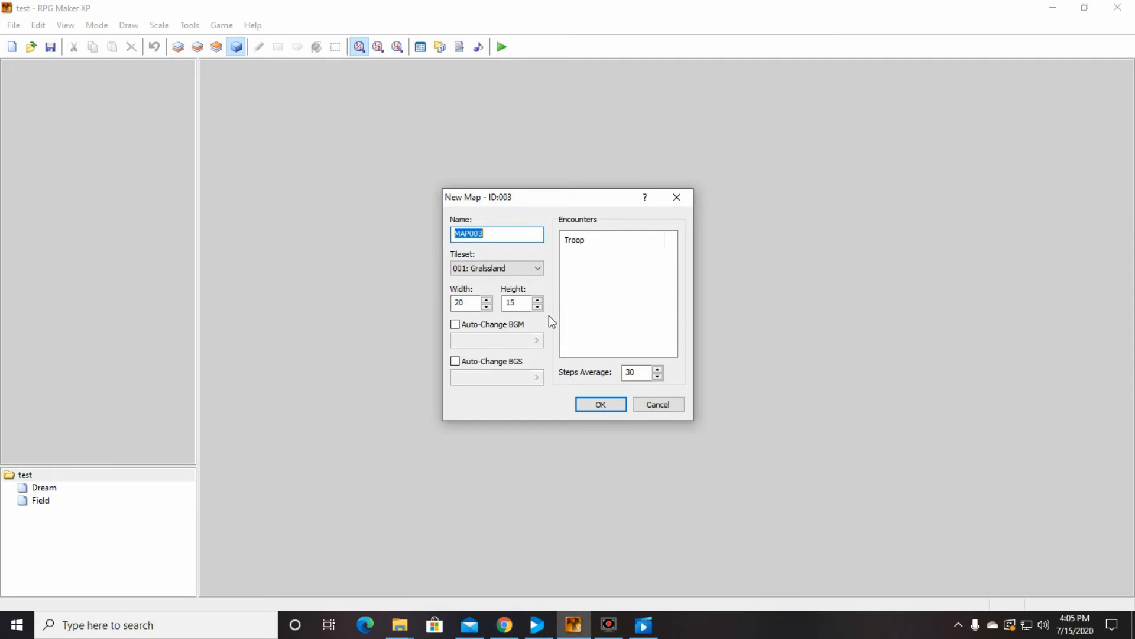
{"action": "type", "text": "forest"}
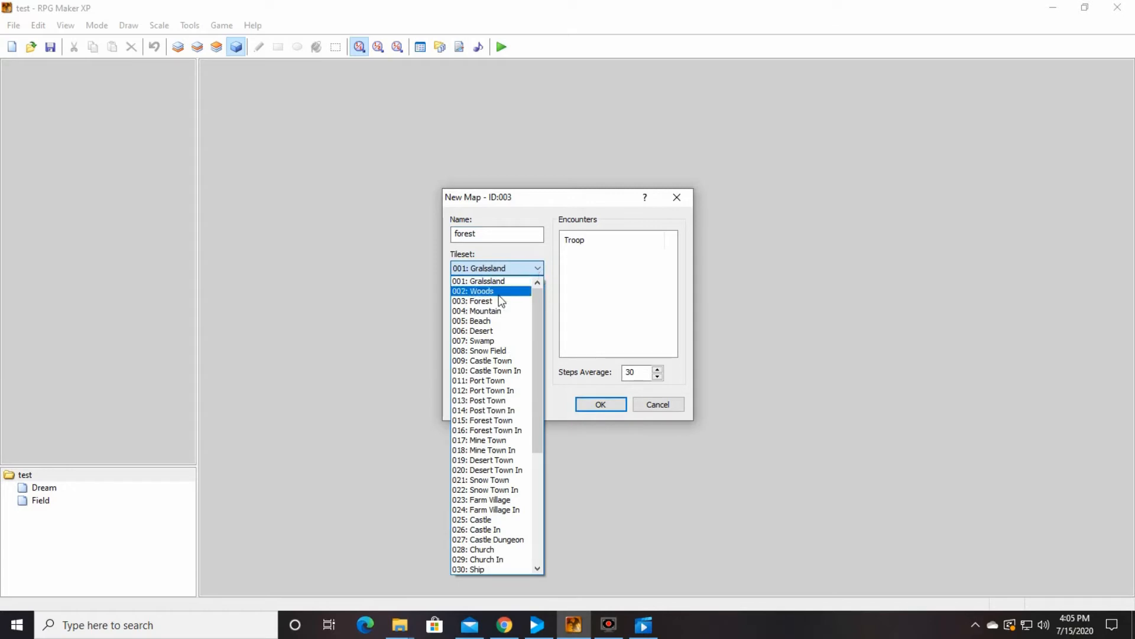
{"action": "left_click", "coordinate": [480, 302]}
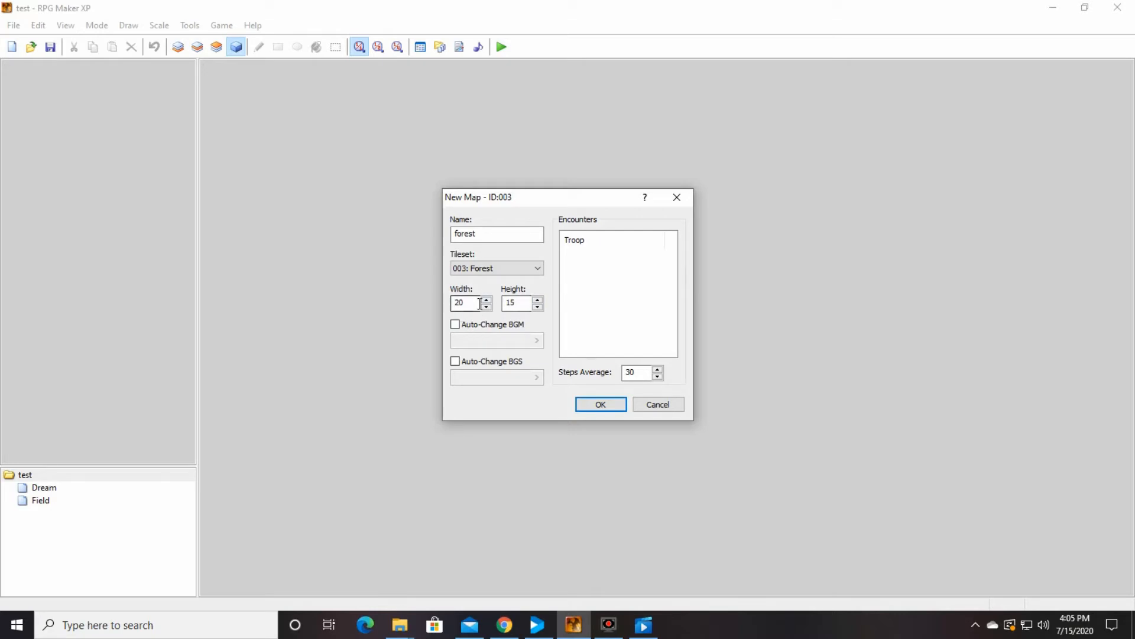
{"action": "left_click", "coordinate": [463, 303]}
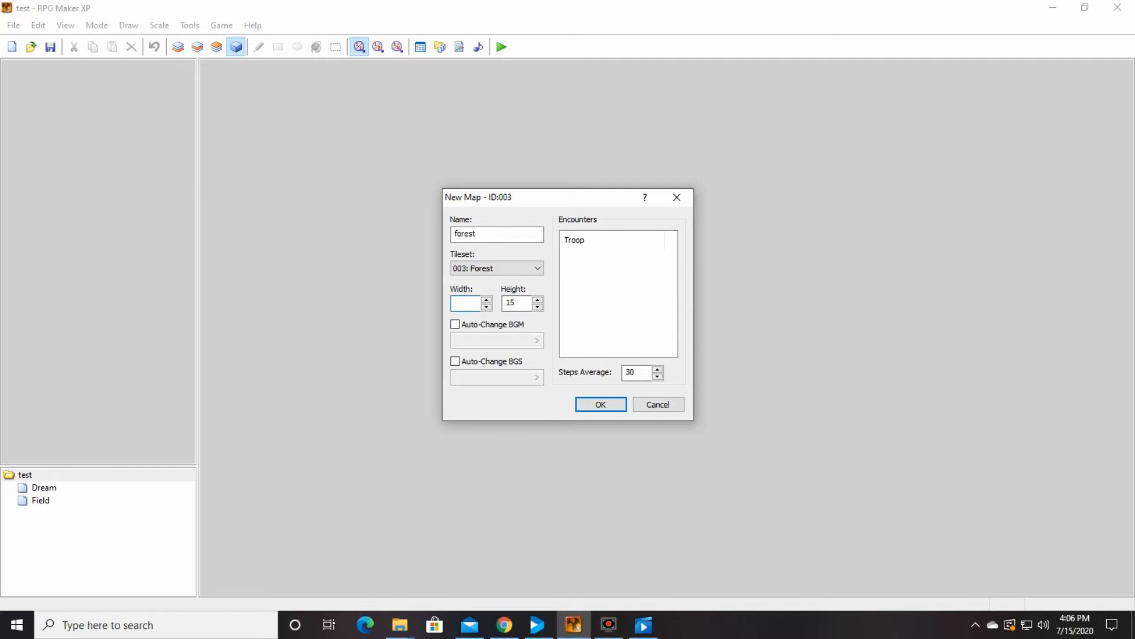
{"action": "type", "text": "30"}
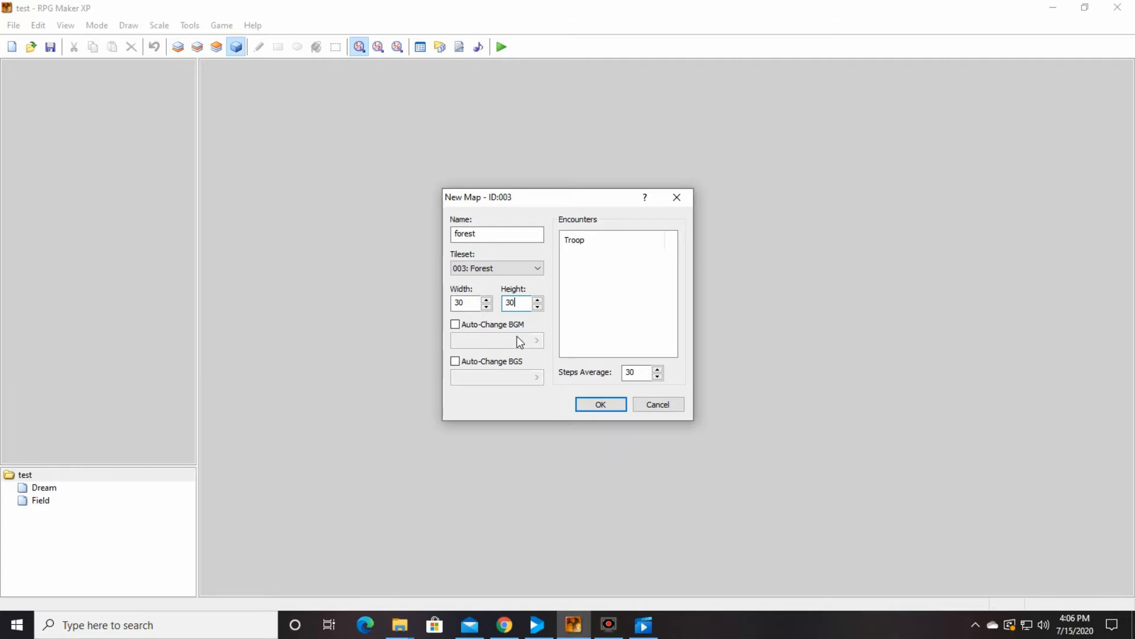
{"action": "mouse_move", "coordinate": [615, 330]}
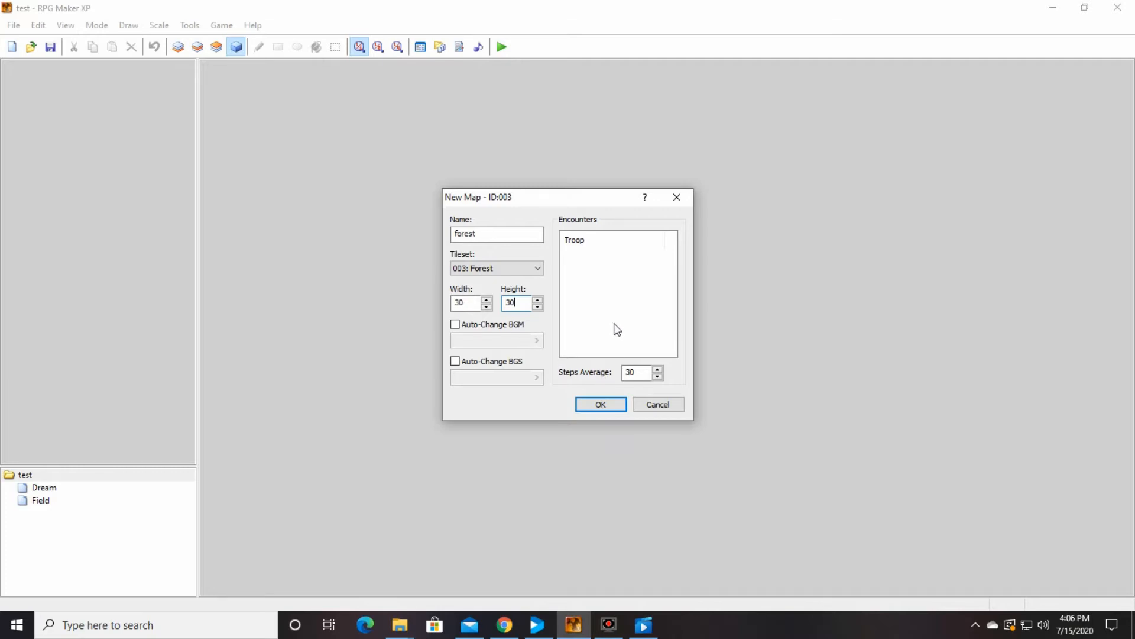
{"action": "mouse_move", "coordinate": [597, 277]}
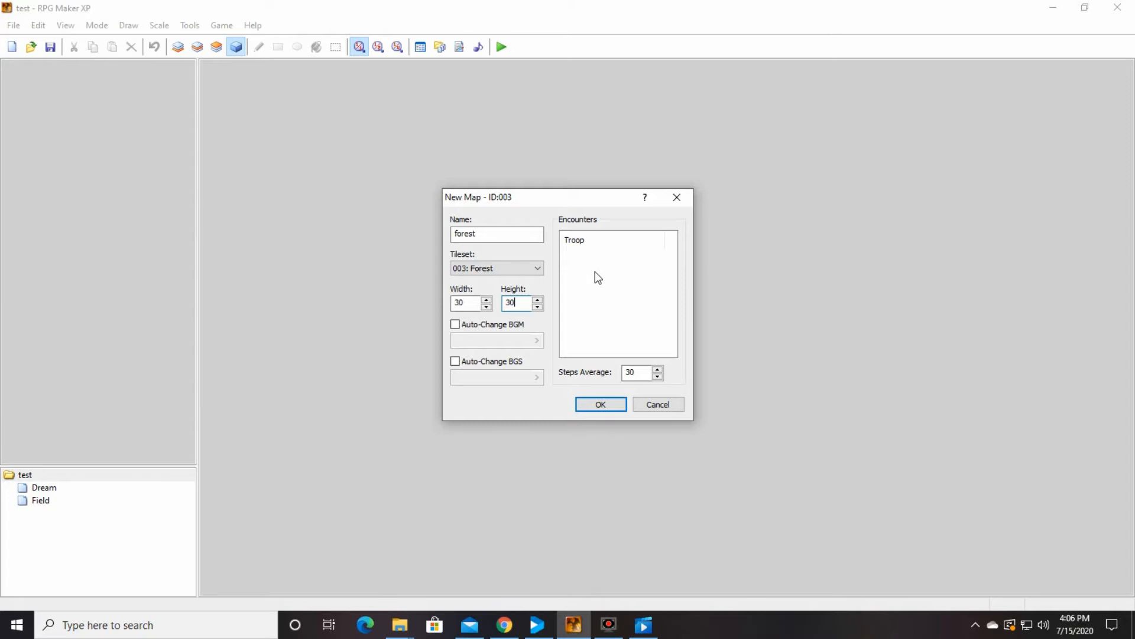
{"action": "mouse_move", "coordinate": [617, 359]}
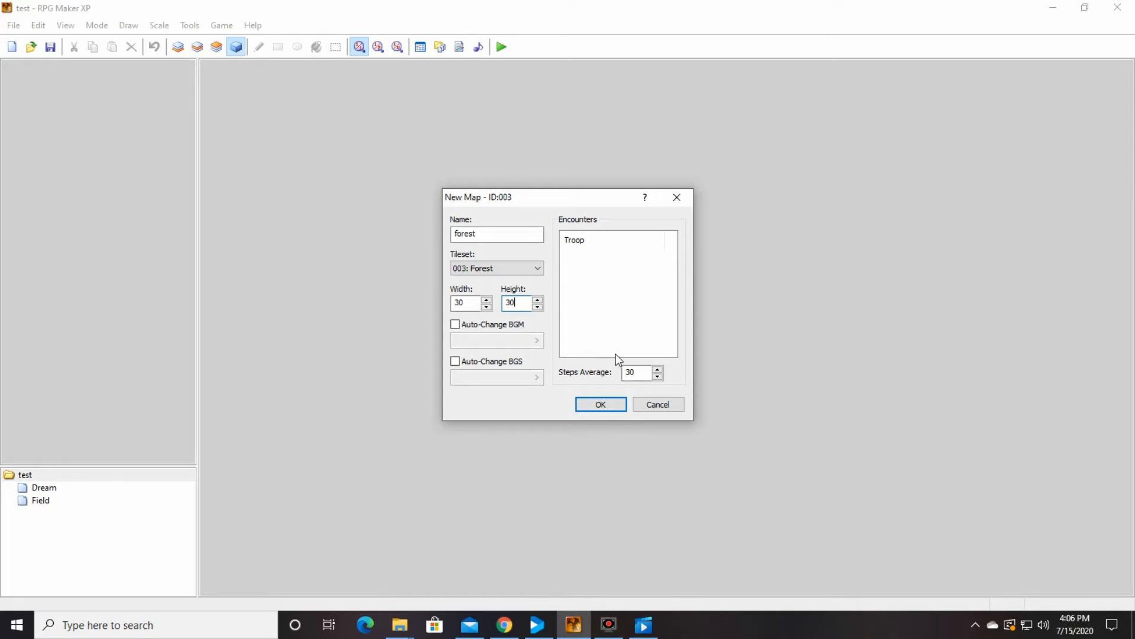
{"action": "mouse_move", "coordinate": [630, 251]}
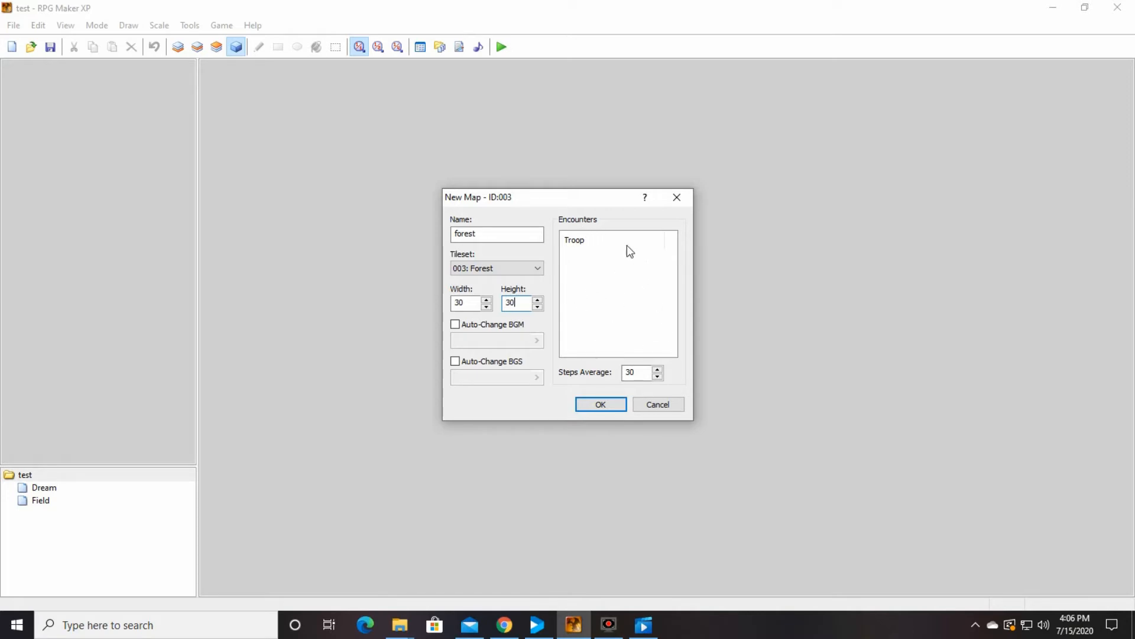
{"action": "mouse_move", "coordinate": [628, 245]}
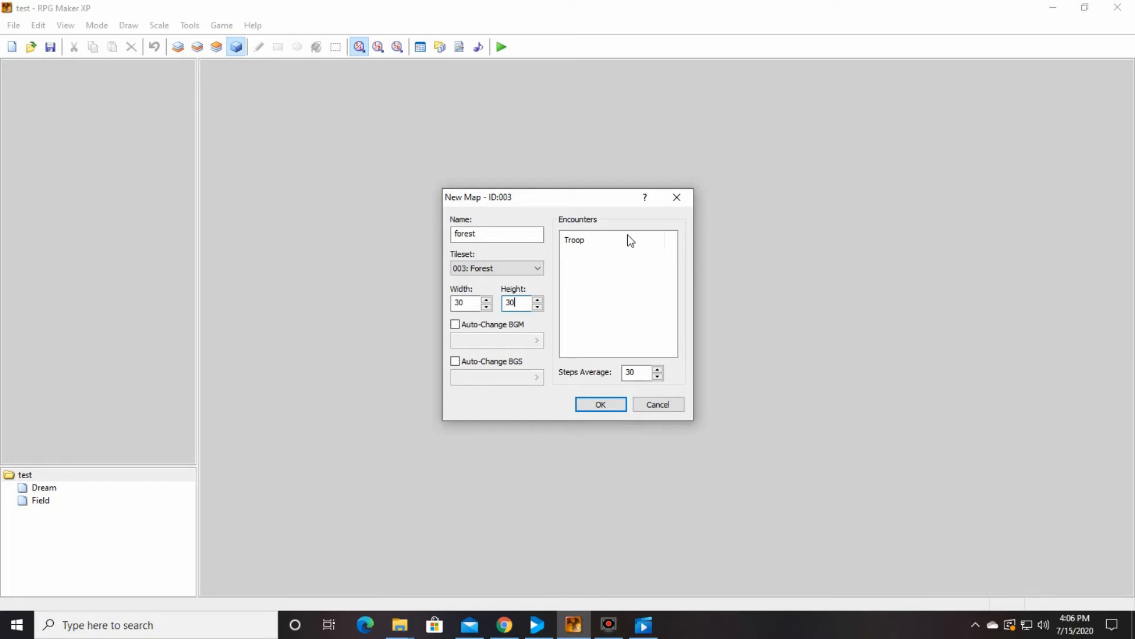
{"action": "mouse_move", "coordinate": [621, 286]}
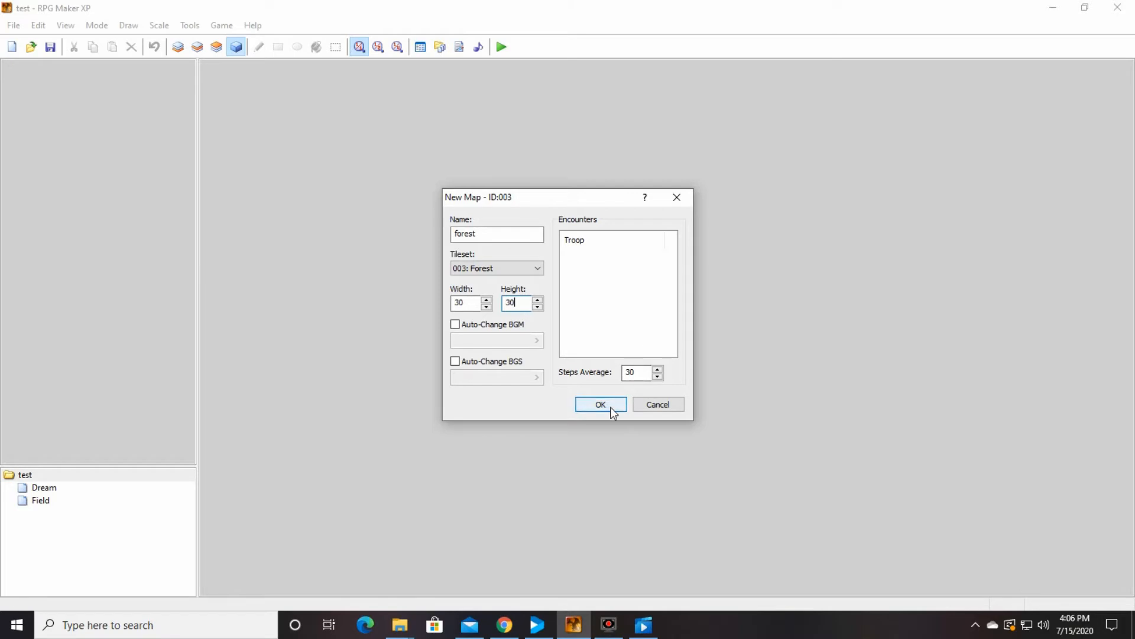
{"action": "left_click", "coordinate": [600, 405]}
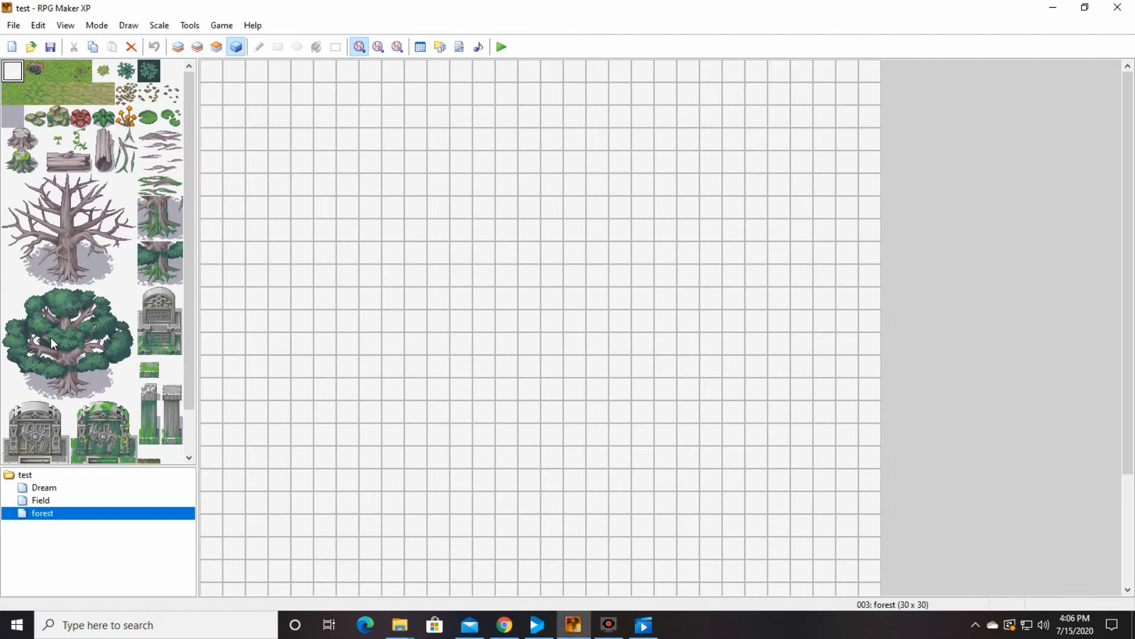
Step: Fill the whole forest map with the grass tile on layer 1
{"action": "left_click", "coordinate": [57, 72]}
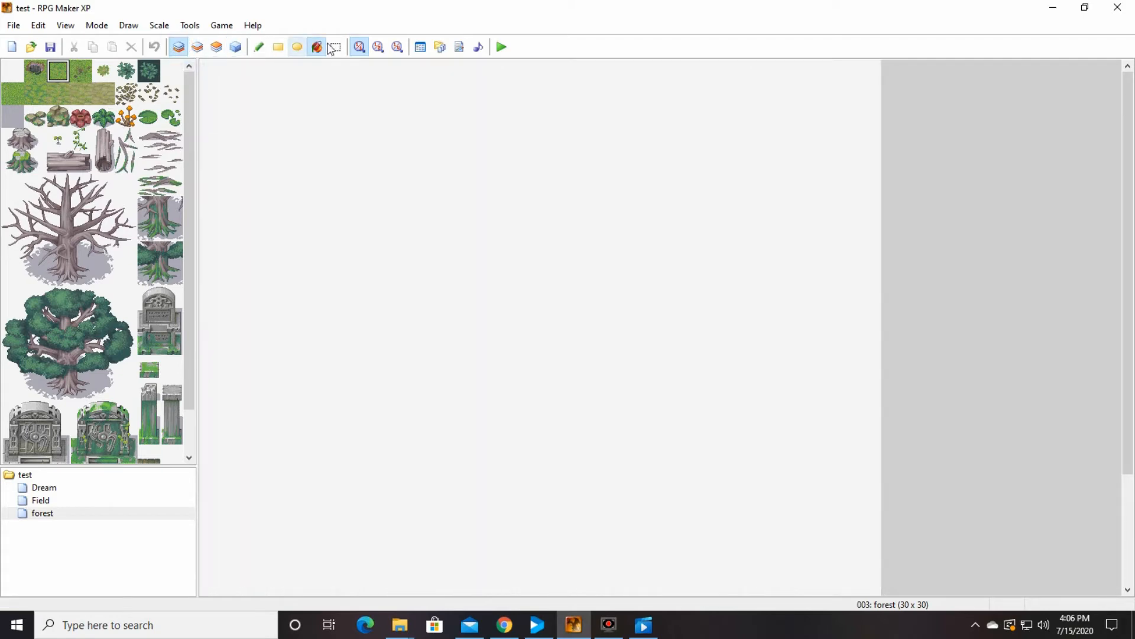
{"action": "left_click", "coordinate": [368, 116]}
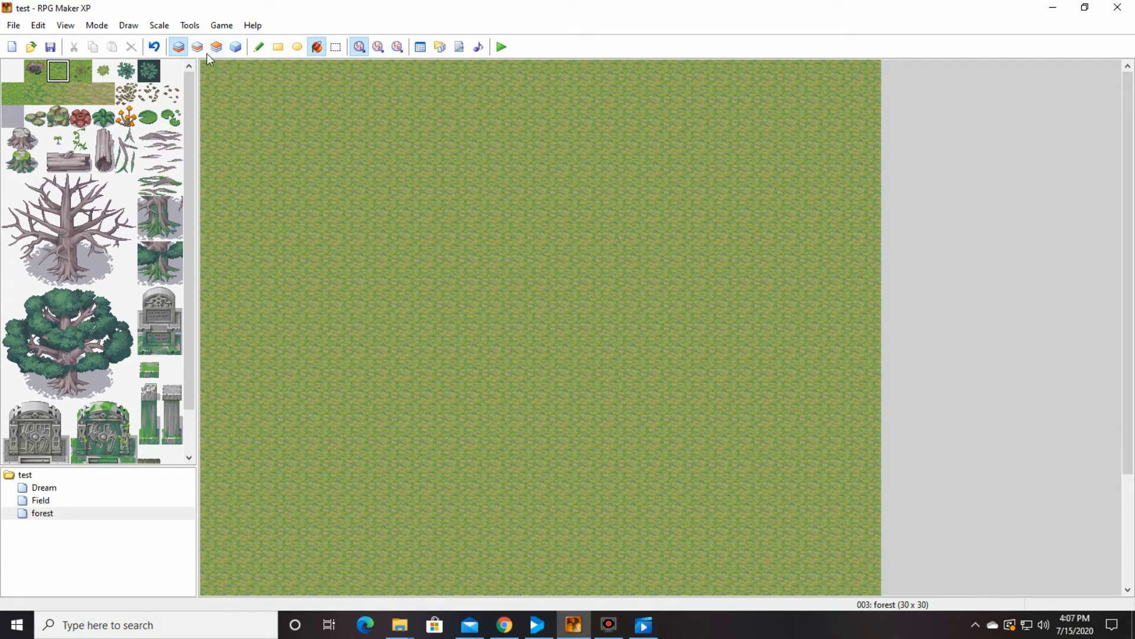
{"action": "mouse_move", "coordinate": [259, 46]}
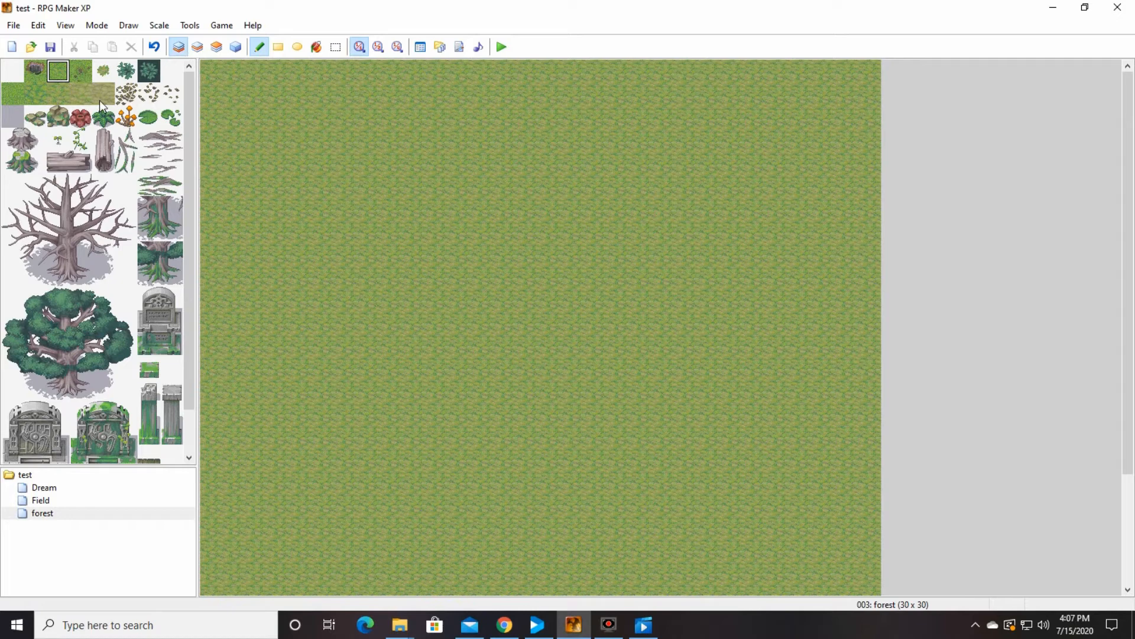
{"action": "mouse_move", "coordinate": [85, 78]}
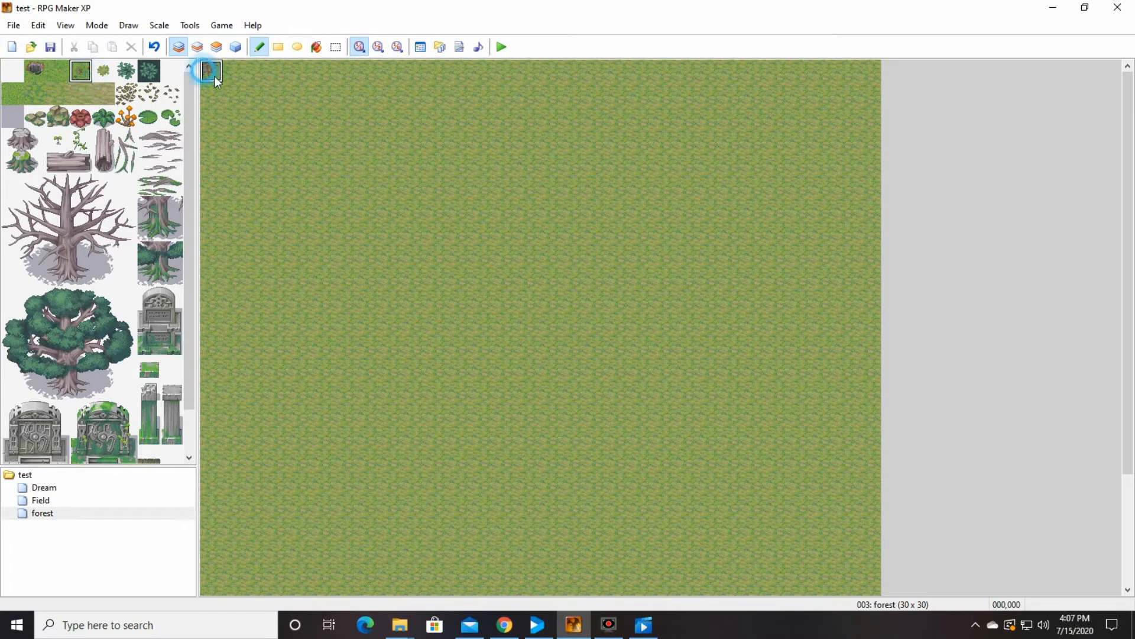
Step: Paint a broad diagonal dirt road from the top-left corner to the bottom-right edge
{"action": "left_click", "coordinate": [257, 116]}
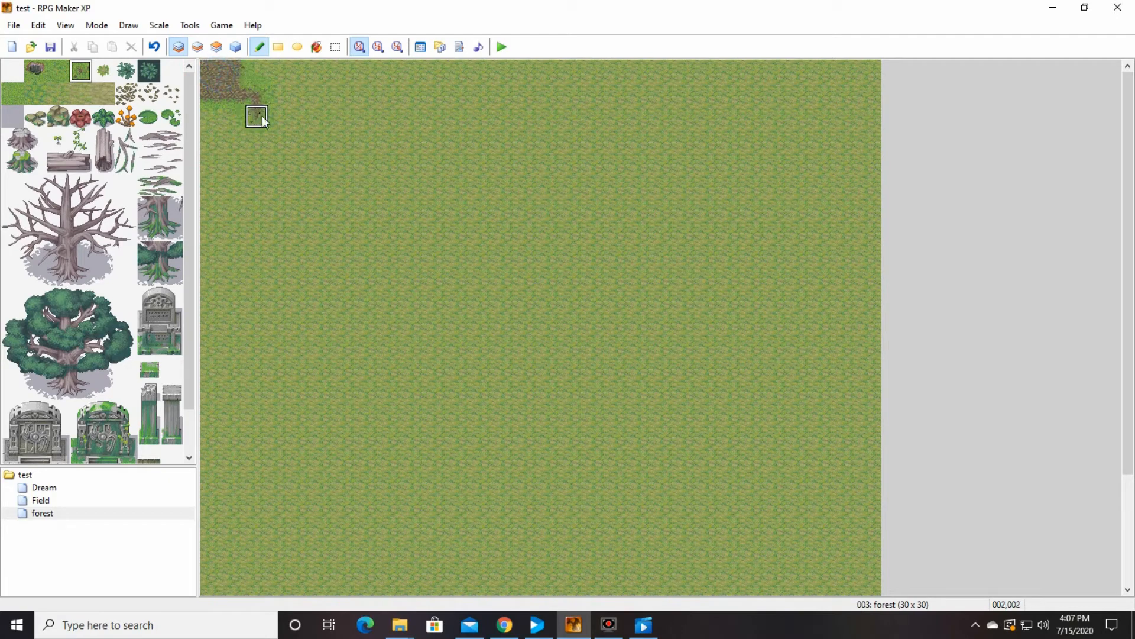
{"action": "left_click_drag", "start_coordinate": [239, 86], "coordinate": [392, 210]}
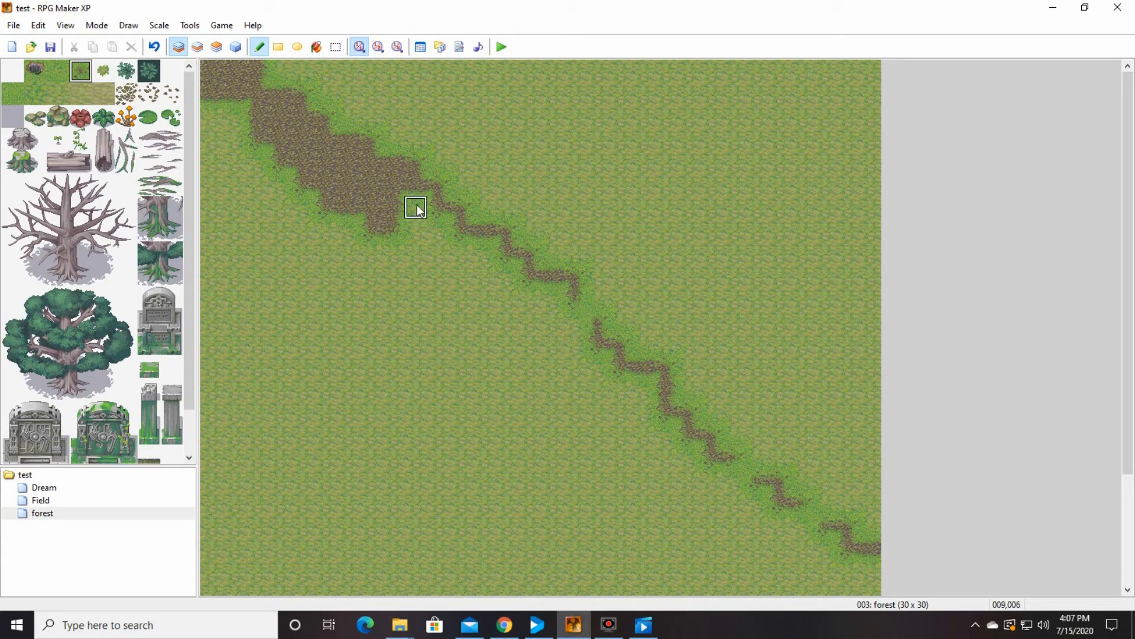
{"action": "left_click_drag", "start_coordinate": [416, 208], "coordinate": [756, 501]}
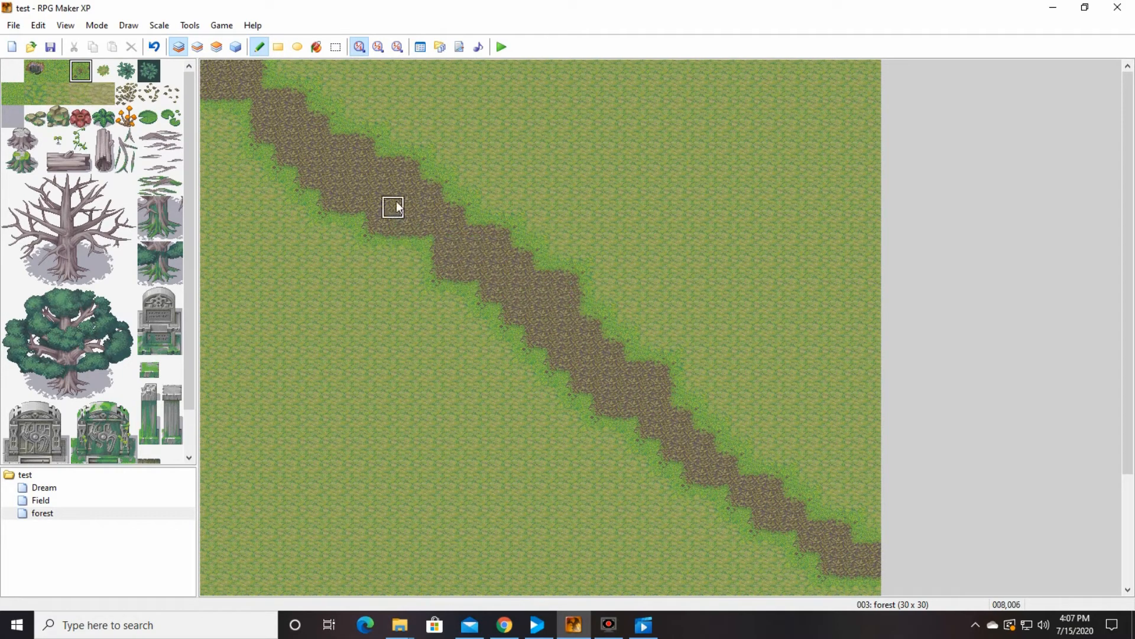
{"action": "left_click_drag", "start_coordinate": [393, 206], "coordinate": [482, 321]}
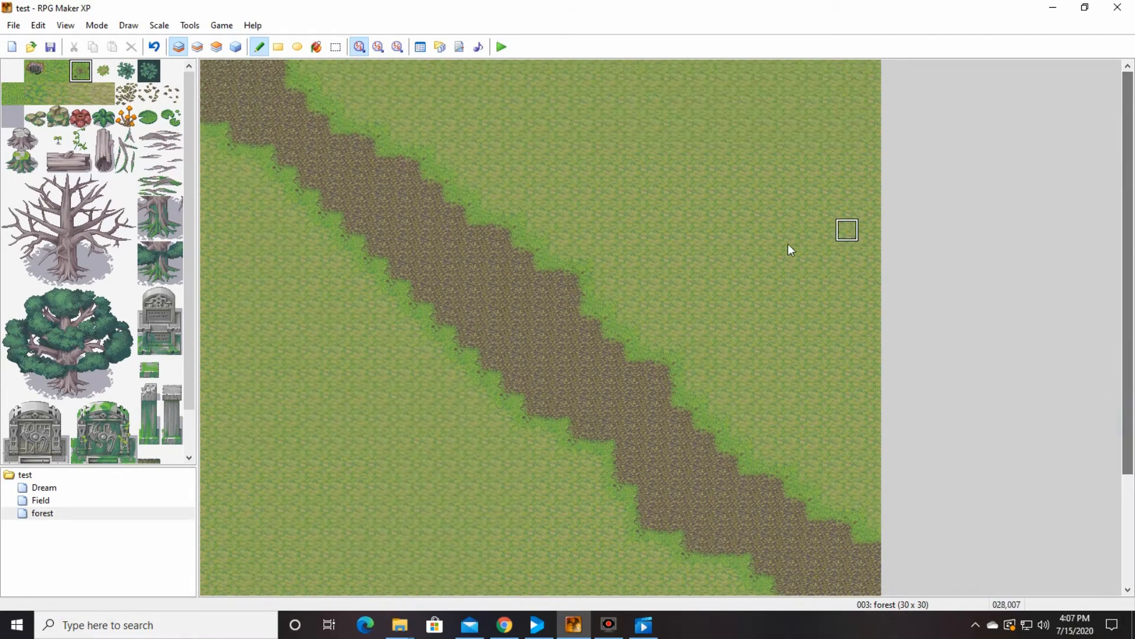
{"action": "mouse_move", "coordinate": [238, 304]}
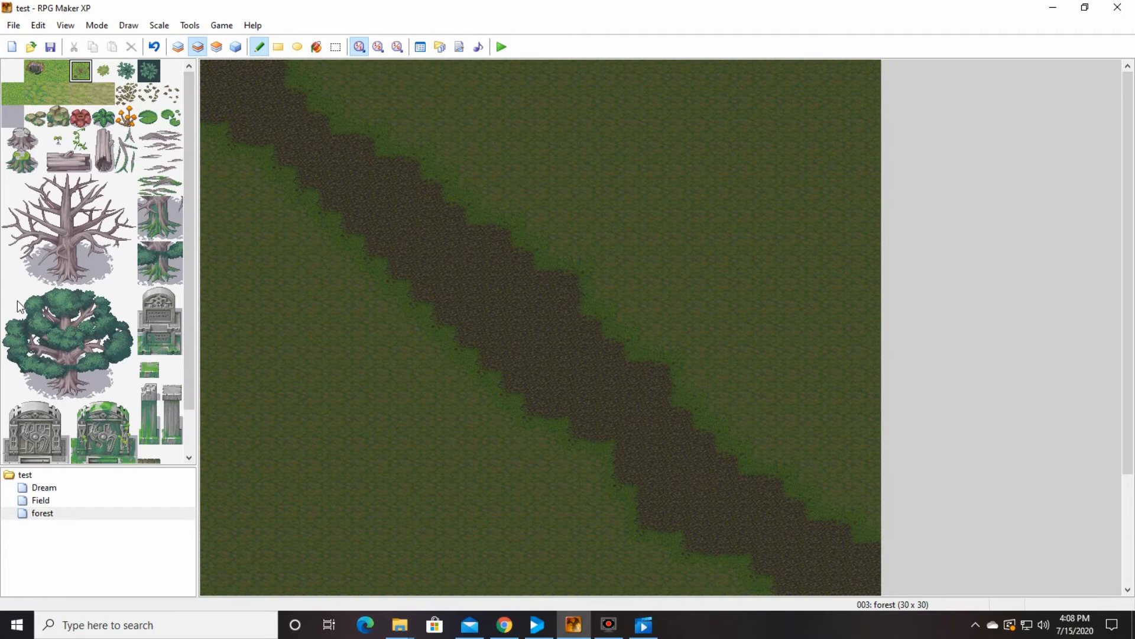
Step: Place four large leafy trees beside the dirt road on layer 2
{"action": "left_click", "coordinate": [69, 343]}
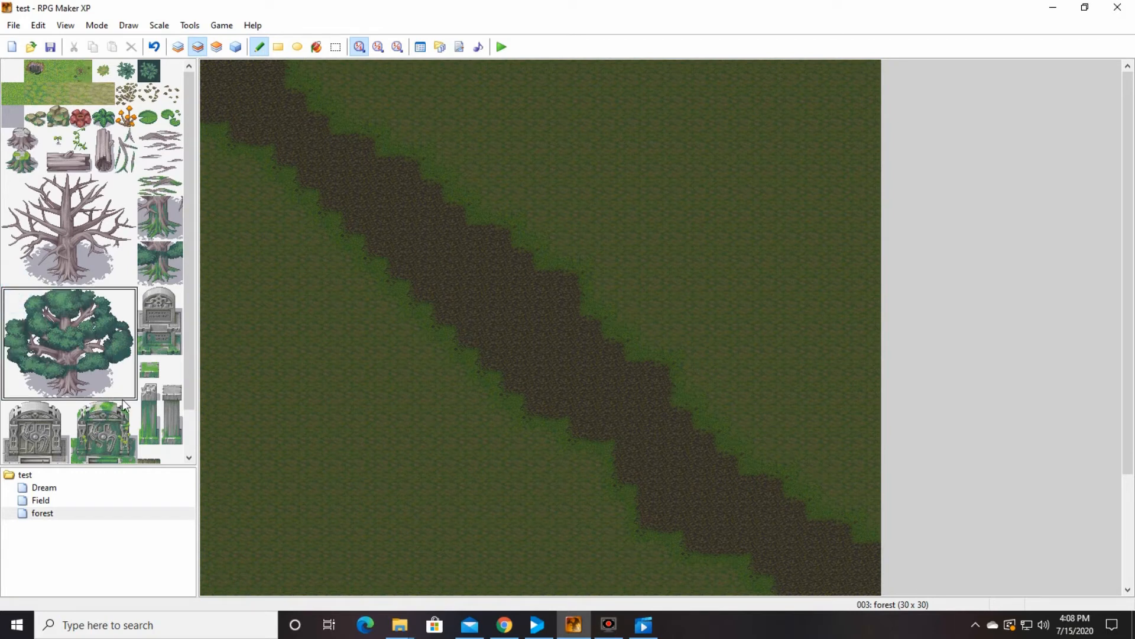
{"action": "left_click", "coordinate": [782, 134]}
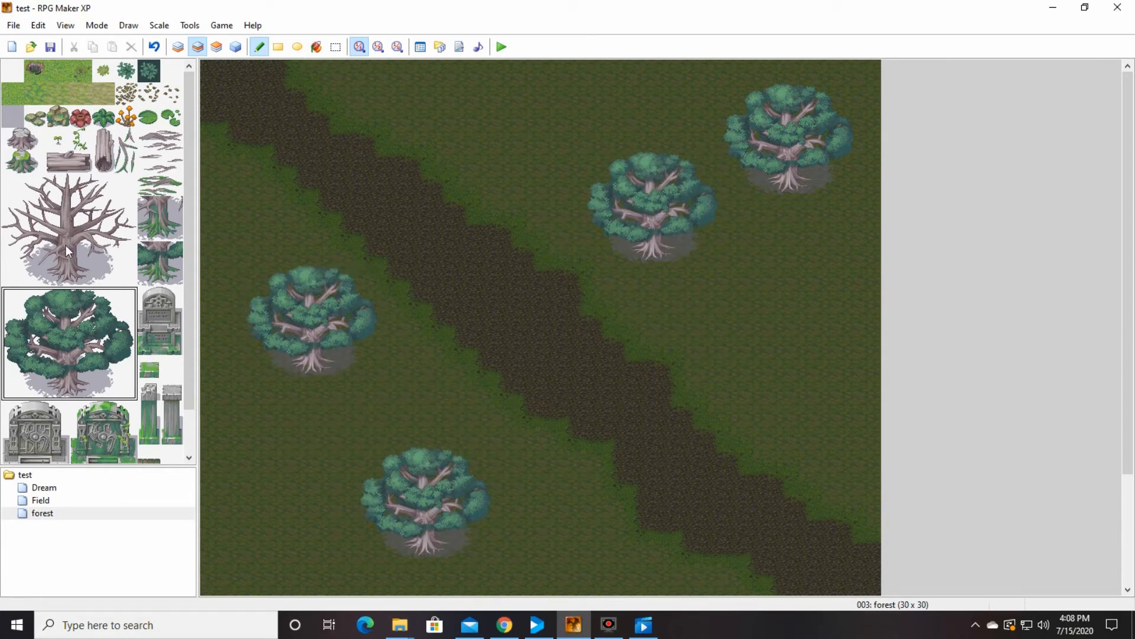
{"action": "scroll", "scroll_direction": "down", "scroll_amount": 3}
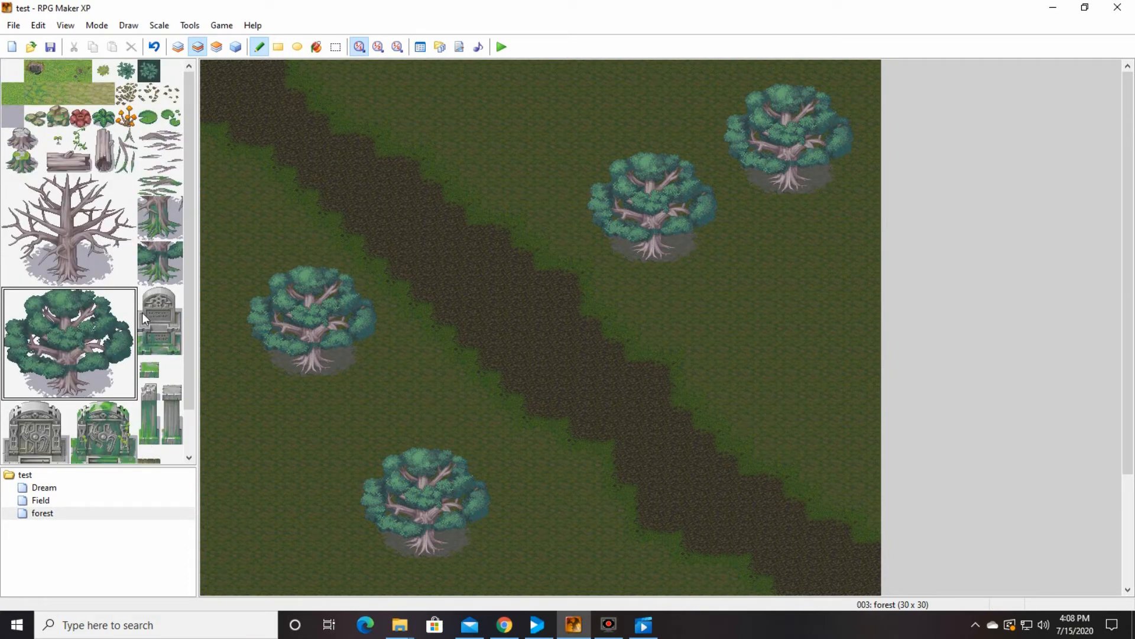
Step: Scatter red flowers and pale grass tufts around the trees on both sides of the road
{"action": "left_click", "coordinate": [82, 116]}
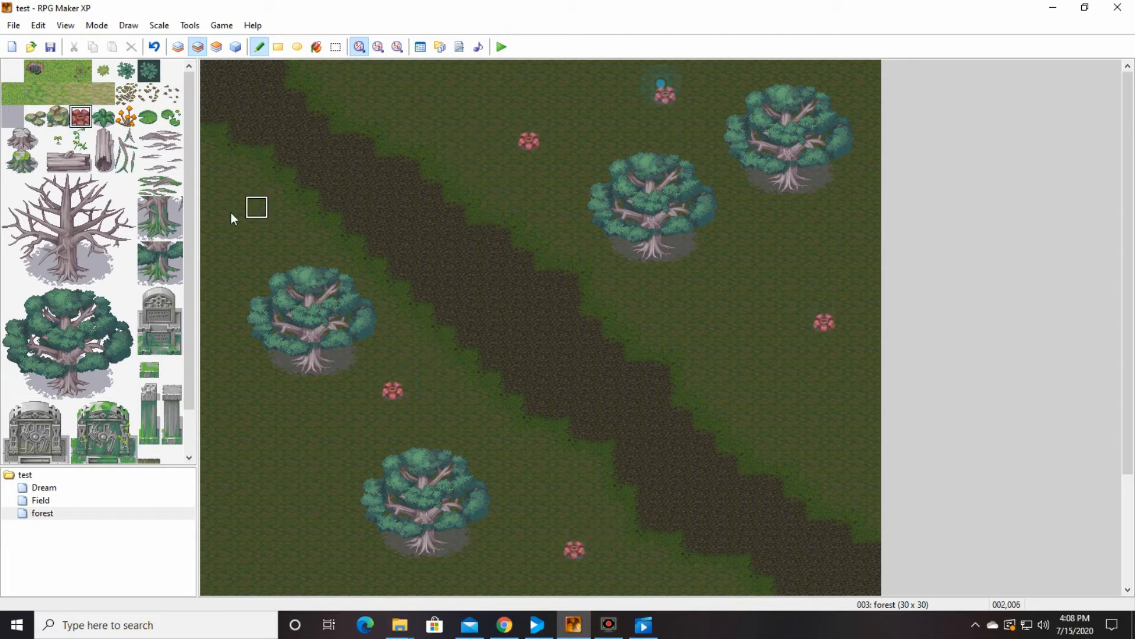
{"action": "left_click", "coordinate": [160, 162]}
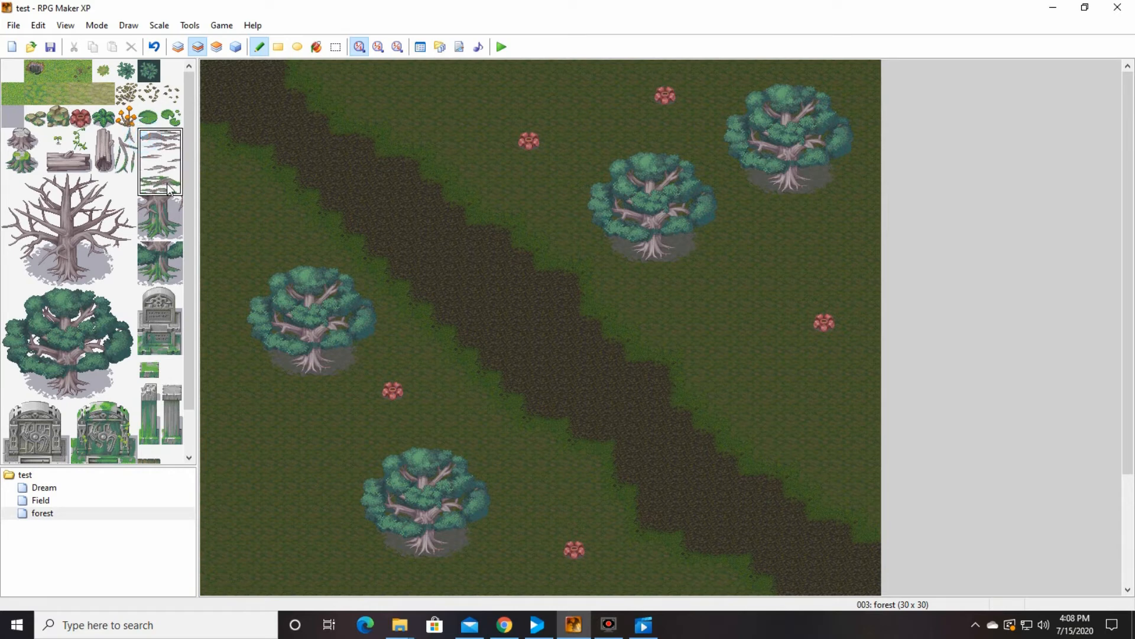
{"action": "left_click", "coordinate": [744, 230]}
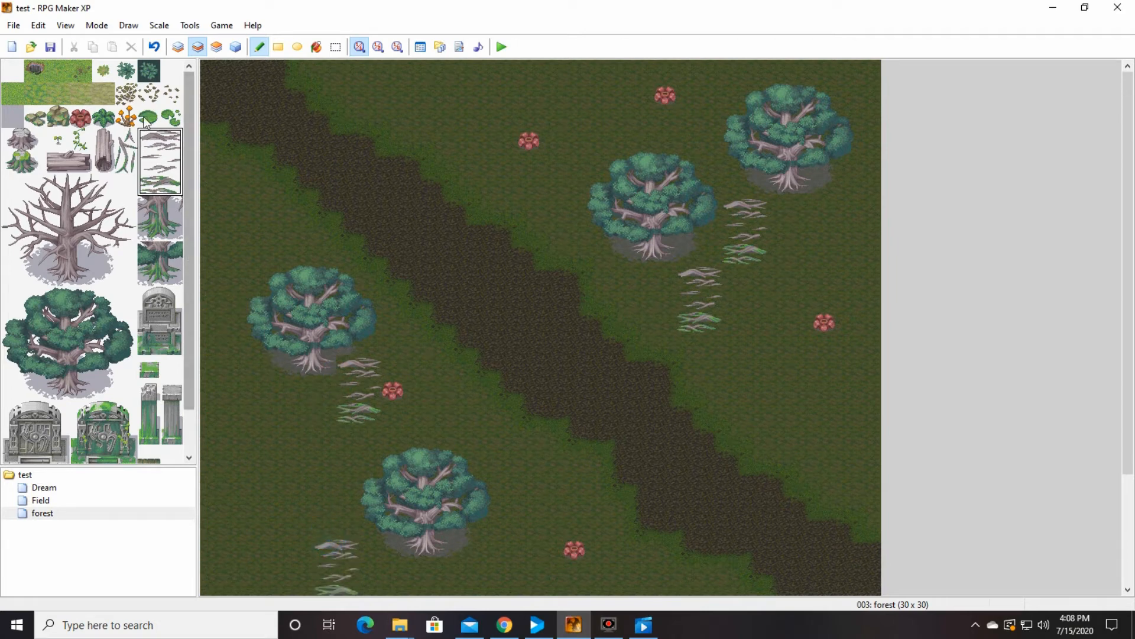
{"action": "mouse_move", "coordinate": [217, 46]}
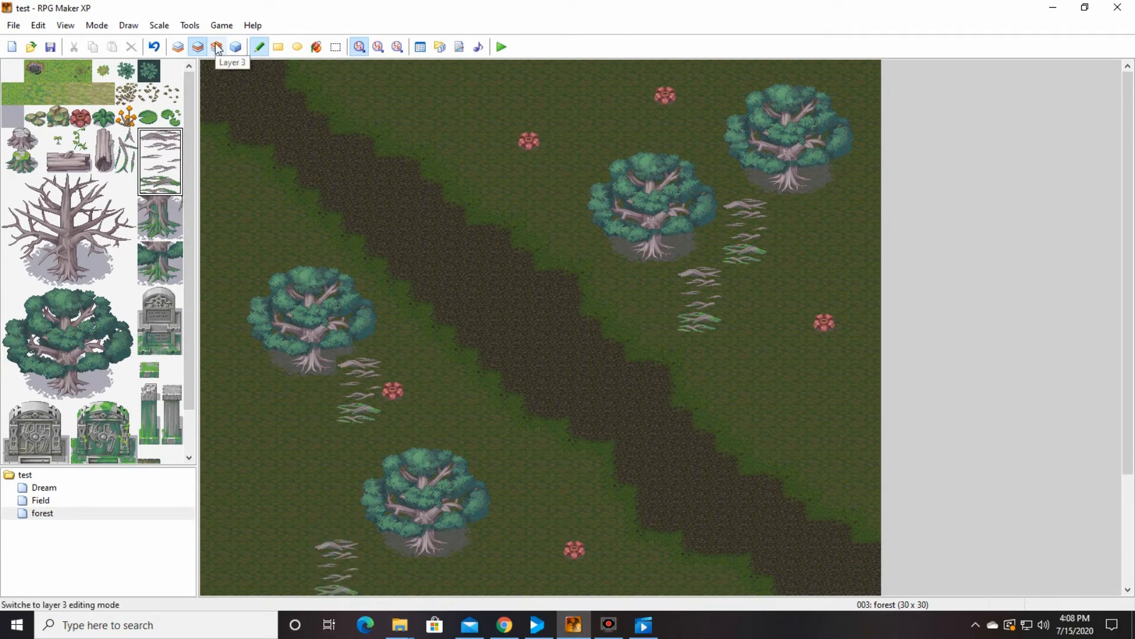
{"action": "left_click", "coordinate": [198, 47]}
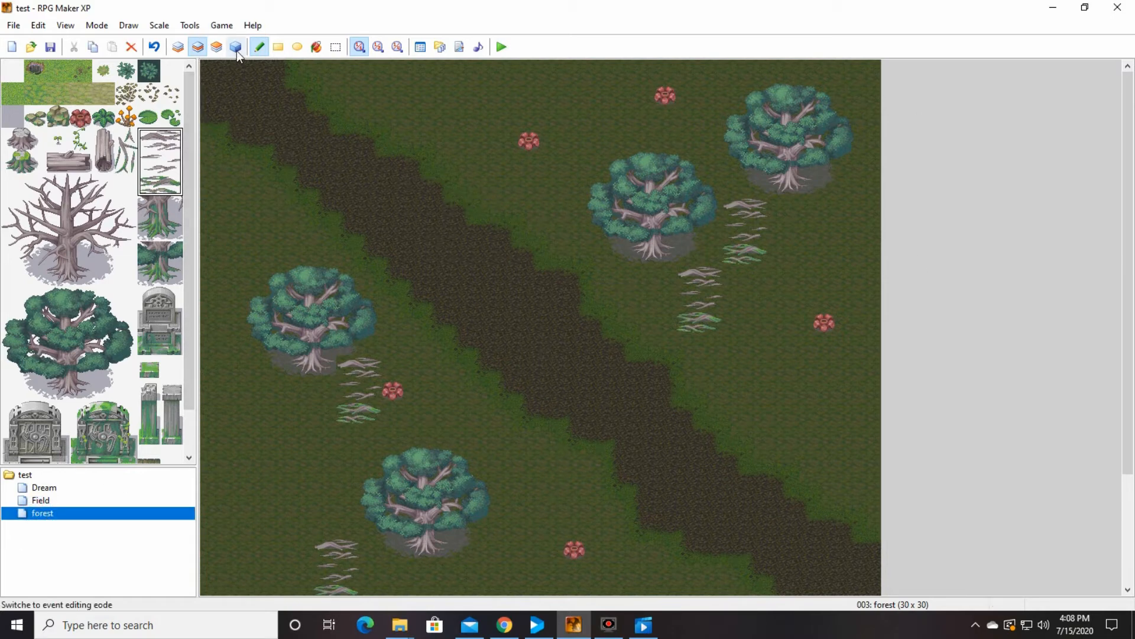
{"action": "mouse_move", "coordinate": [236, 46]}
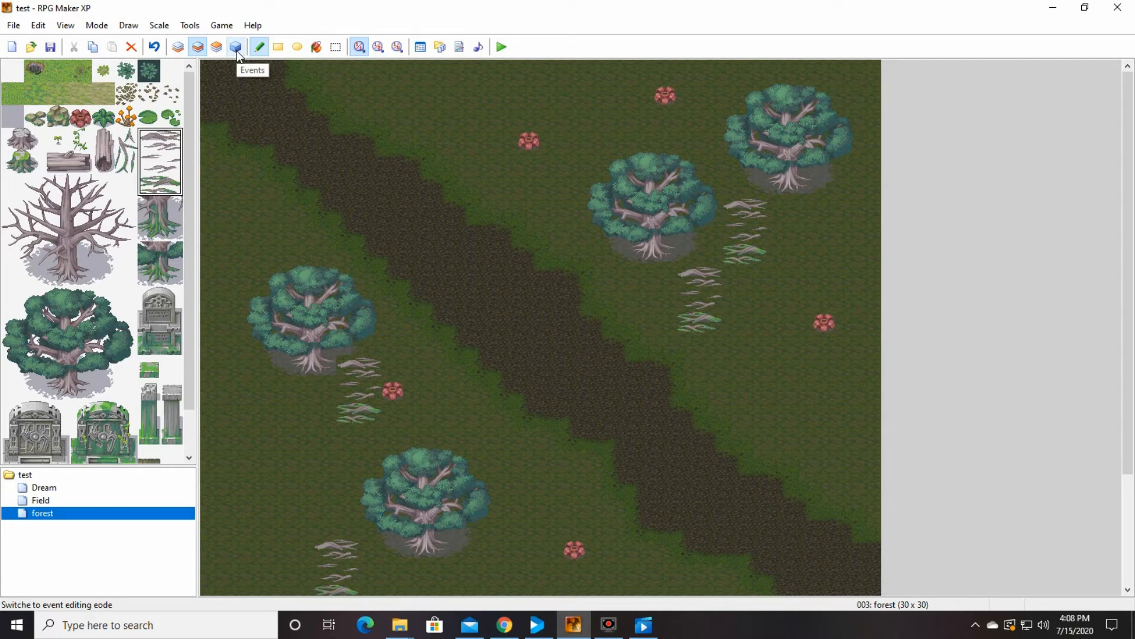
{"action": "left_click", "coordinate": [234, 46]}
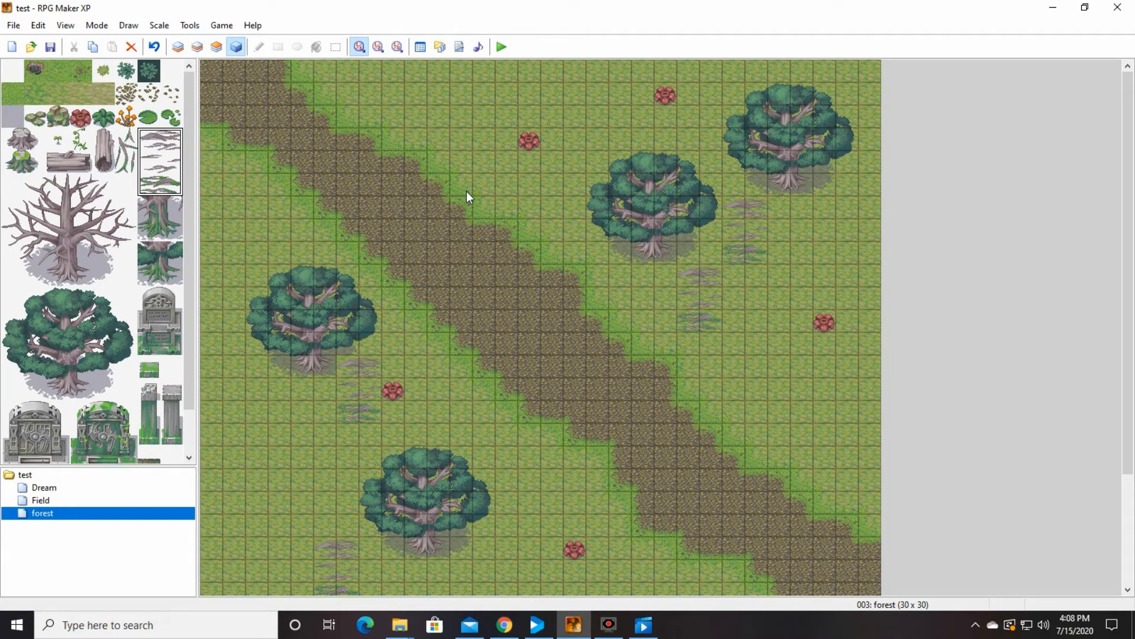
{"action": "mouse_move", "coordinate": [491, 187]}
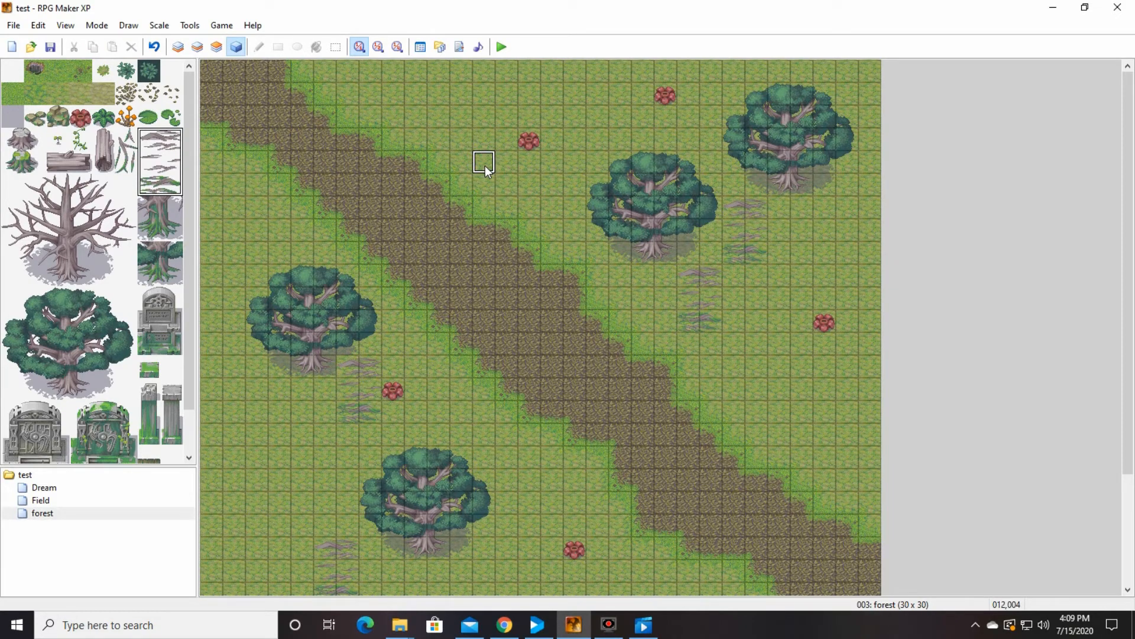
Step: Create a new event on the grass tile at 012,004 just above the road
{"action": "double_click", "coordinate": [483, 161]}
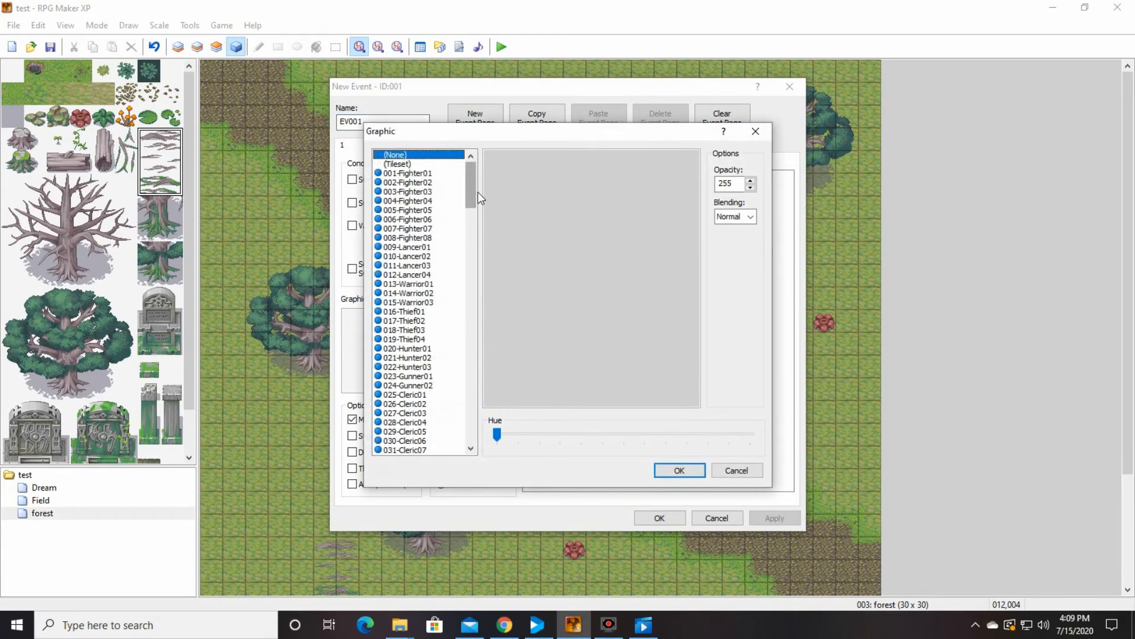
Step: Set the event's graphic to the winged griffin sprite 065-Beast03
{"action": "scroll", "scroll_direction": "down", "scroll_amount": 3}
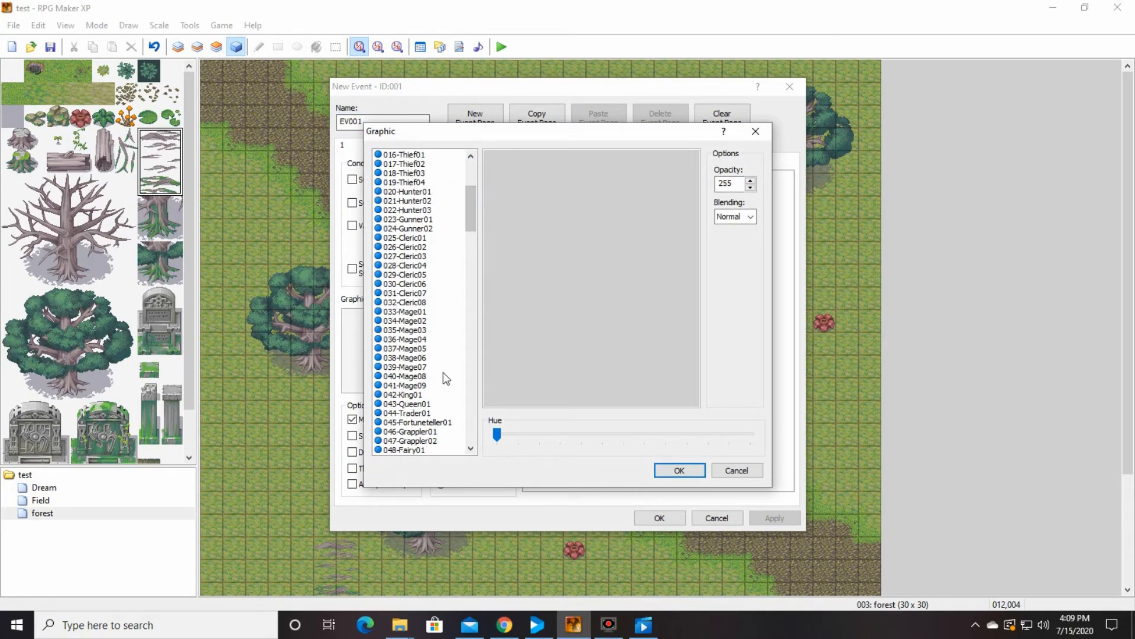
{"action": "scroll", "scroll_direction": "down", "scroll_amount": 3}
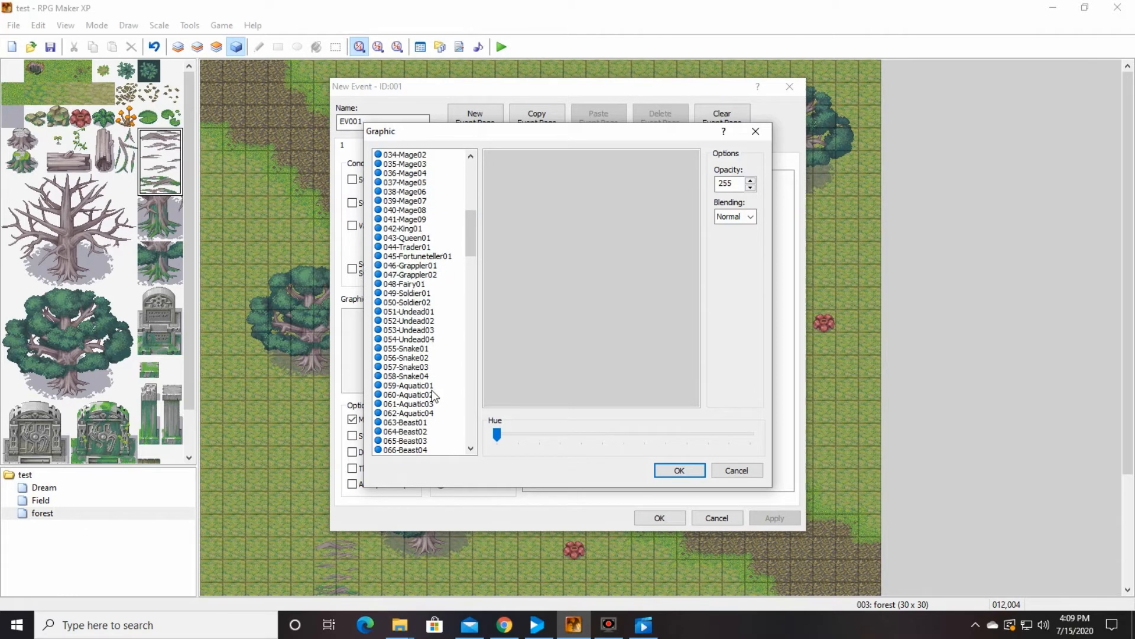
{"action": "left_click", "coordinate": [405, 367]}
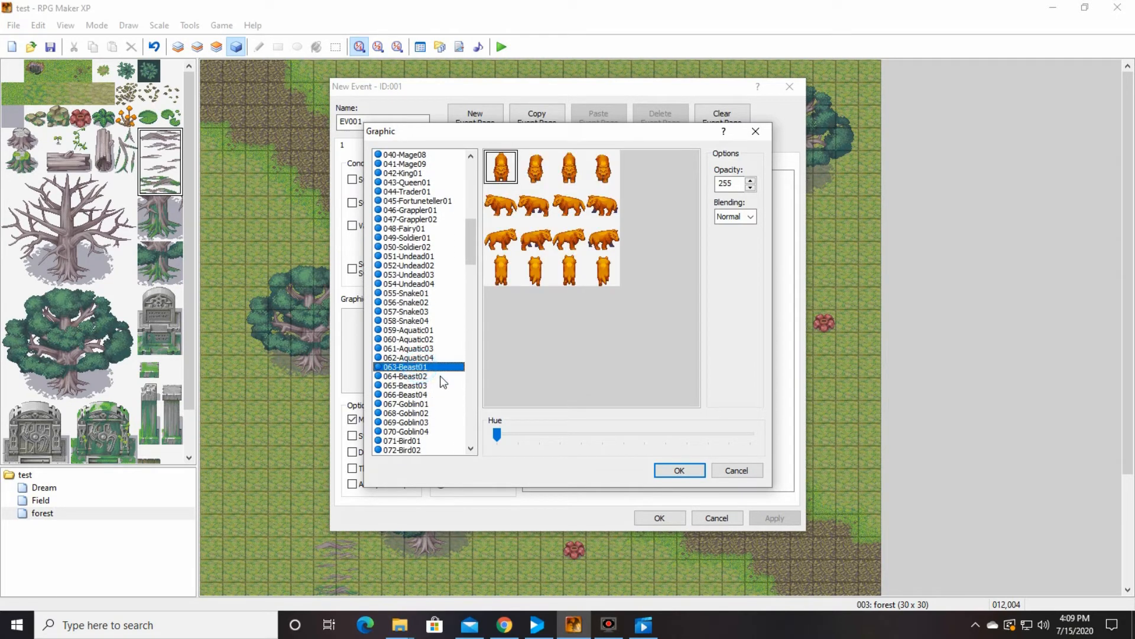
{"action": "left_click", "coordinate": [406, 385]}
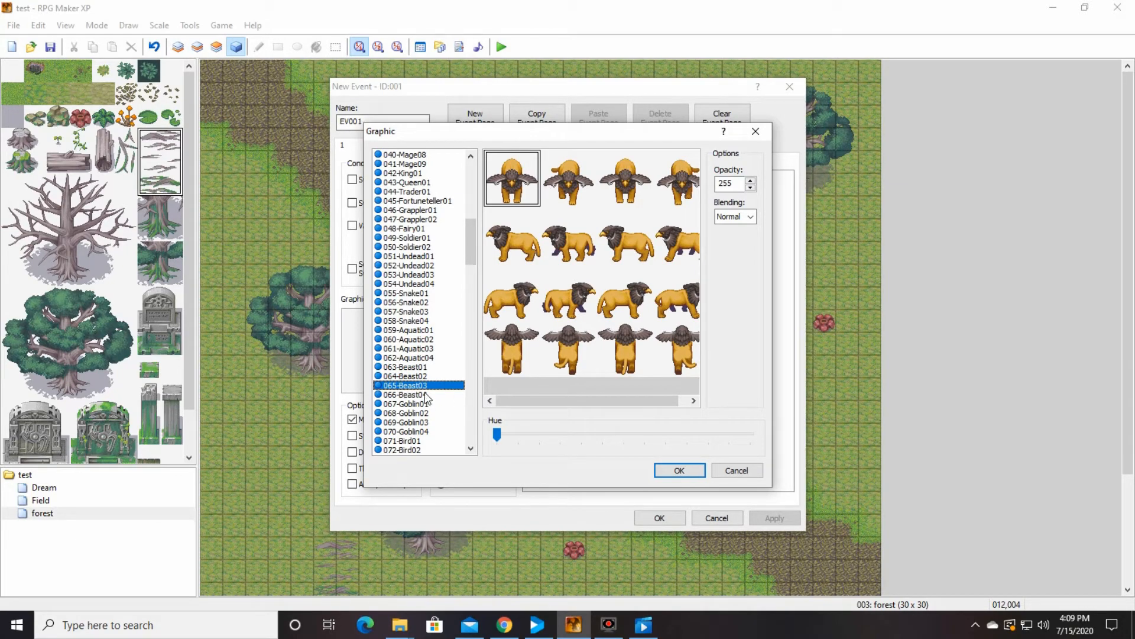
{"action": "left_click", "coordinate": [678, 470]}
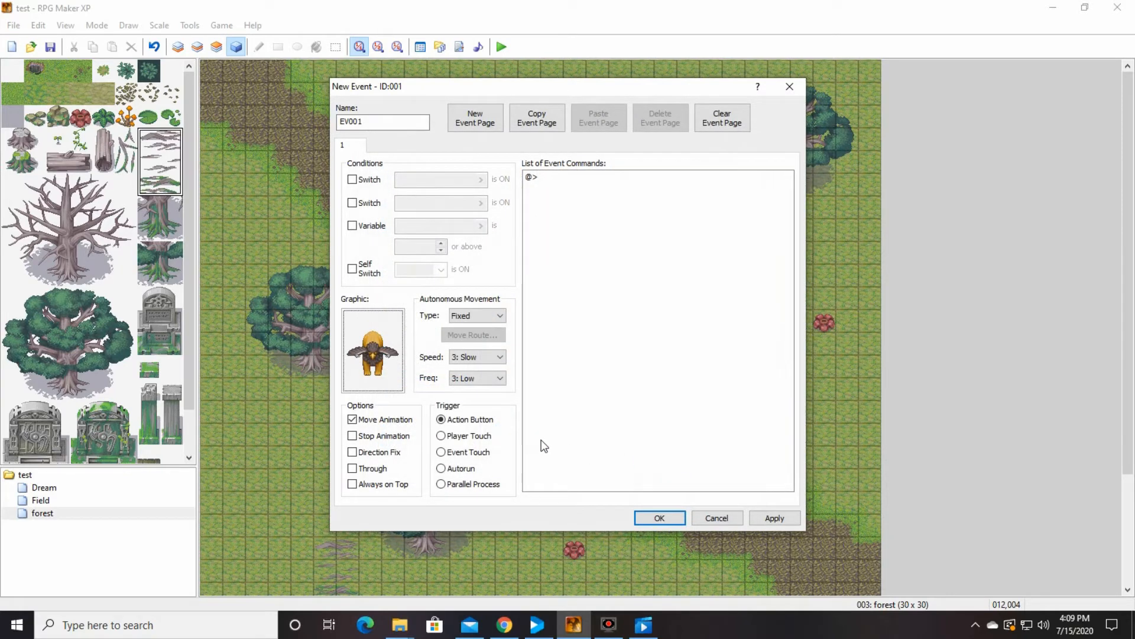
{"action": "mouse_move", "coordinate": [479, 343]}
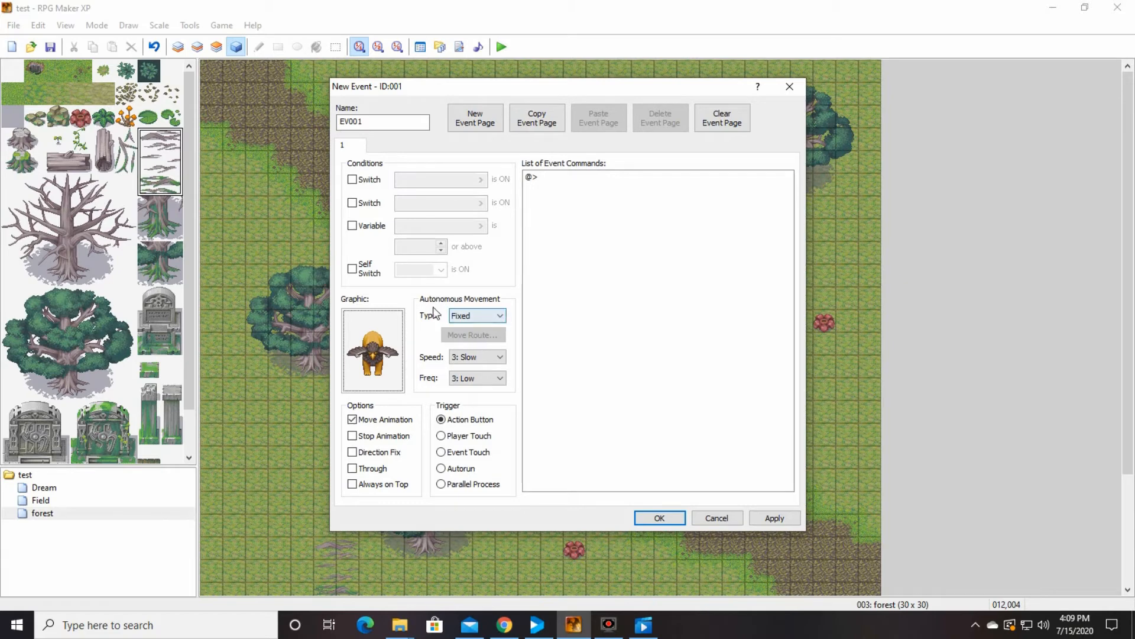
Step: Set movement to Approach at Speed 6: Fastest, Freq 6: Highest, with Event Touch trigger
{"action": "left_click", "coordinate": [476, 315]}
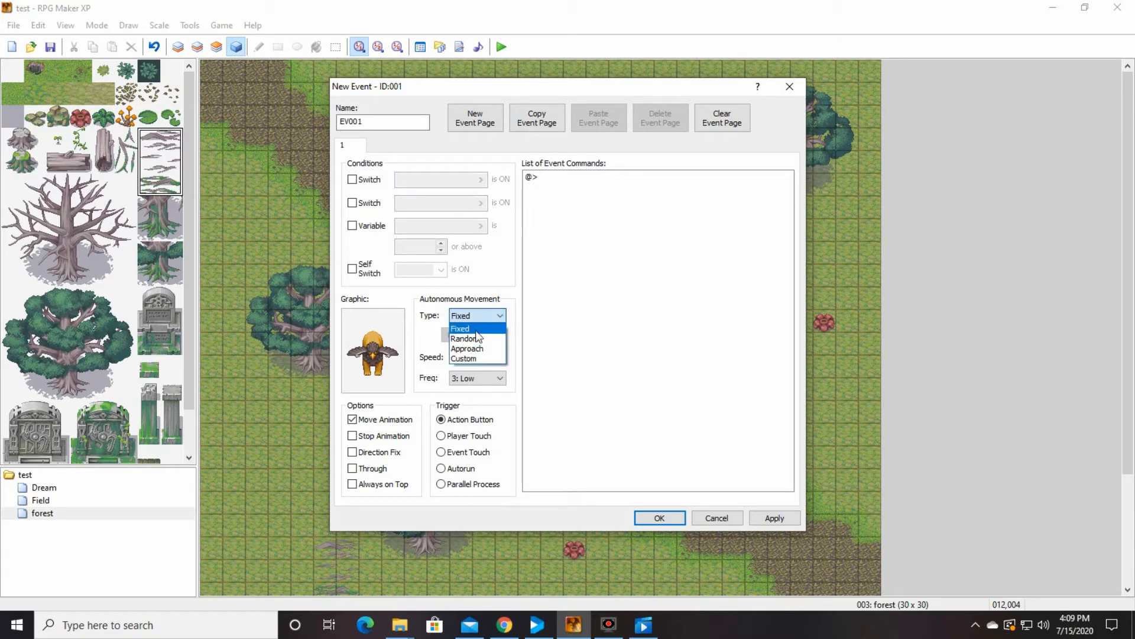
{"action": "left_click", "coordinate": [467, 348]}
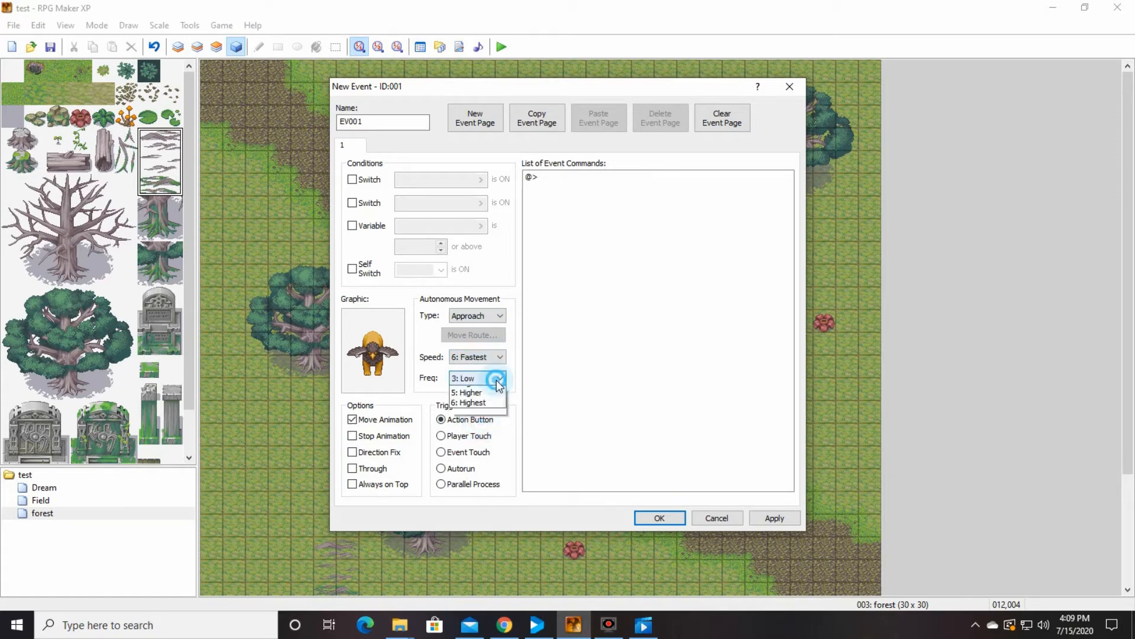
{"action": "left_click", "coordinate": [472, 402]}
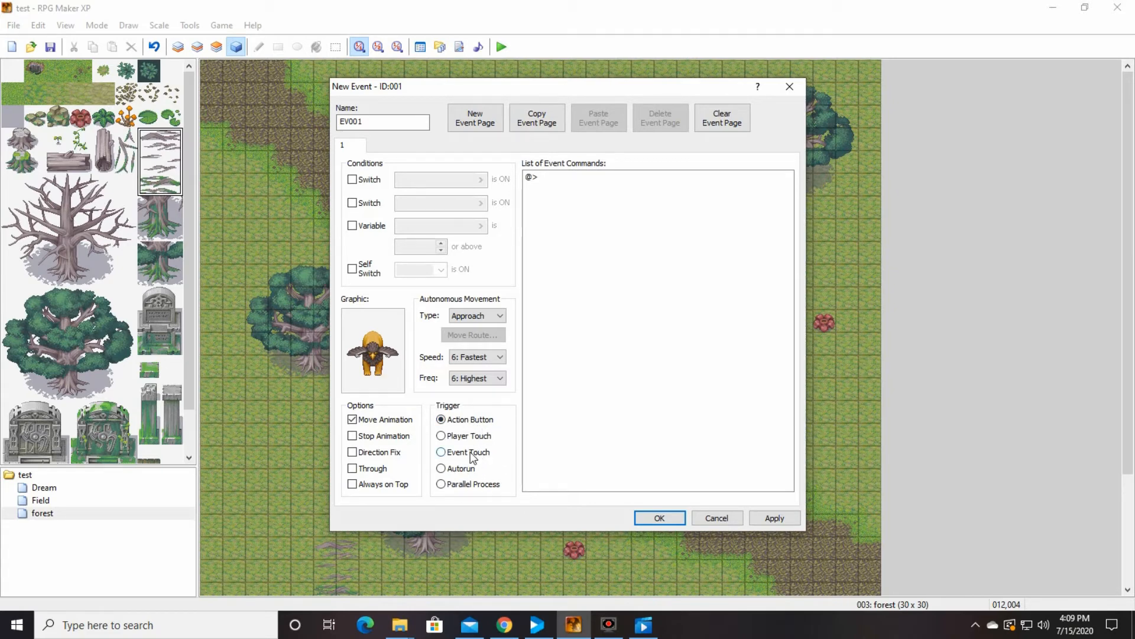
{"action": "left_click", "coordinate": [440, 452]}
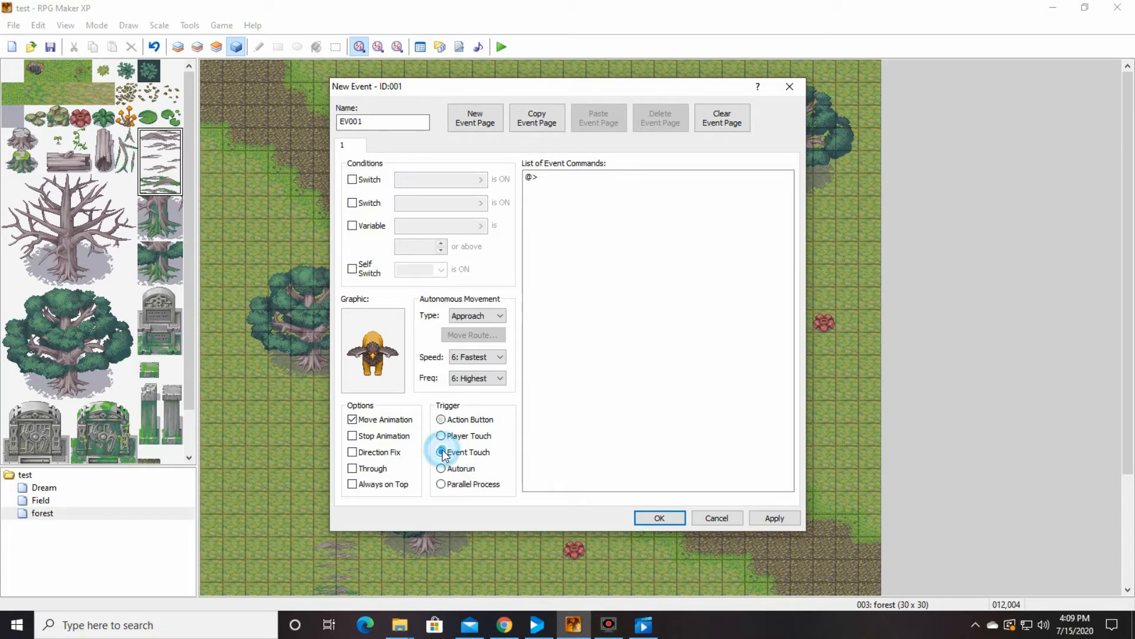
{"action": "left_click", "coordinate": [441, 452]}
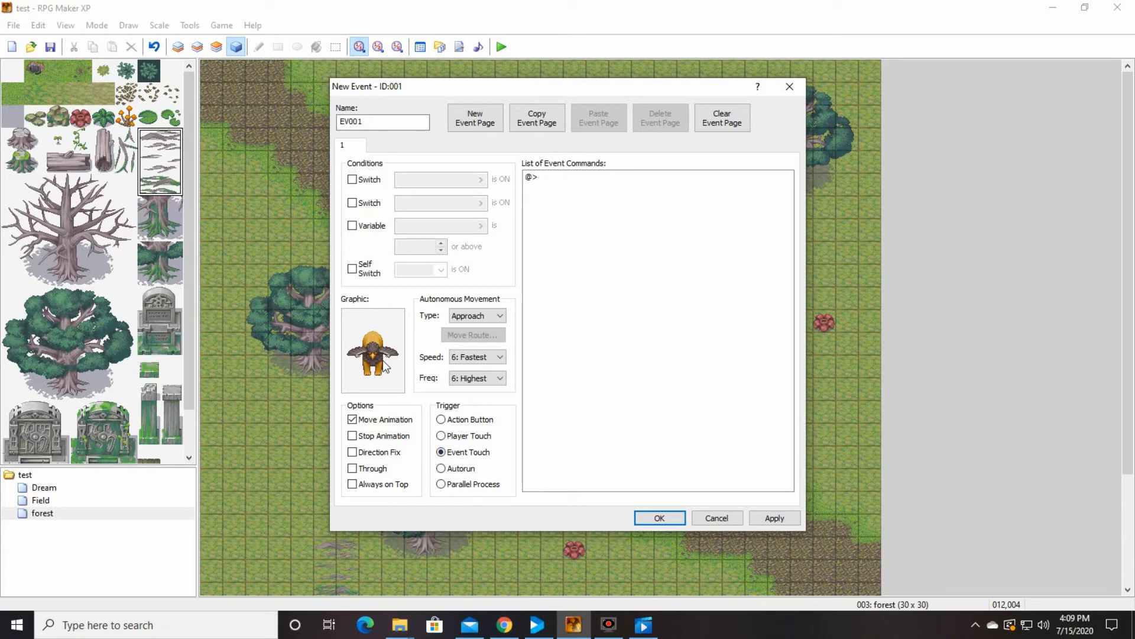
{"action": "mouse_move", "coordinate": [423, 417]}
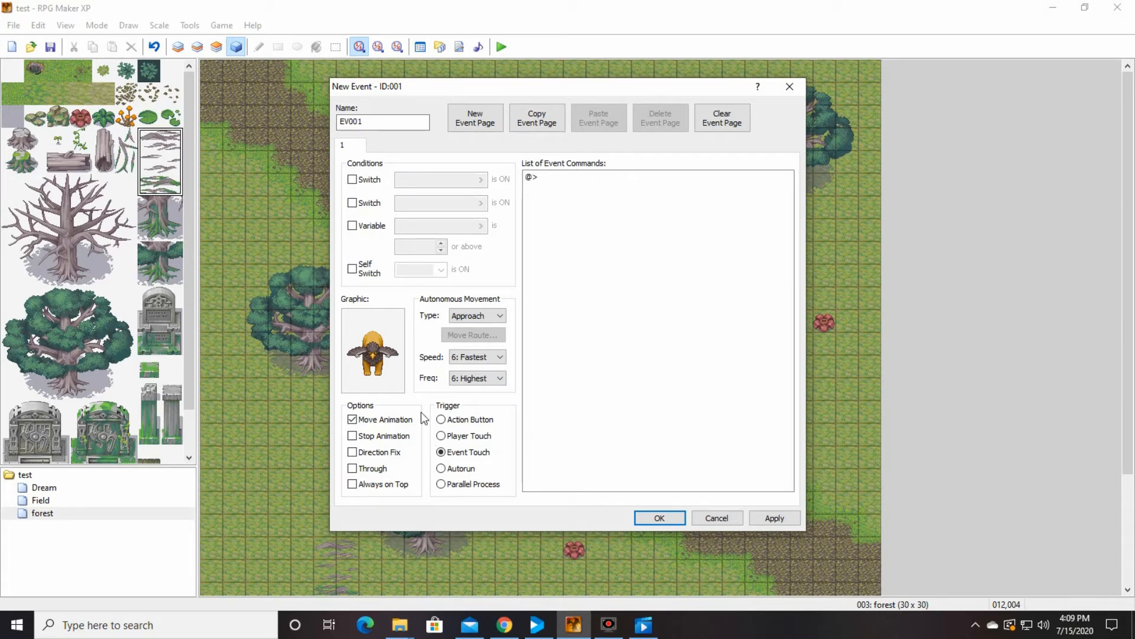
{"action": "mouse_move", "coordinate": [561, 182]}
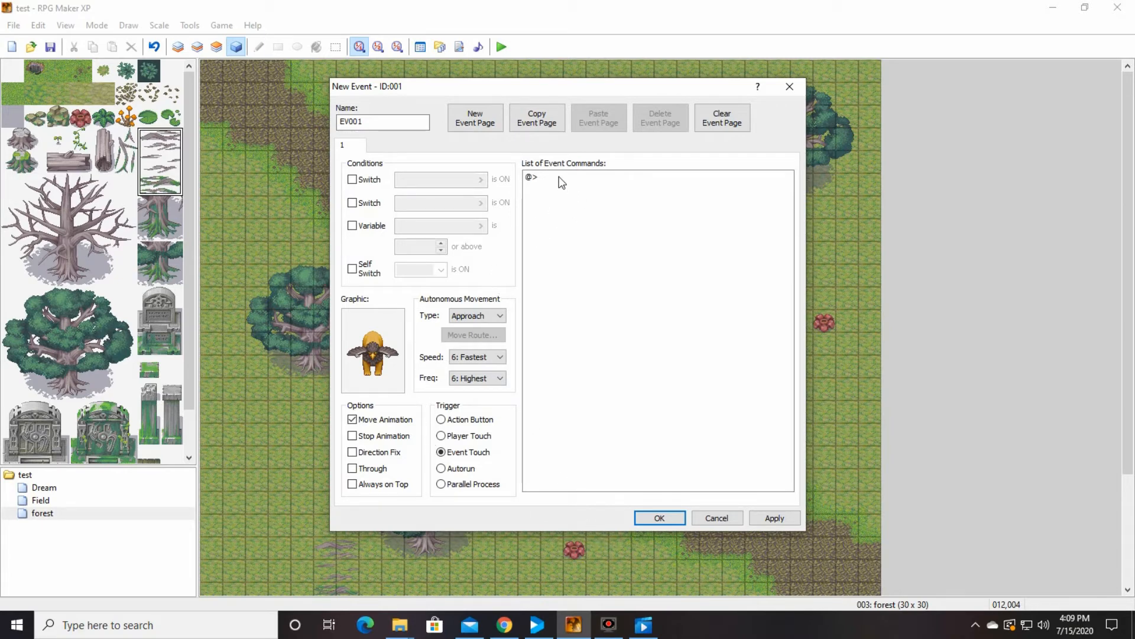
Step: Add a Show Text command with the message "Oh no!" as the first command
{"action": "left_click", "coordinate": [561, 176]}
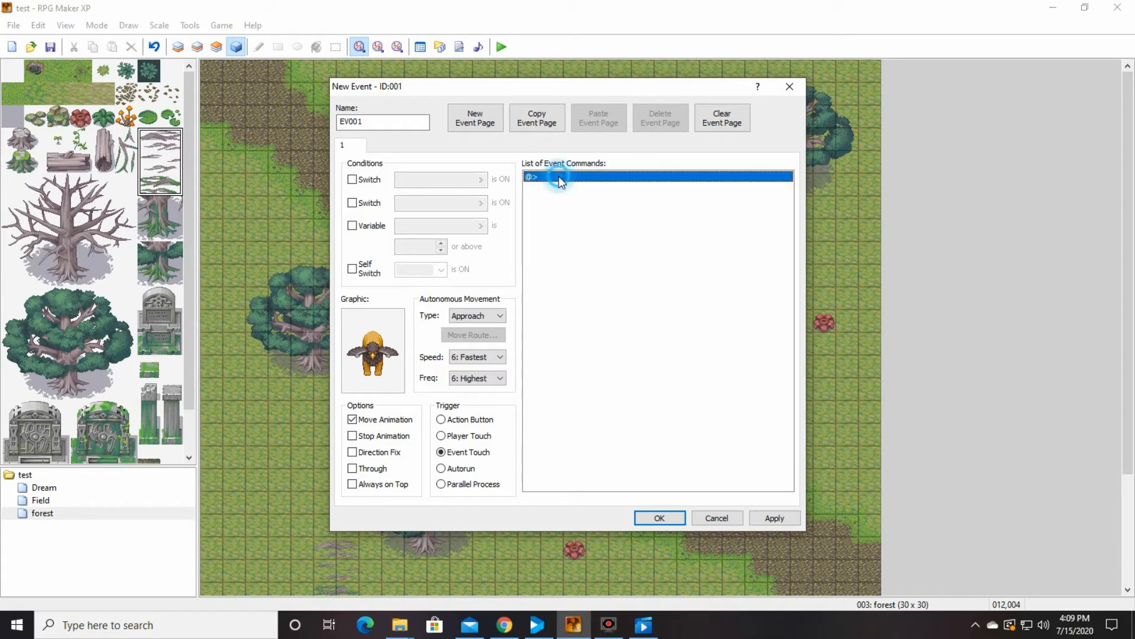
{"action": "double_click", "coordinate": [557, 176]}
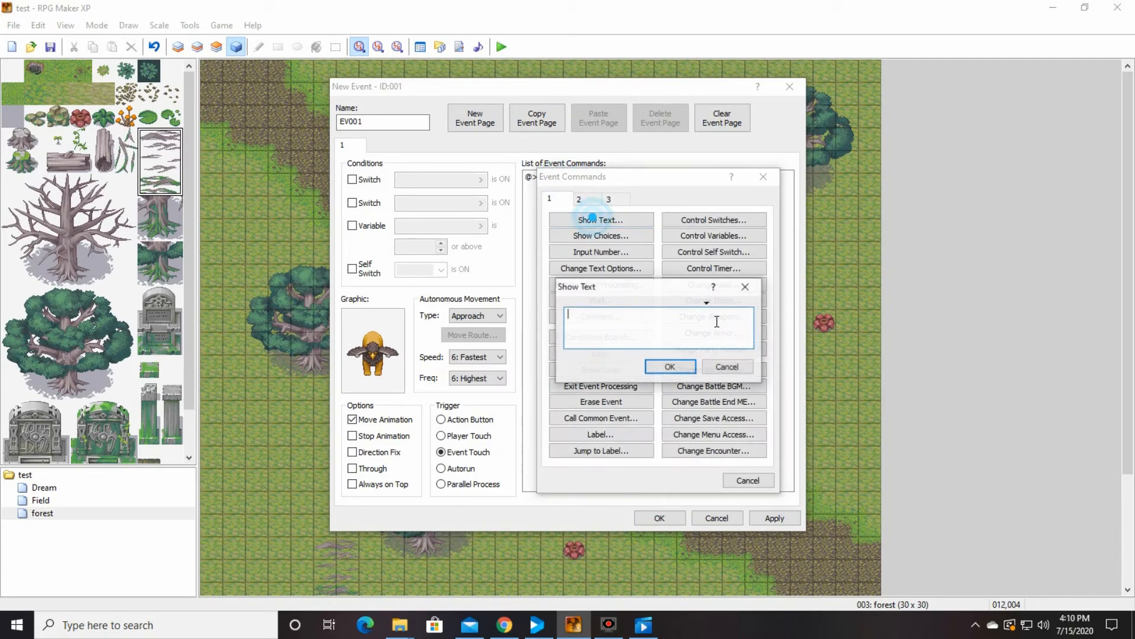
{"action": "type", "text": "Oh no"}
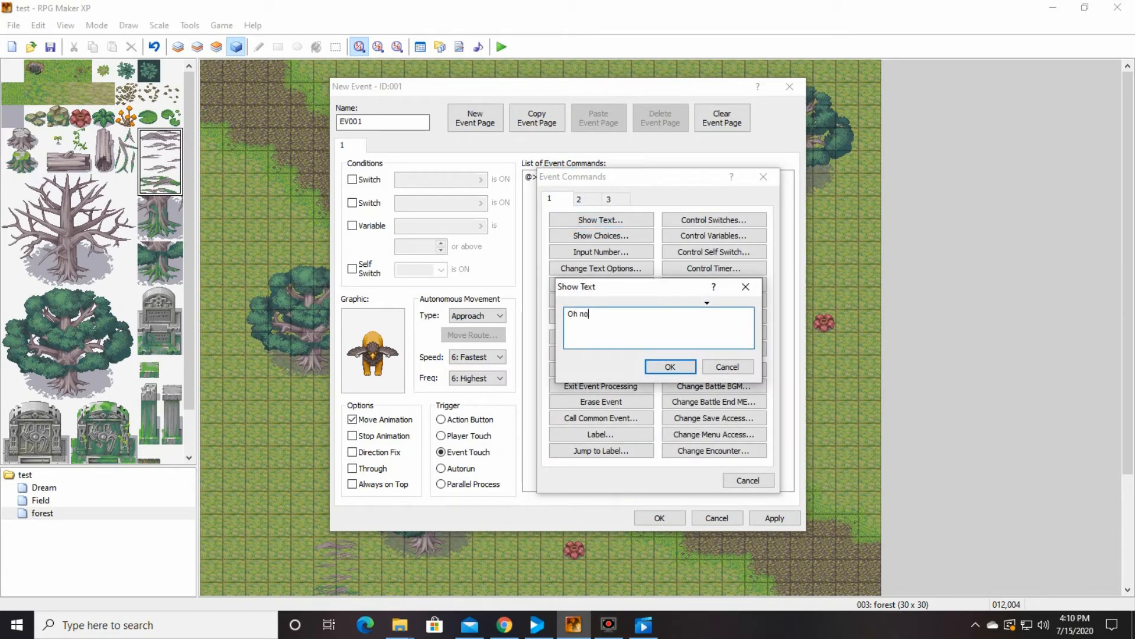
{"action": "left_click", "coordinate": [668, 367]}
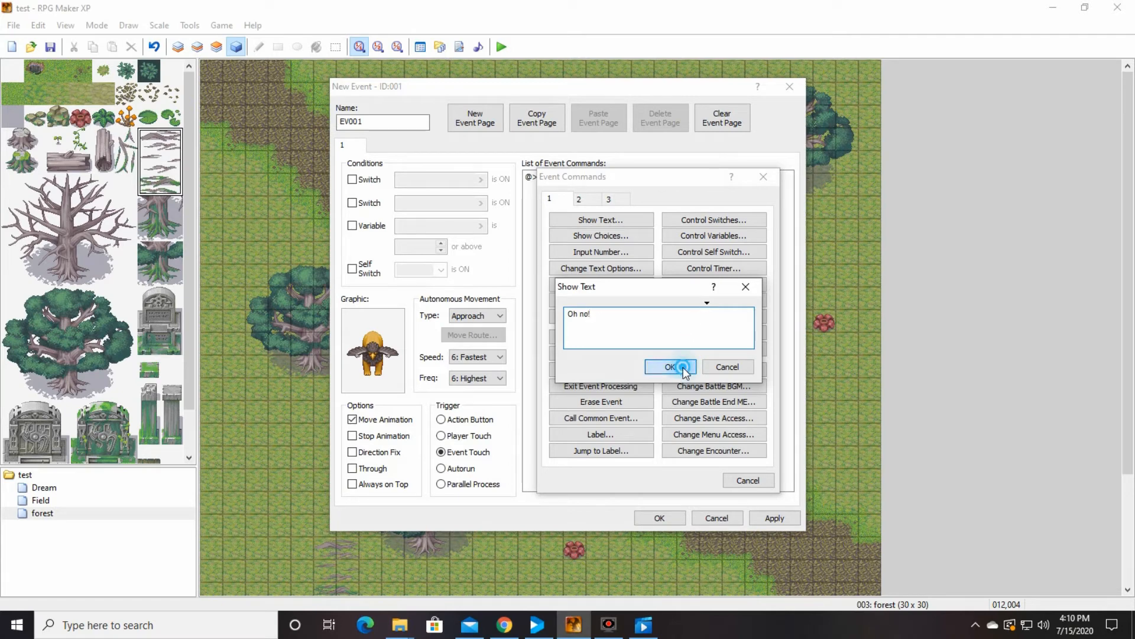
{"action": "left_click", "coordinate": [670, 367]}
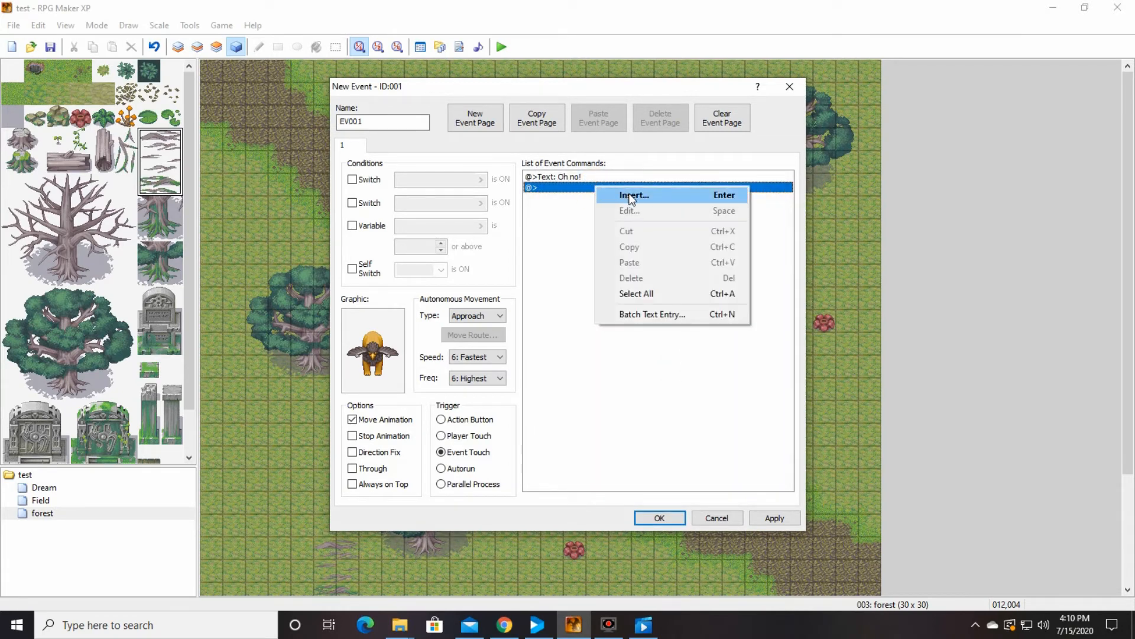
Step: Add a Battle Processing command against troop 033: air spirit after the message
{"action": "left_click", "coordinate": [634, 195]}
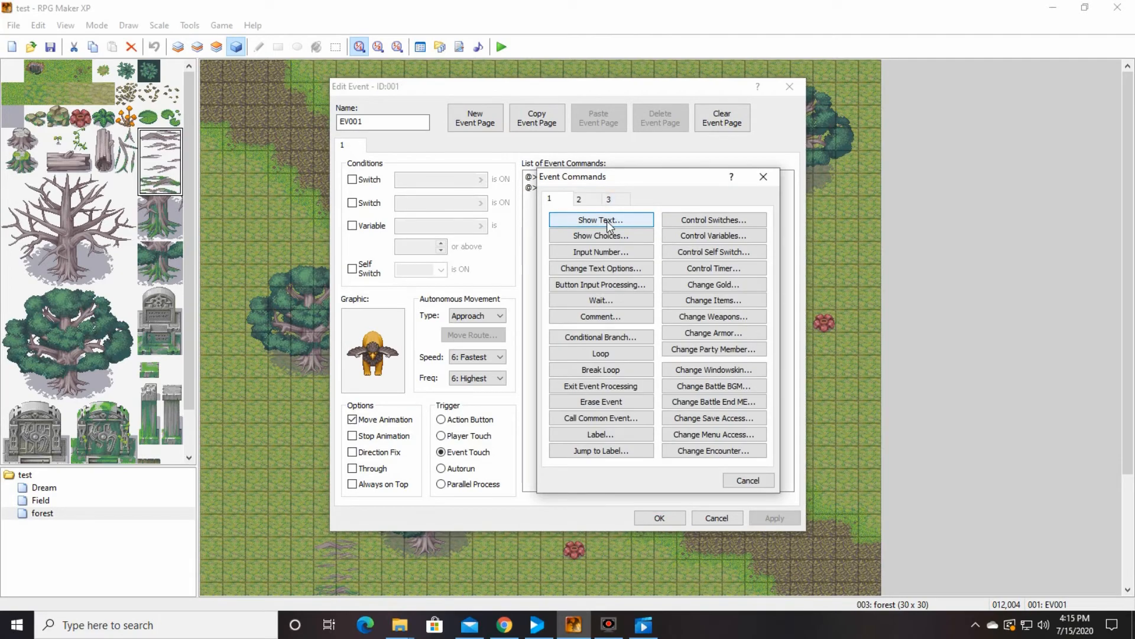
{"action": "left_click", "coordinate": [578, 199]}
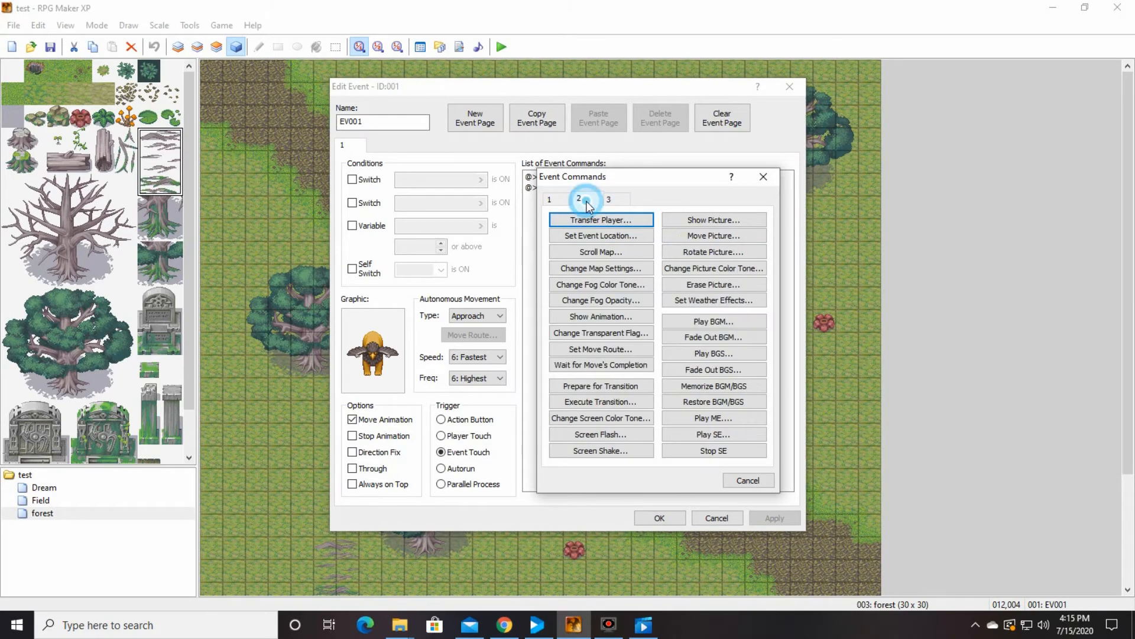
{"action": "left_click", "coordinate": [608, 198]}
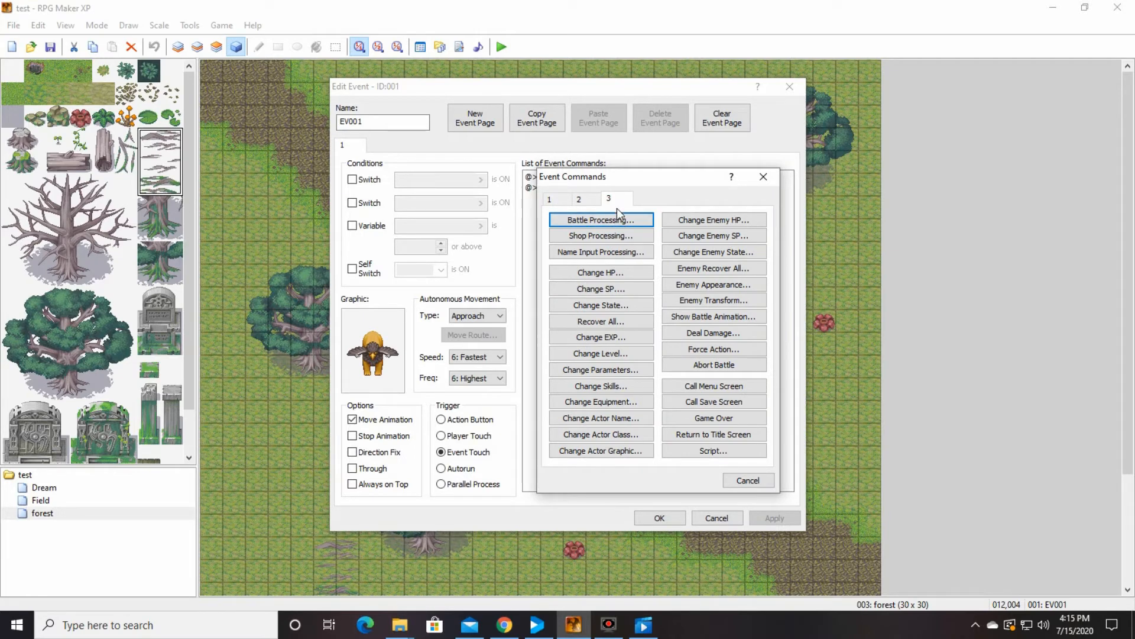
{"action": "left_click", "coordinate": [600, 220]}
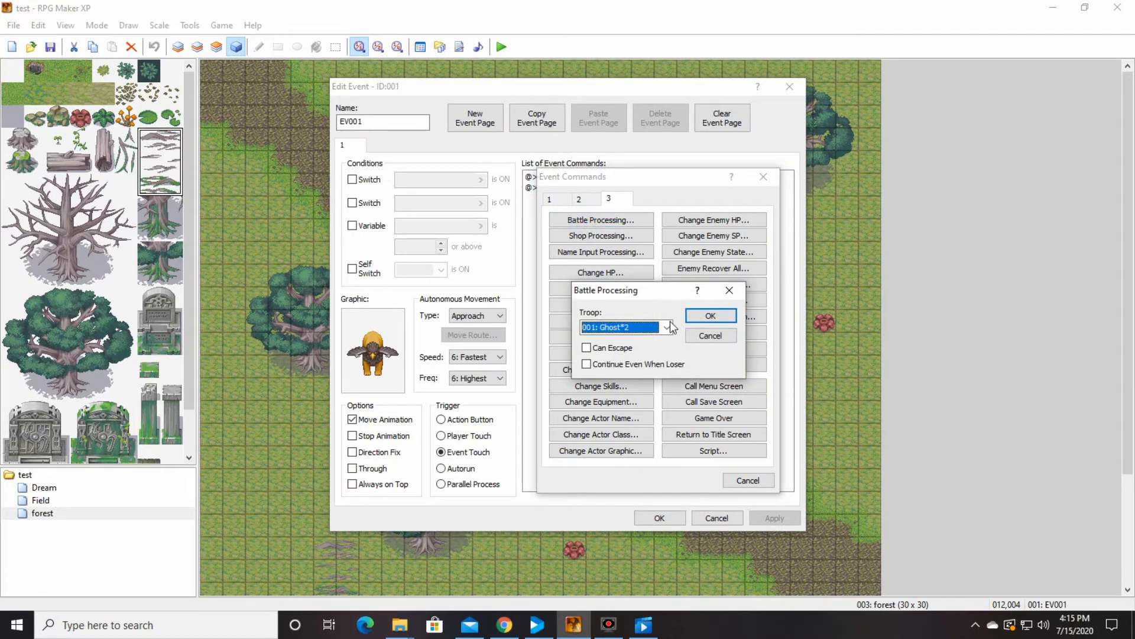
{"action": "left_click", "coordinate": [667, 326]}
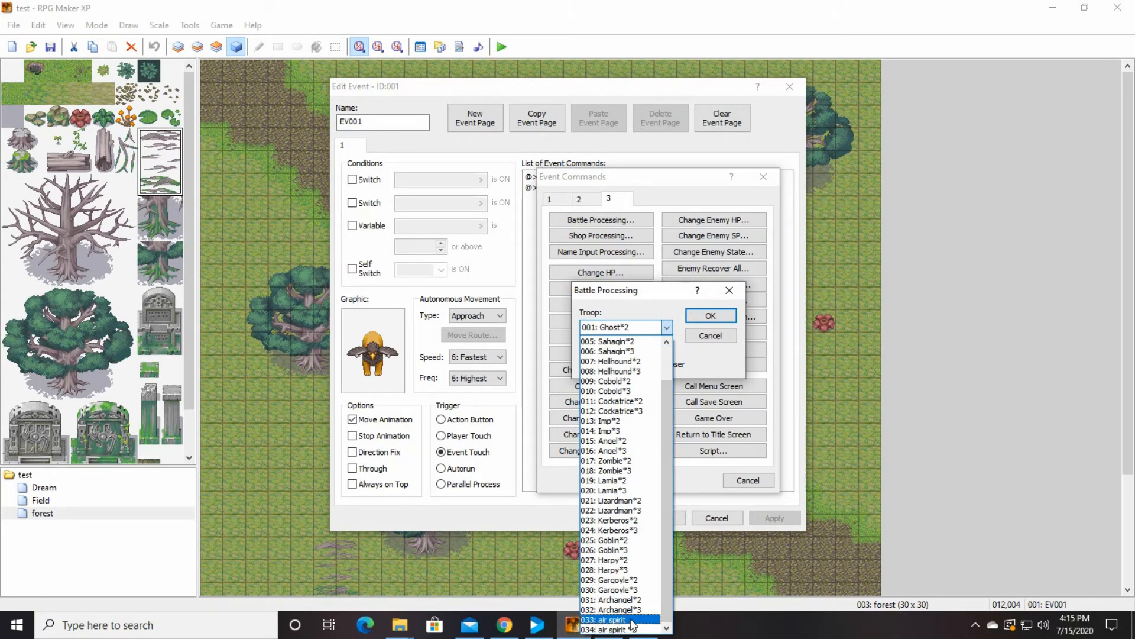
{"action": "left_click", "coordinate": [608, 619]}
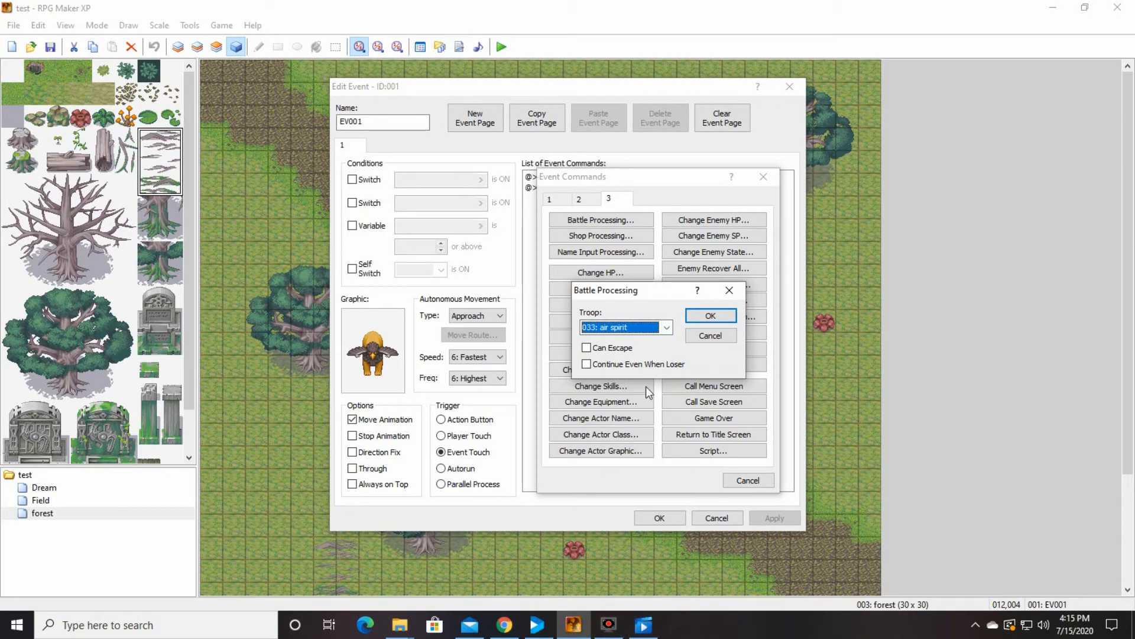
{"action": "mouse_move", "coordinate": [606, 356]}
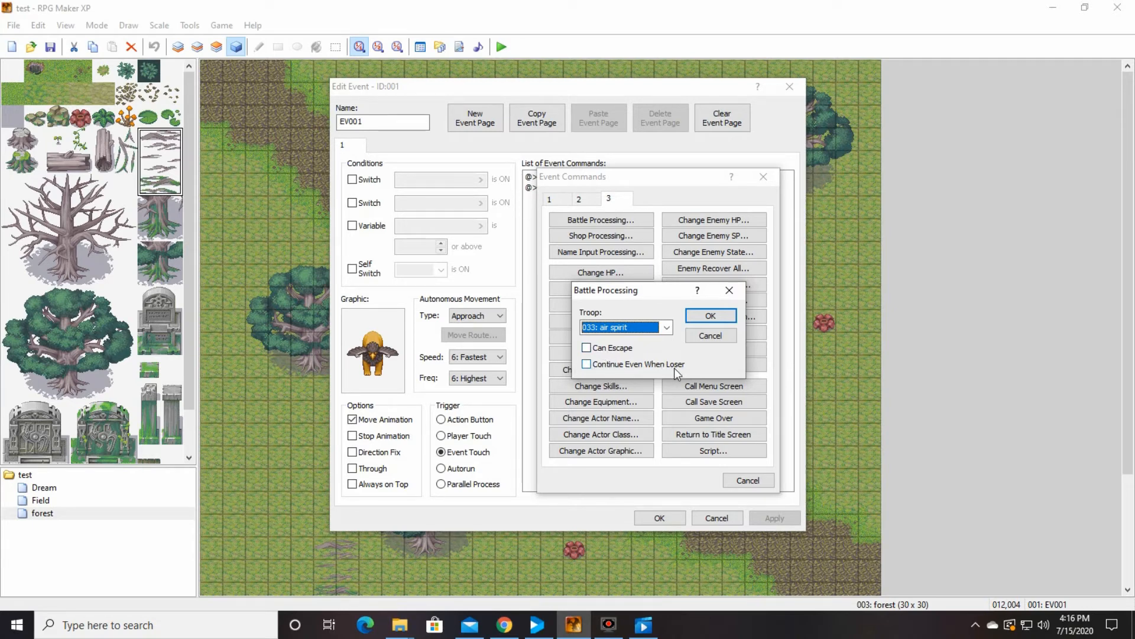
{"action": "mouse_move", "coordinate": [606, 373]}
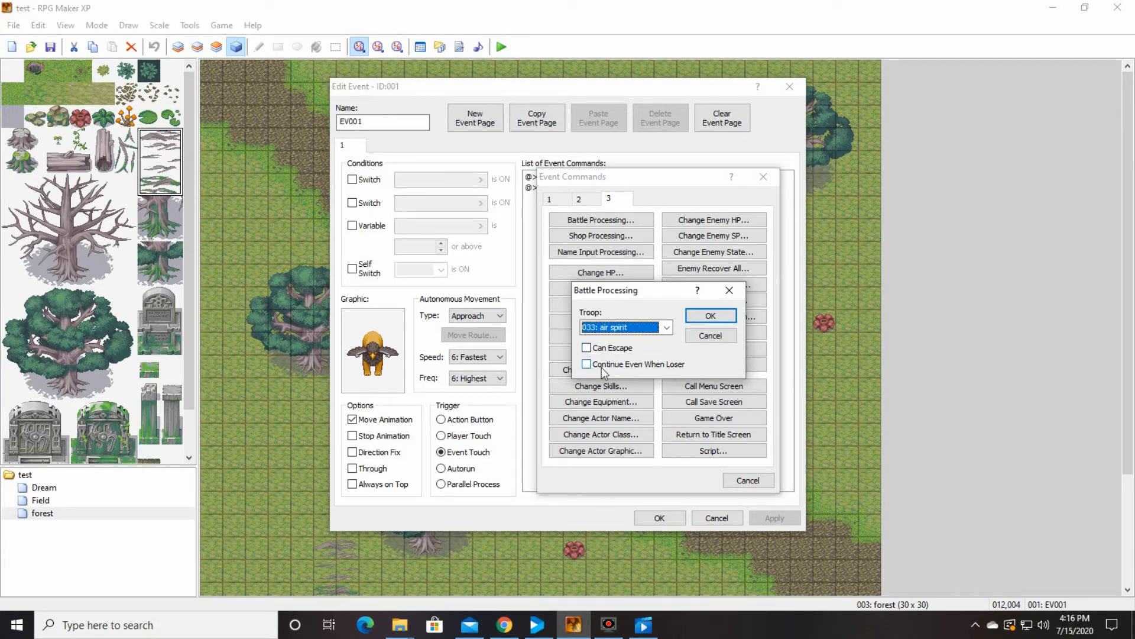
{"action": "mouse_move", "coordinate": [648, 375]}
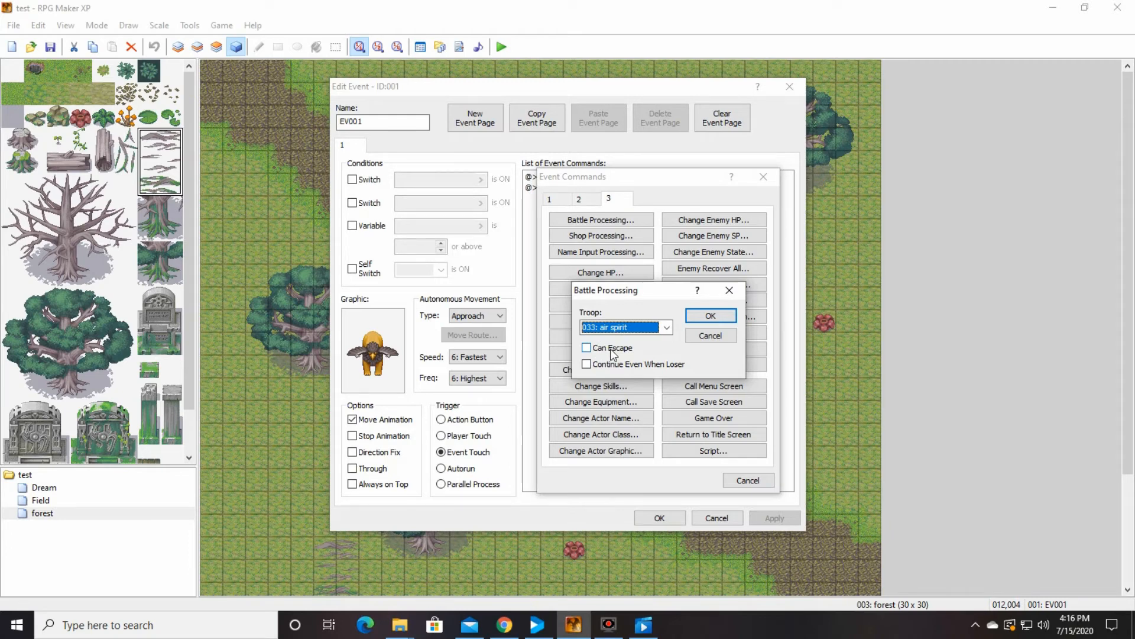
{"action": "mouse_move", "coordinate": [616, 358]}
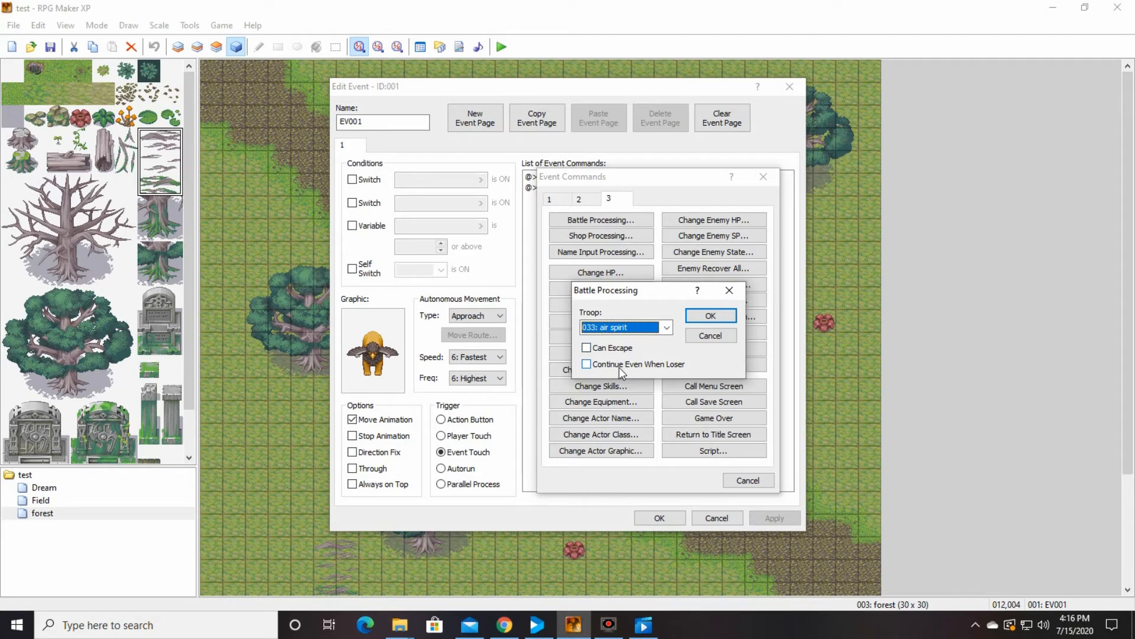
{"action": "mouse_move", "coordinate": [710, 314]}
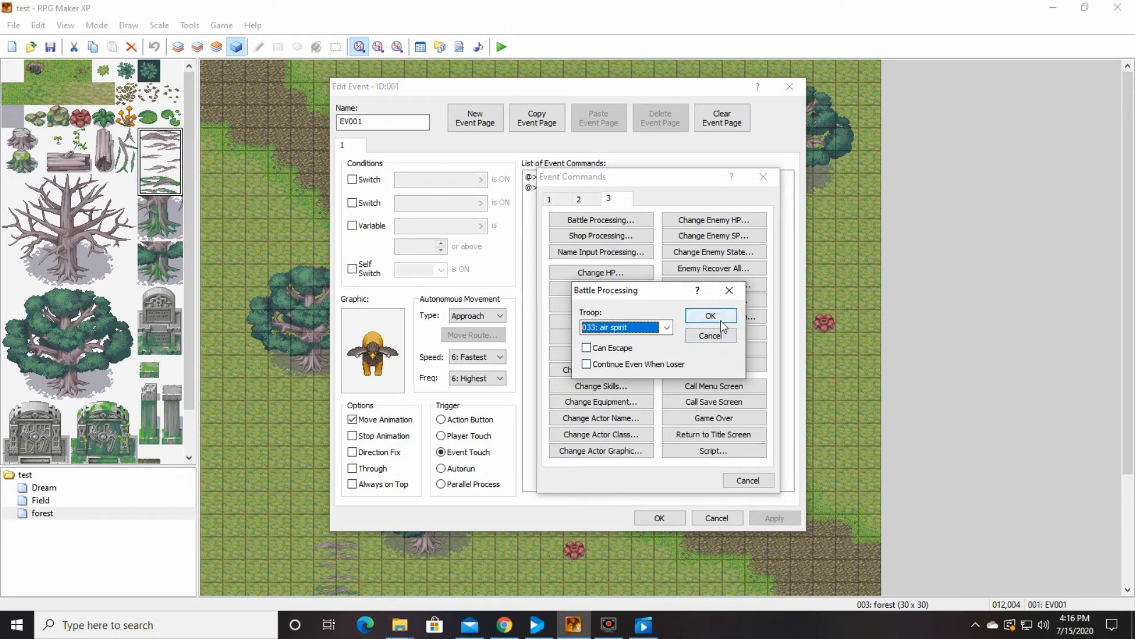
{"action": "left_click", "coordinate": [709, 315]}
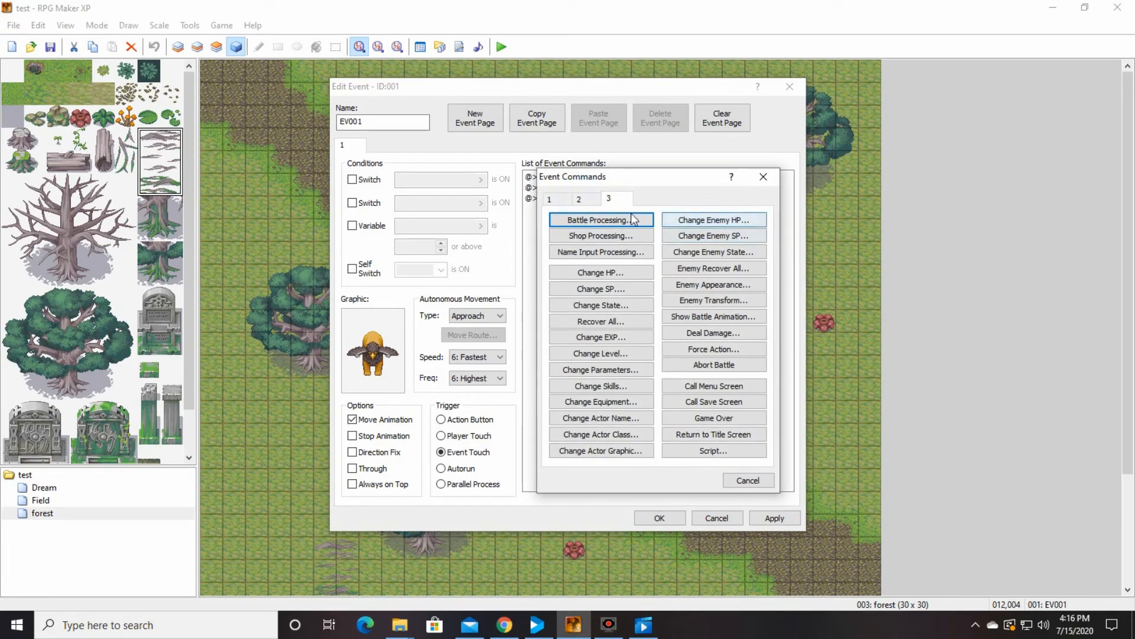
Step: Add a Control Self Switch command turning self switch A on
{"action": "left_click", "coordinate": [550, 199]}
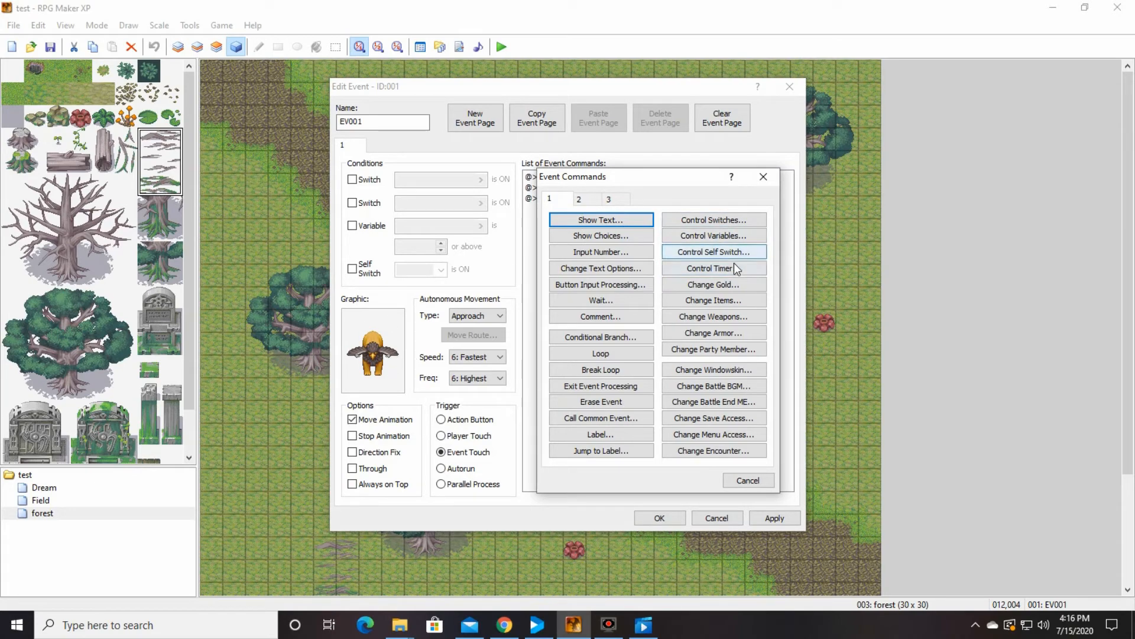
{"action": "left_click", "coordinate": [712, 251]}
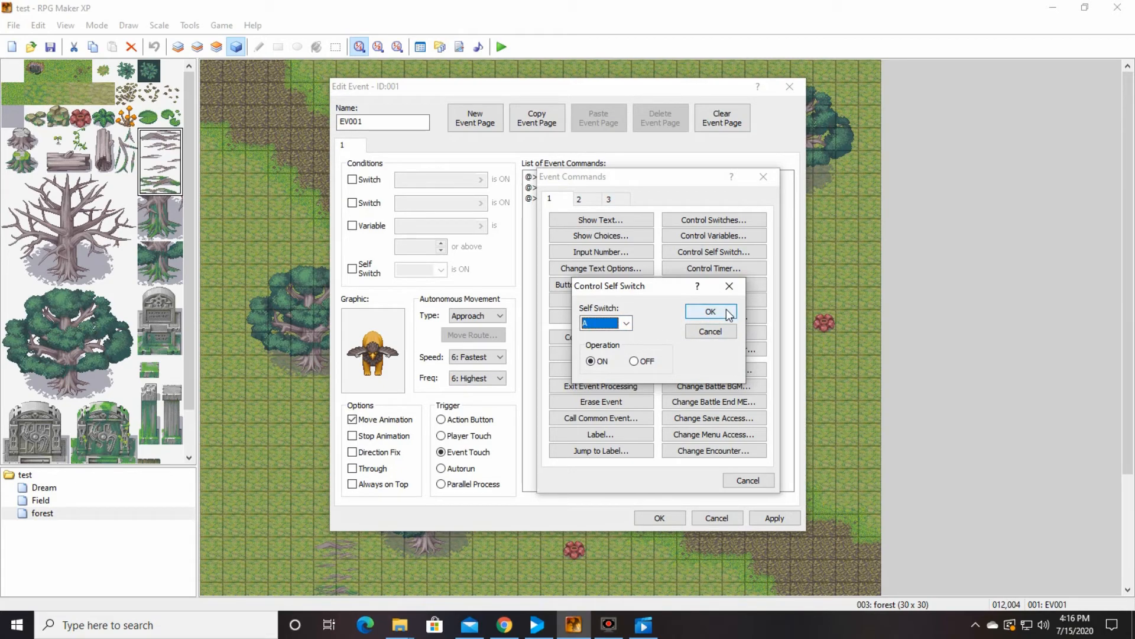
{"action": "left_click", "coordinate": [710, 311]}
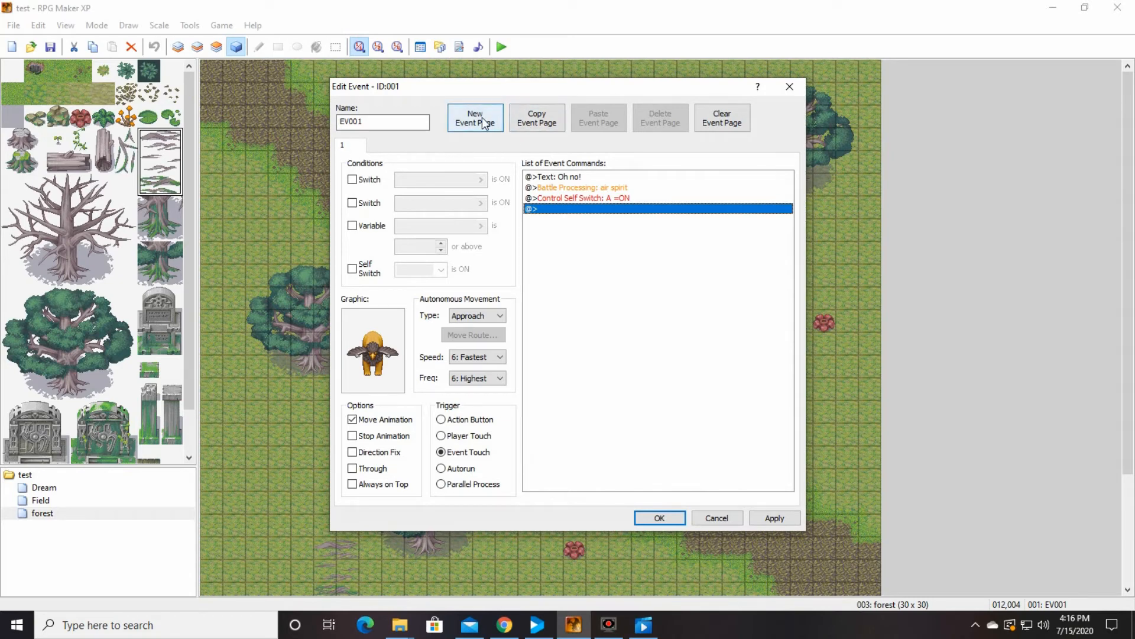
{"action": "left_click", "coordinate": [475, 117]}
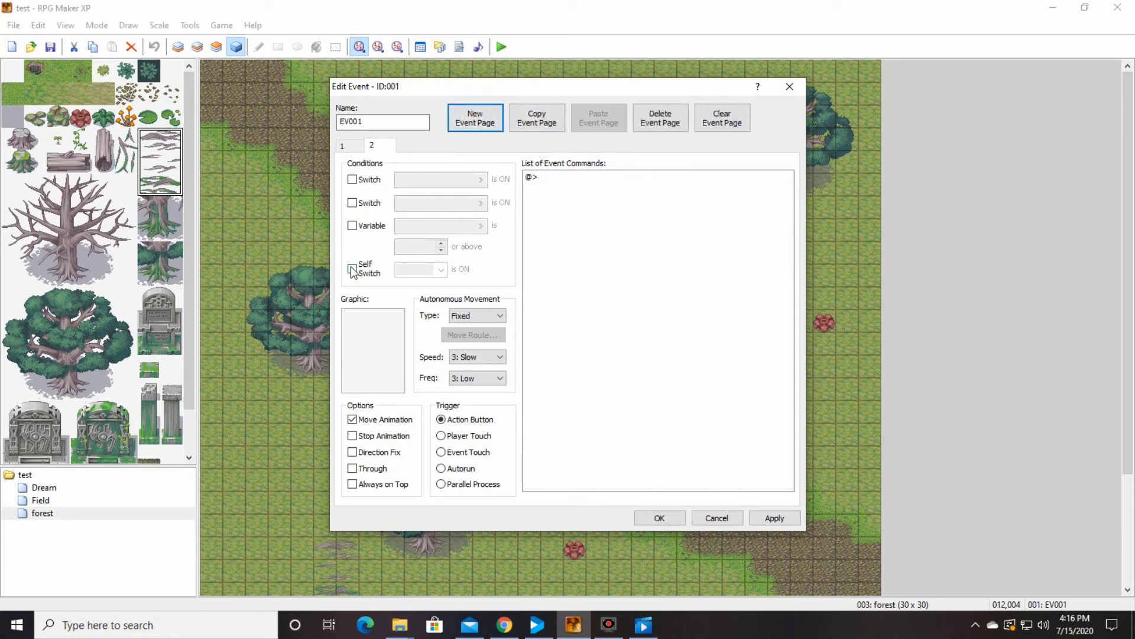
{"action": "left_click", "coordinate": [352, 268]}
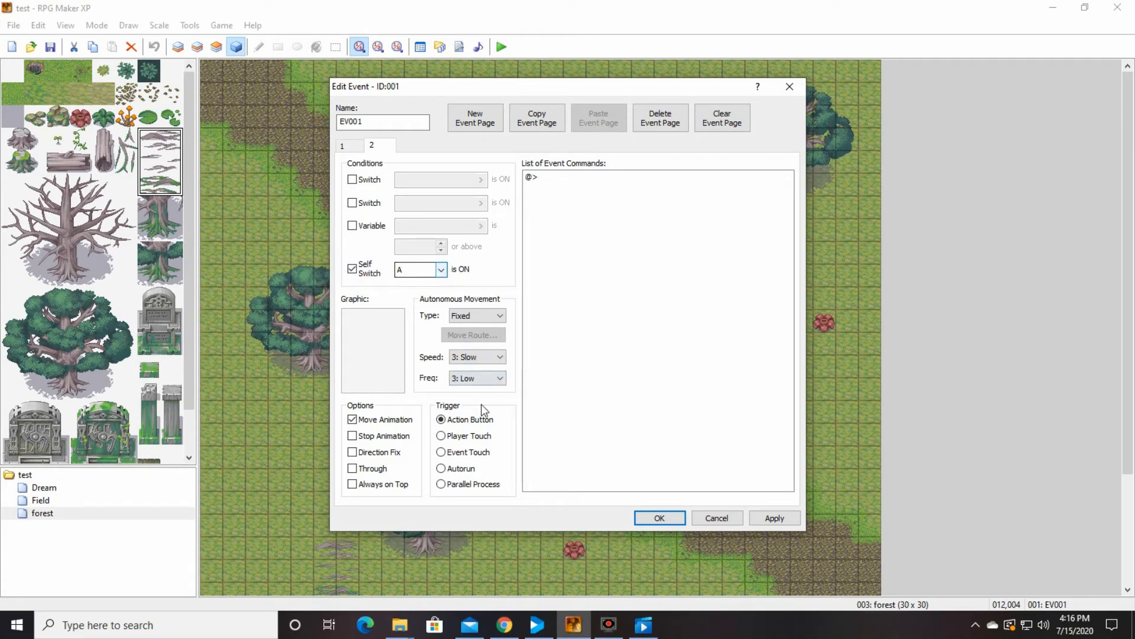
{"action": "left_click", "coordinate": [342, 146]}
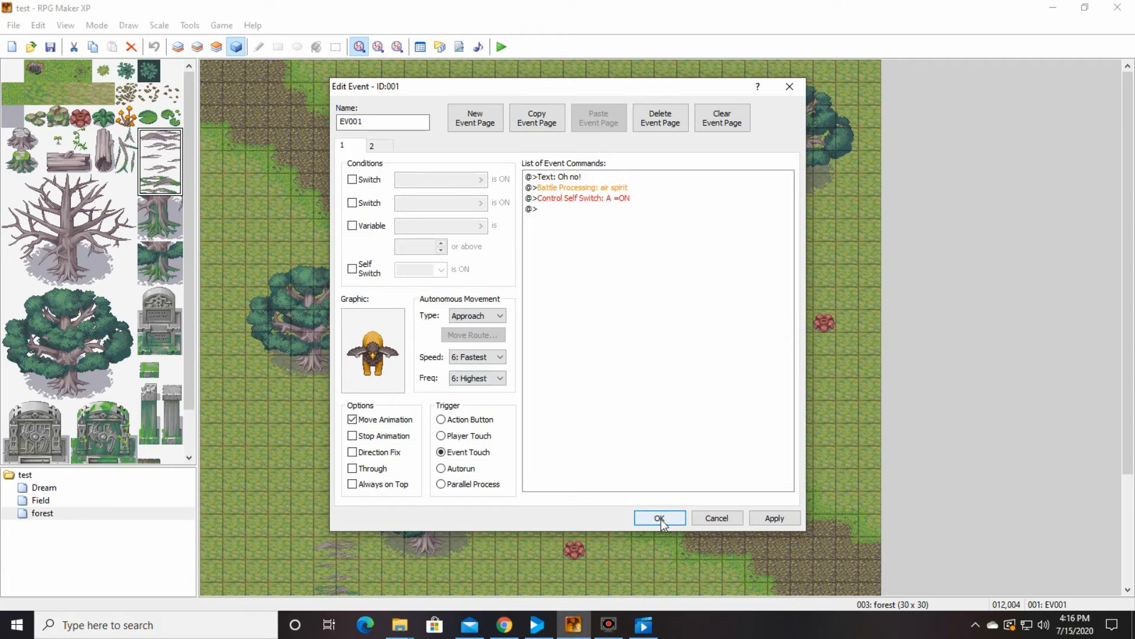
{"action": "left_click", "coordinate": [658, 518]}
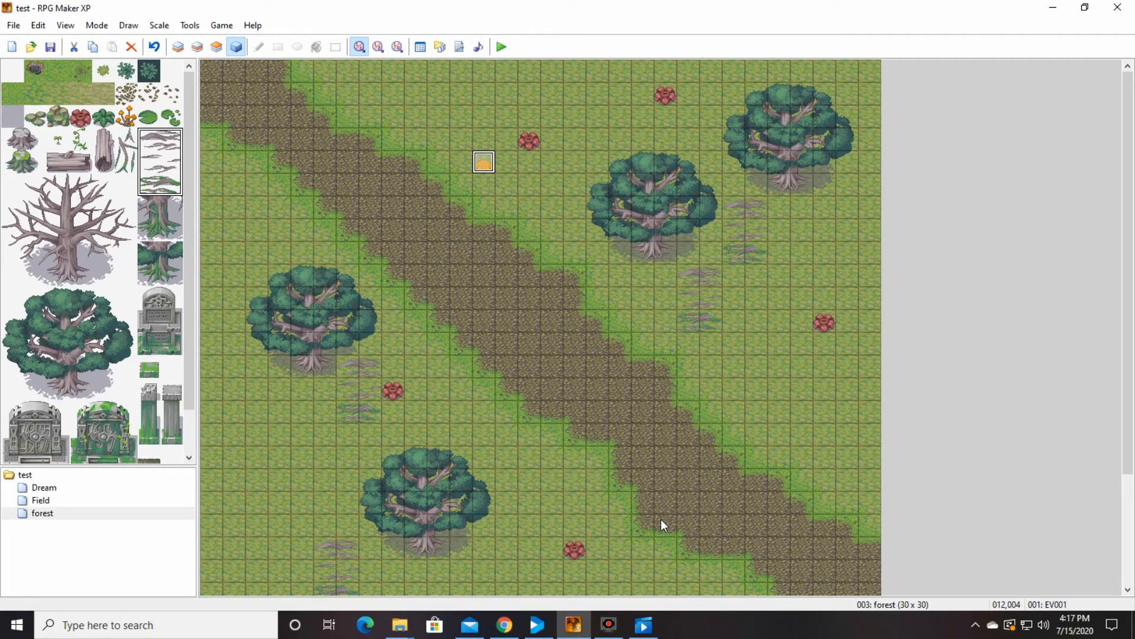
{"action": "mouse_move", "coordinate": [488, 265]}
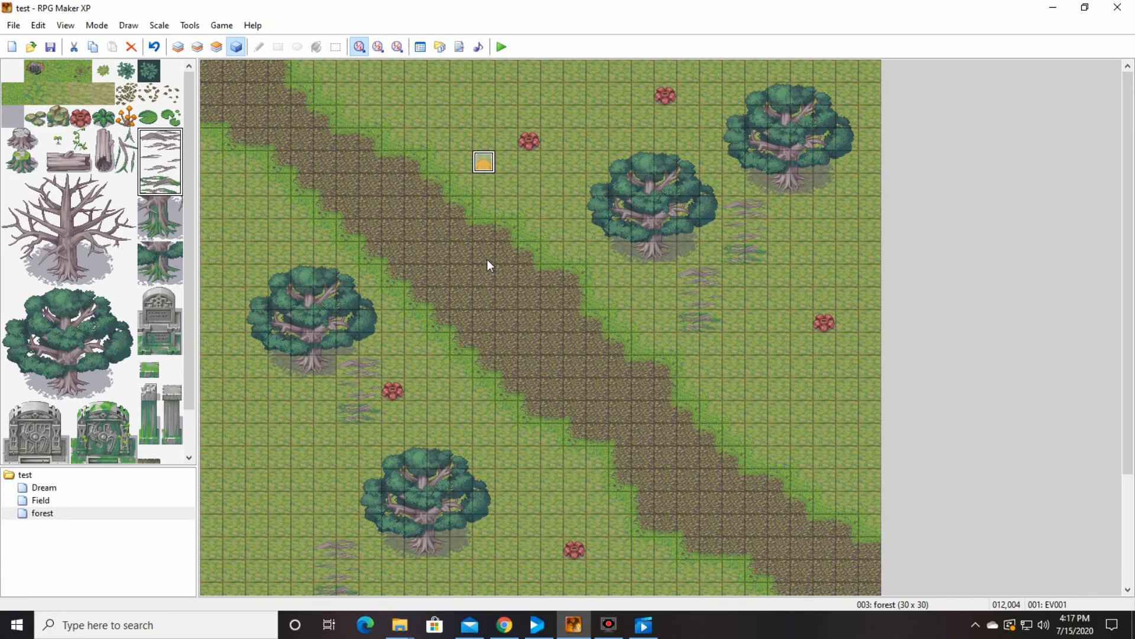
{"action": "mouse_move", "coordinate": [442, 233]}
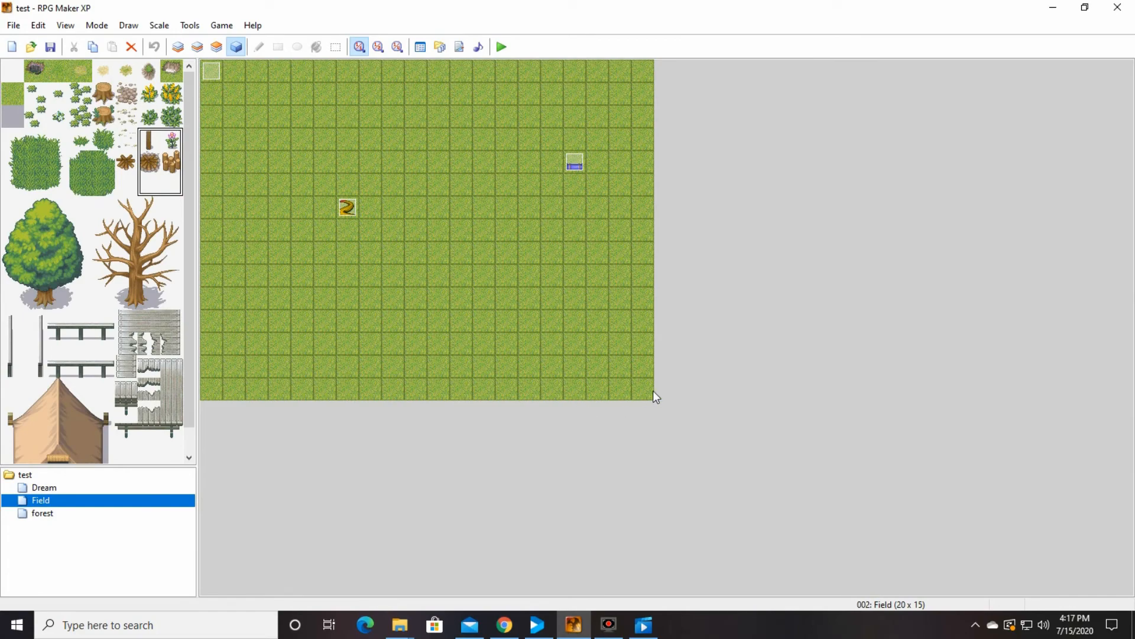
{"action": "mouse_move", "coordinate": [643, 389]}
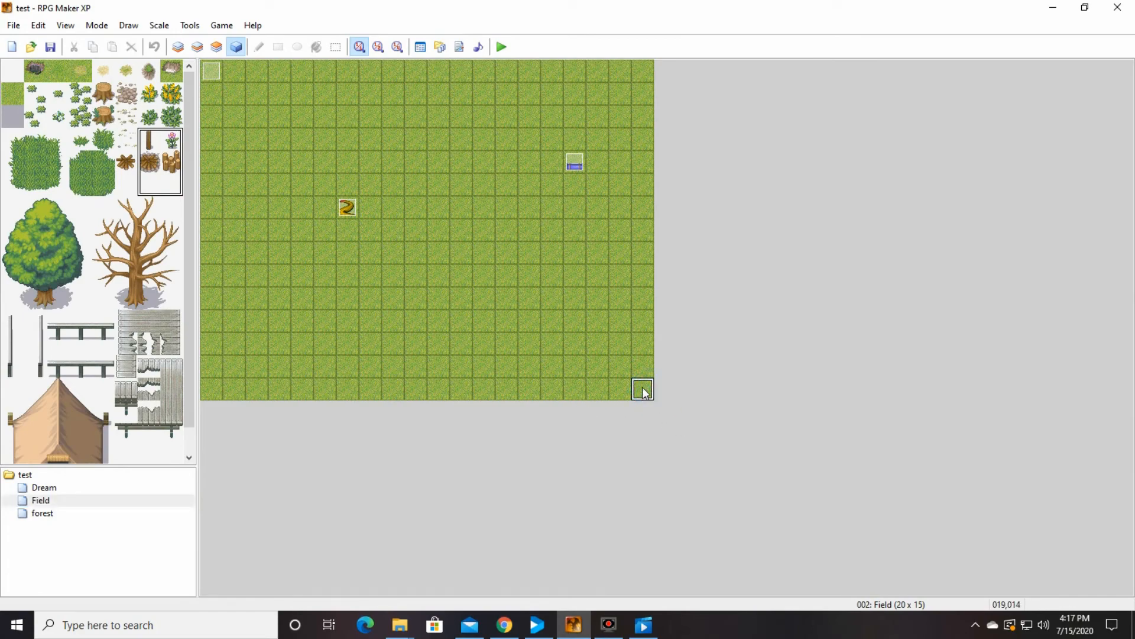
Step: Create a Player Touch event on the Field map's bottom-right corner tile
{"action": "double_click", "coordinate": [642, 389]}
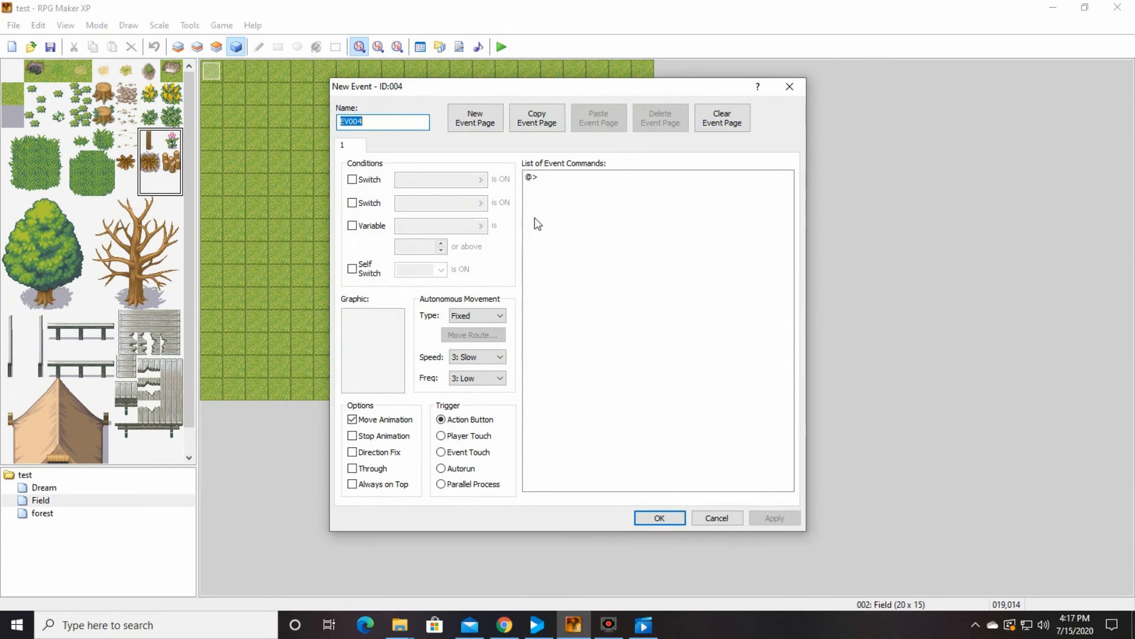
{"action": "mouse_move", "coordinate": [497, 302]}
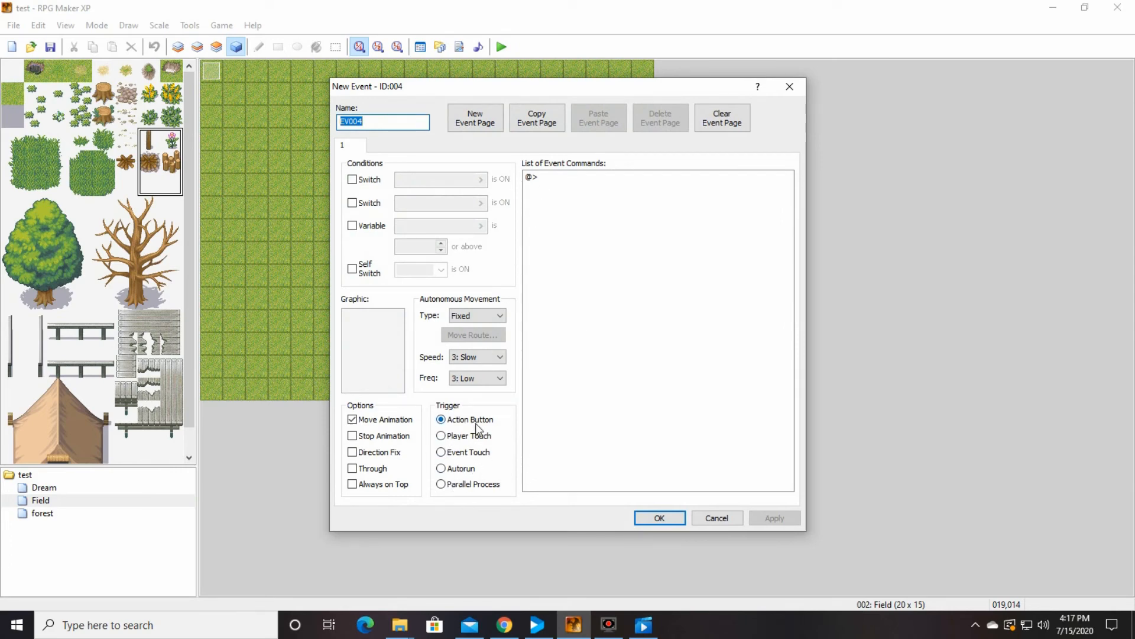
{"action": "left_click", "coordinate": [441, 435]}
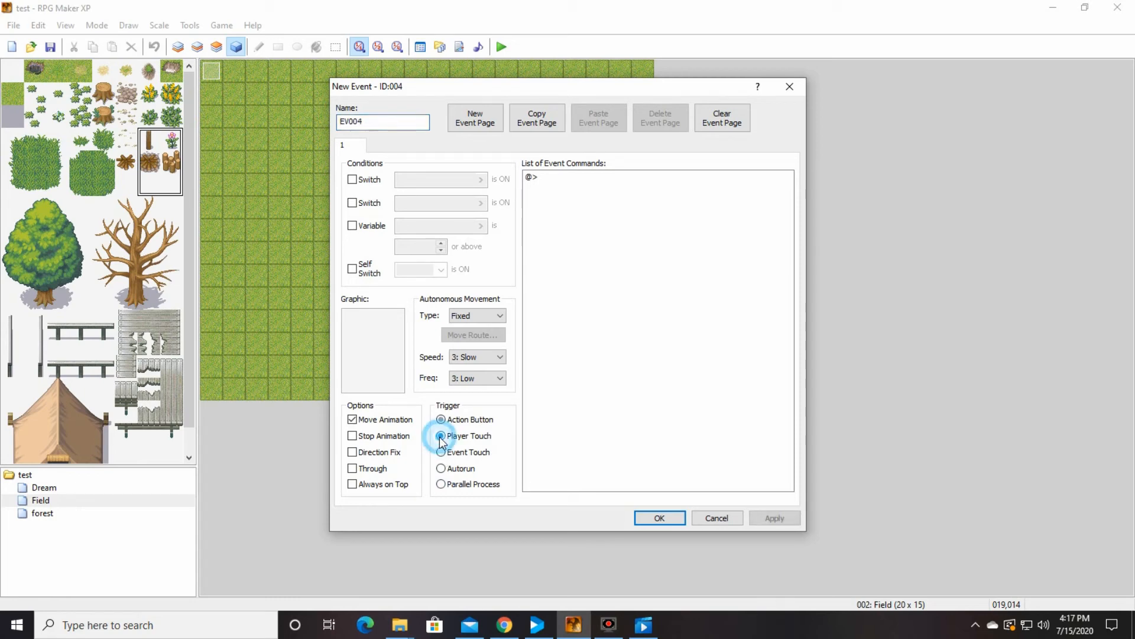
{"action": "left_click", "coordinate": [440, 435]}
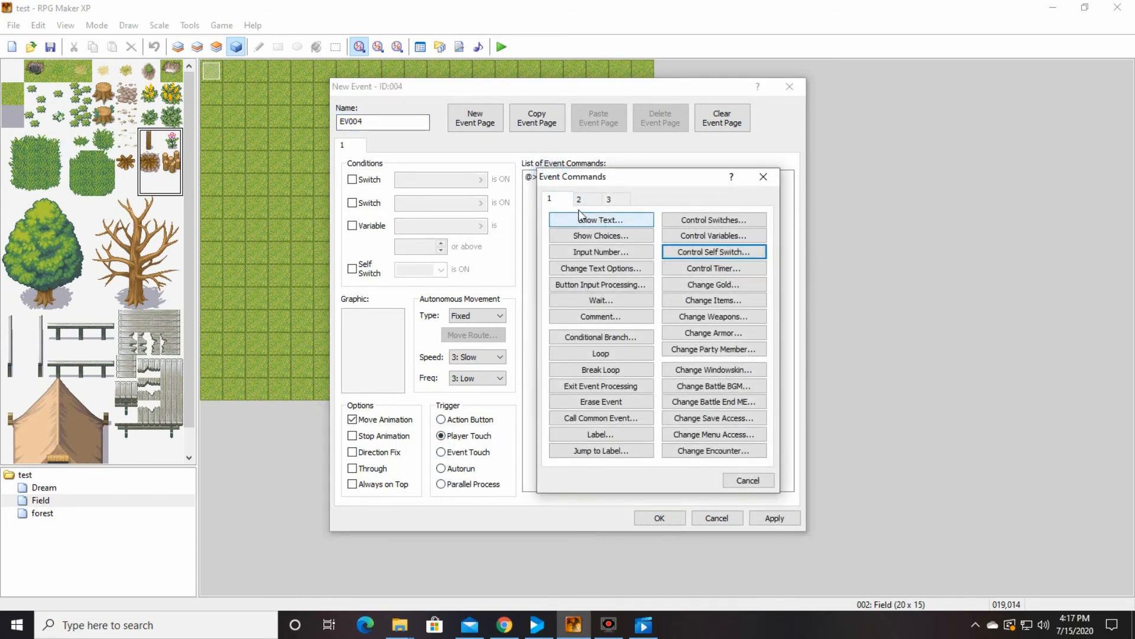
{"action": "left_click", "coordinate": [587, 199]}
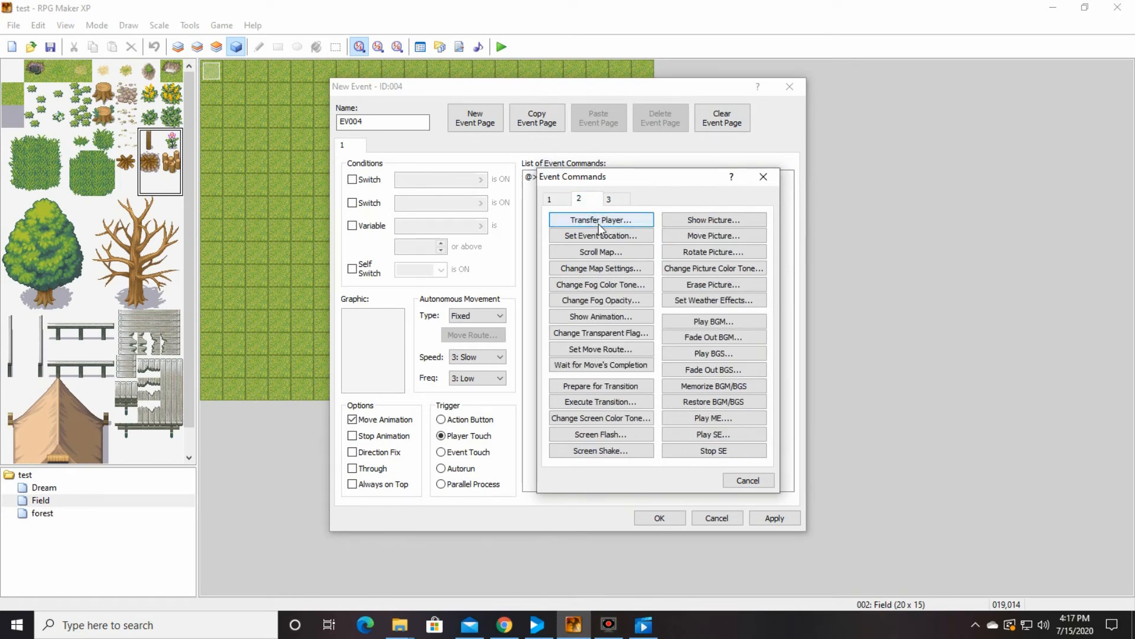
{"action": "mouse_move", "coordinate": [586, 212]}
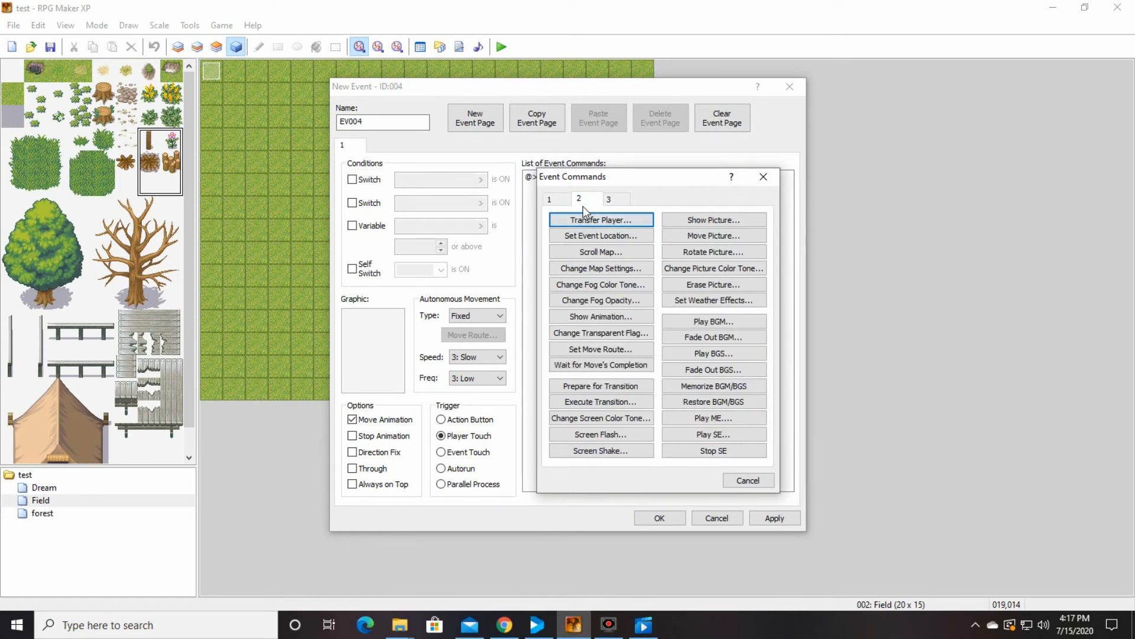
{"action": "left_click", "coordinate": [599, 220]}
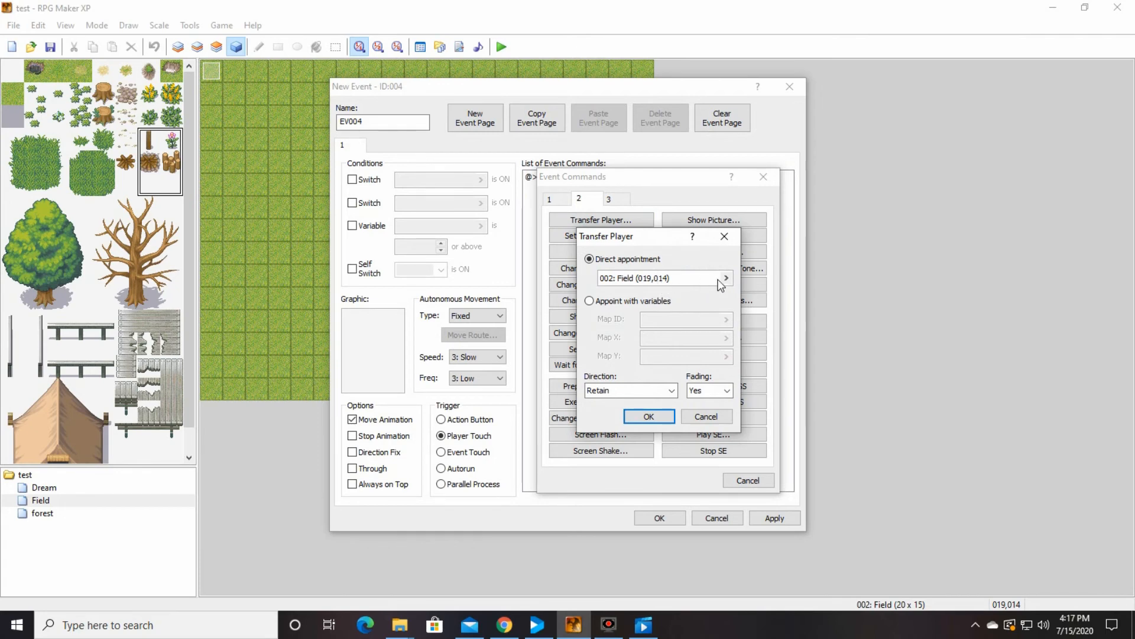
Step: Make the event transfer the player to the forest map at 000,000 and save it
{"action": "left_click", "coordinate": [726, 278]}
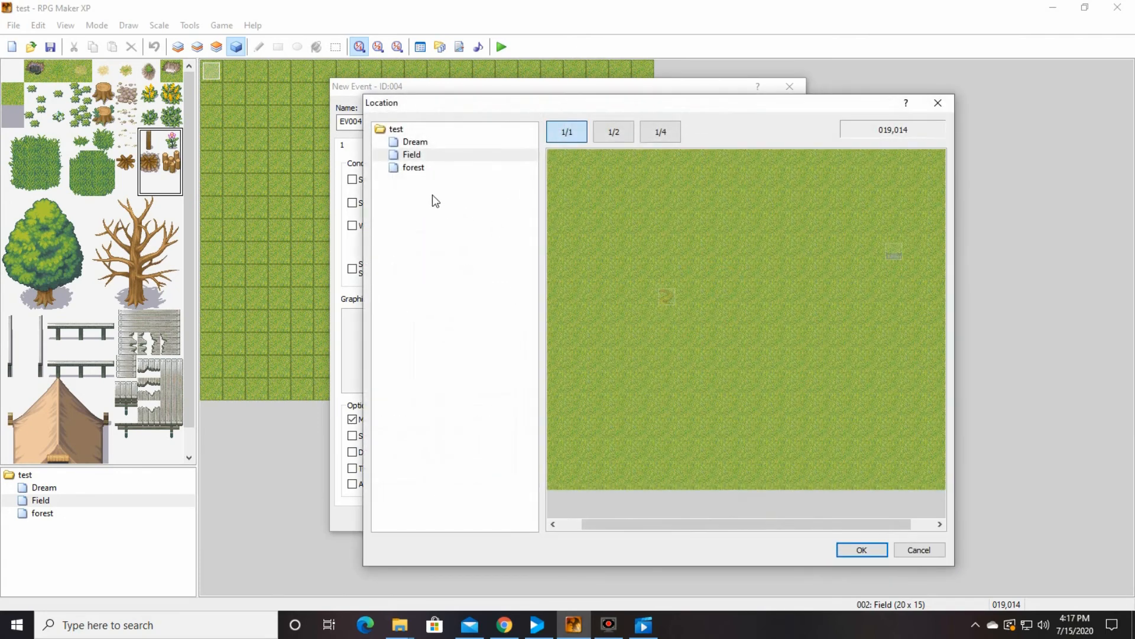
{"action": "left_click", "coordinate": [414, 167]}
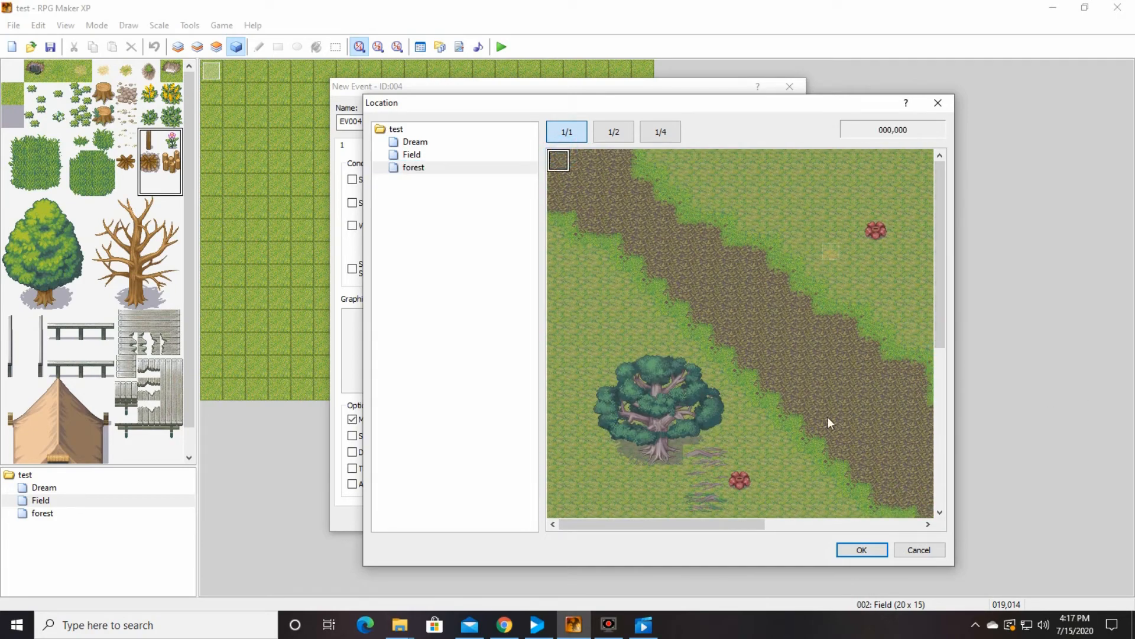
{"action": "left_click", "coordinate": [861, 550]}
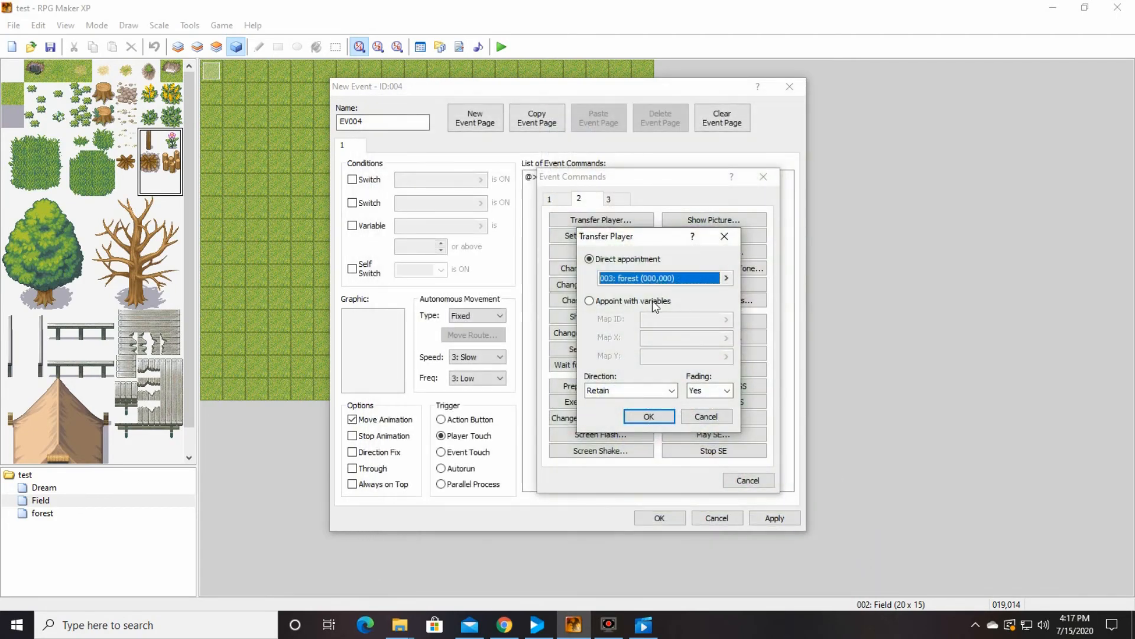
{"action": "left_click", "coordinate": [647, 416]}
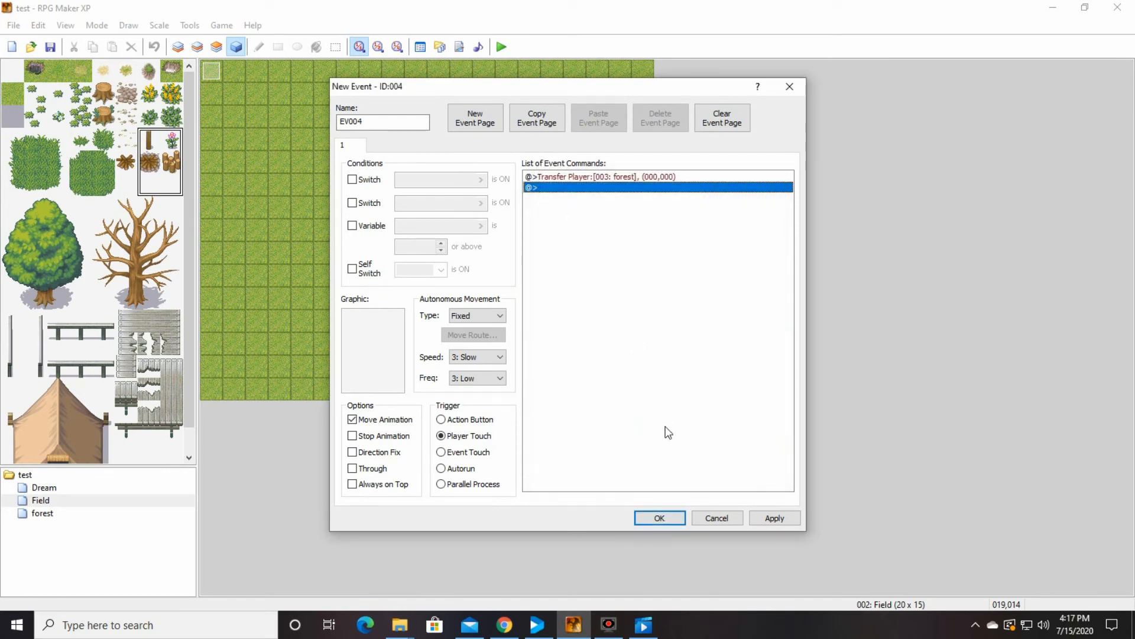
{"action": "left_click", "coordinate": [659, 517]}
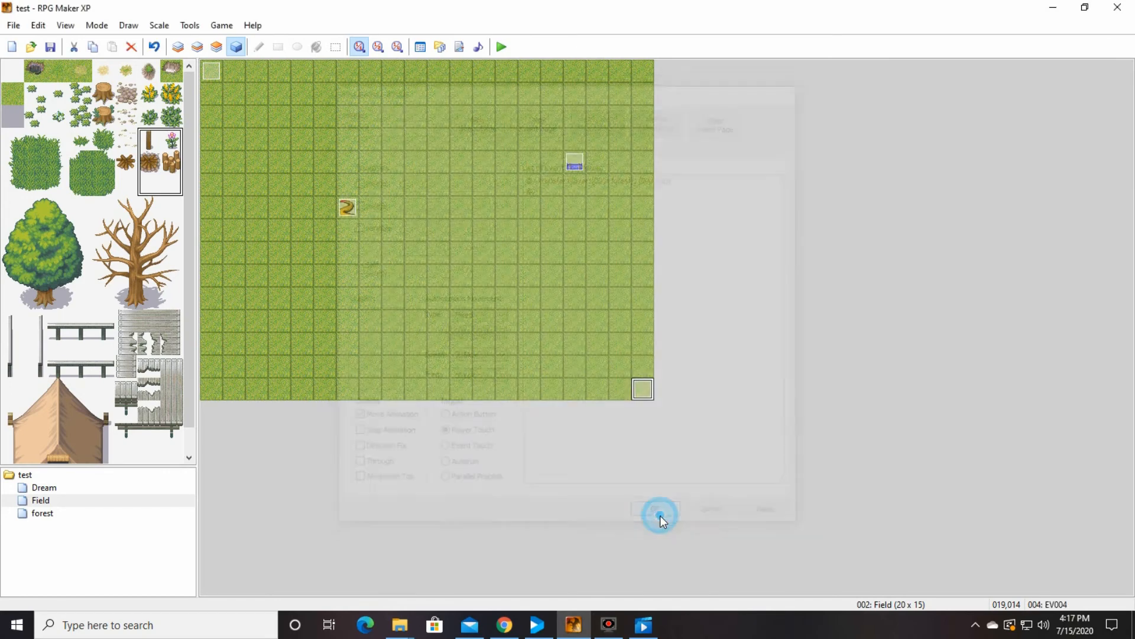
{"action": "left_click", "coordinate": [656, 511]}
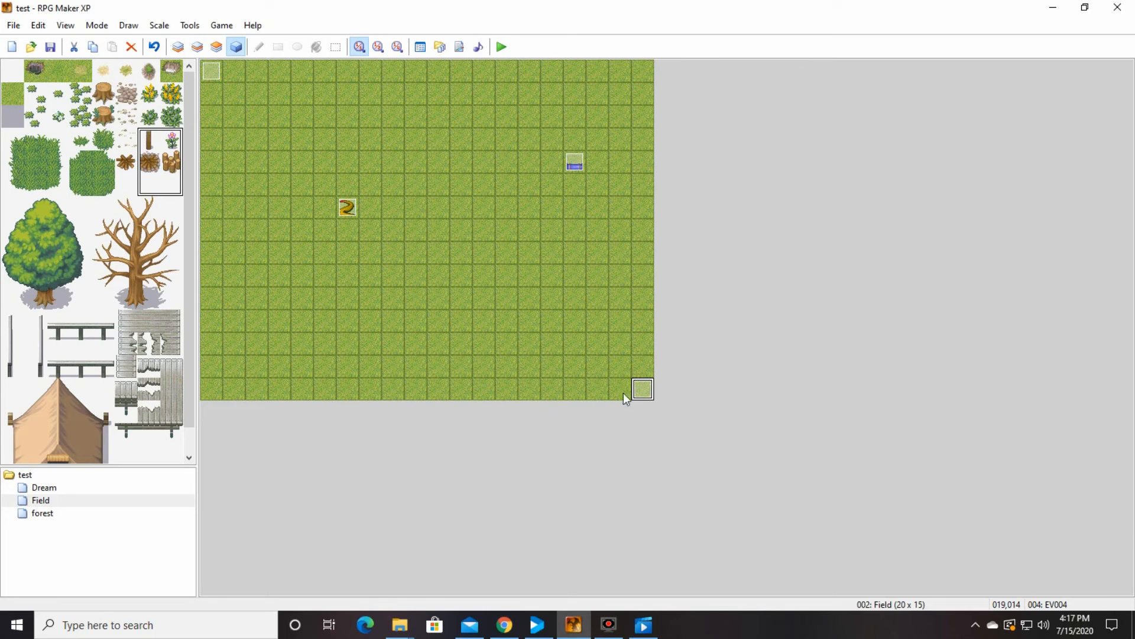
{"action": "mouse_move", "coordinate": [270, 246]}
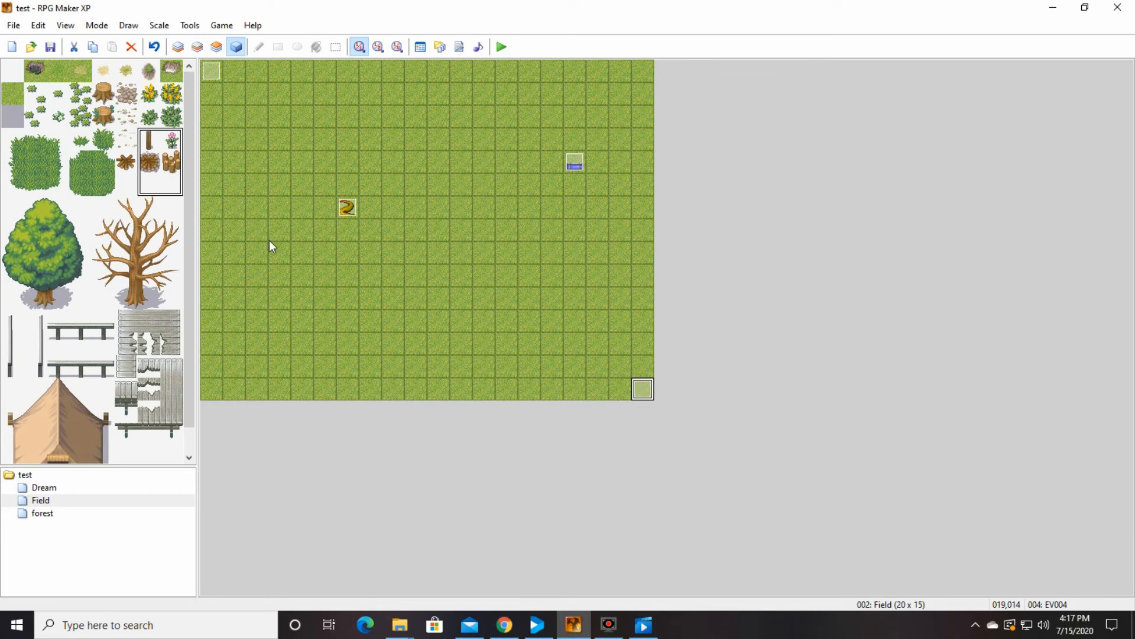
Step: Paint a sandy road on layer 1 toward the Field map's bottom-right corner
{"action": "left_click", "coordinate": [80, 70]}
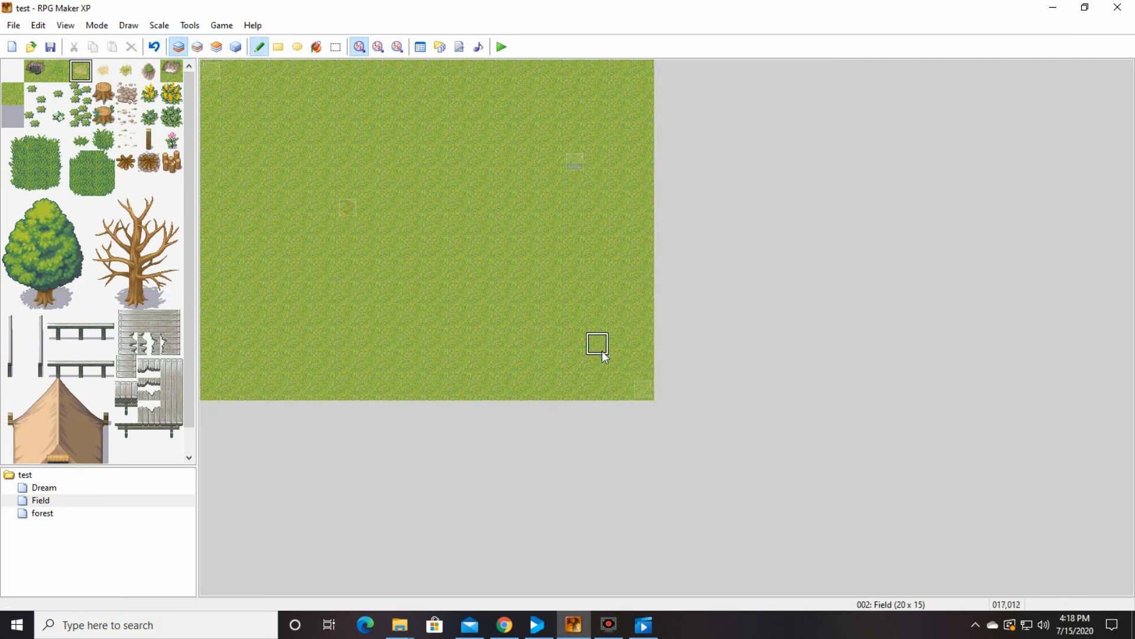
{"action": "left_click", "coordinate": [596, 343]}
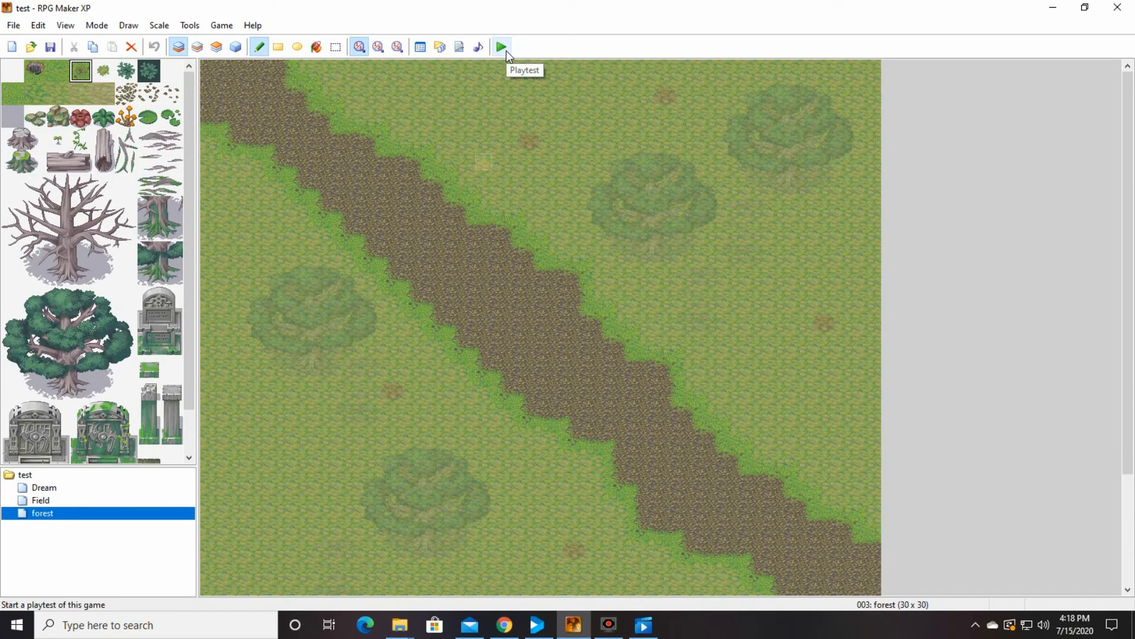
Step: Start a playtest, saving the project changes first
{"action": "left_click", "coordinate": [501, 46]}
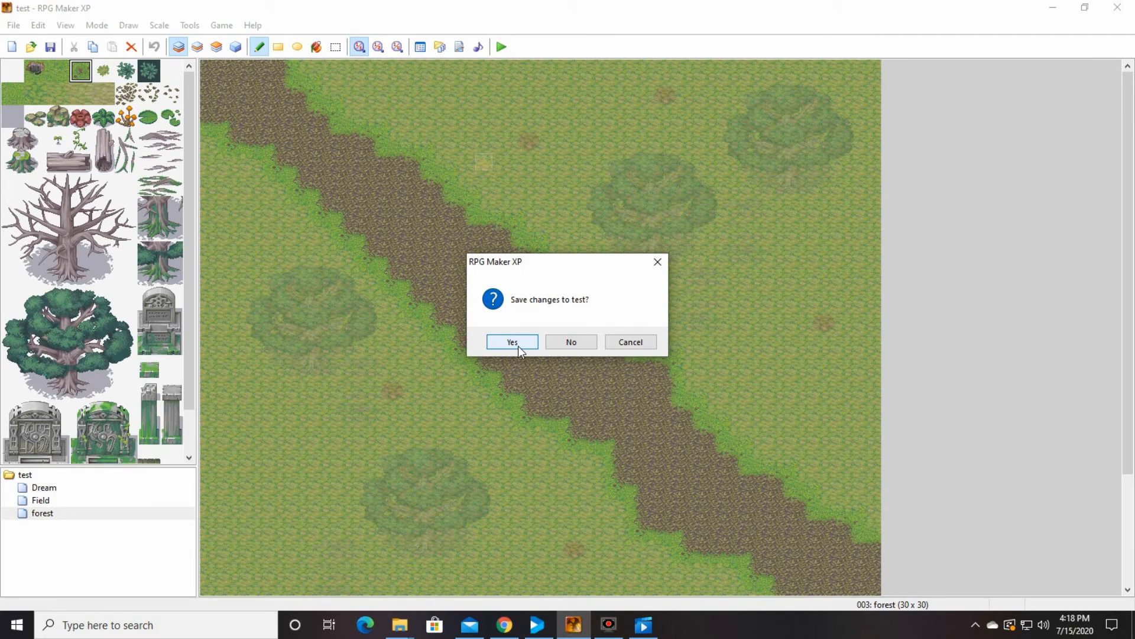
{"action": "left_click", "coordinate": [511, 341]}
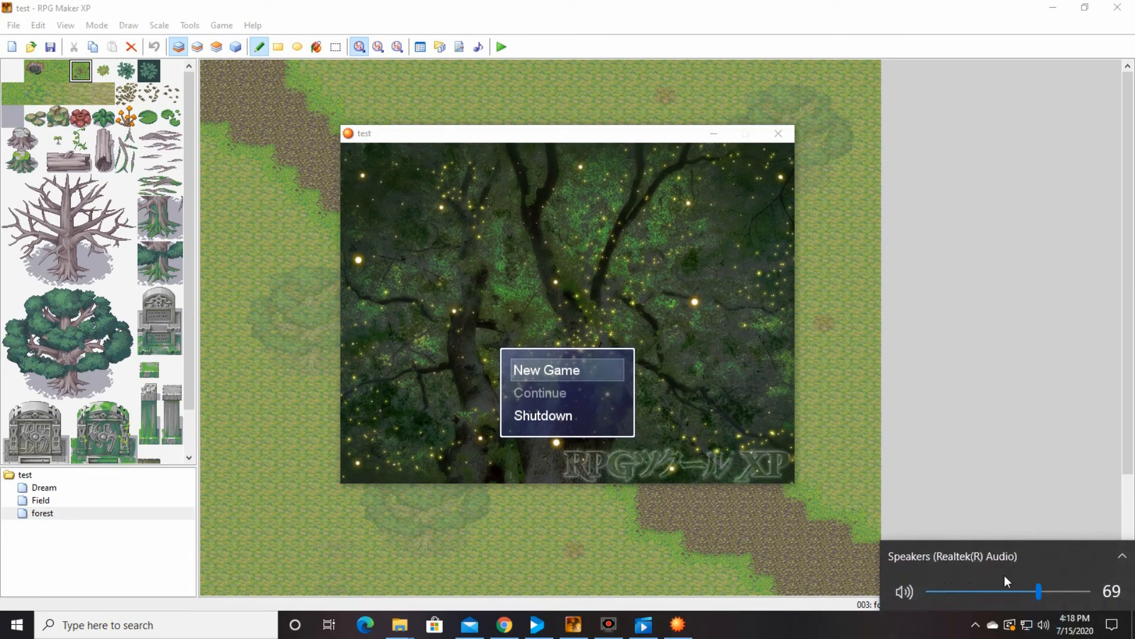
Step: Start a New Game, walk to the corner into the forest map, then close the playtest
{"action": "left_click_drag", "start_coordinate": [1040, 591], "coordinate": [976, 591]}
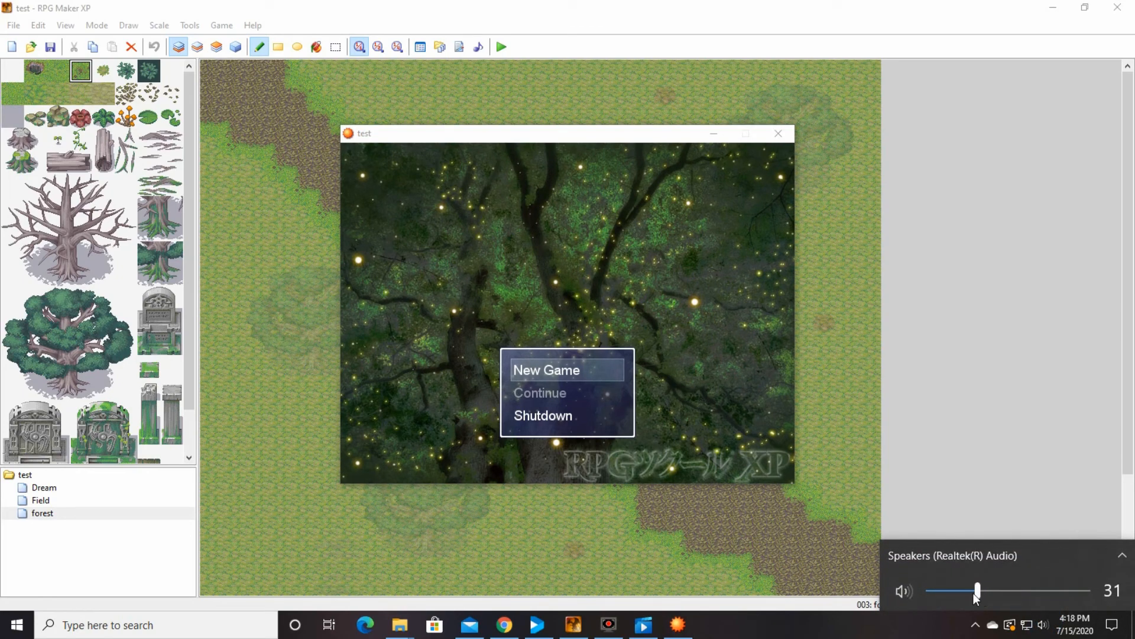
{"action": "left_click_drag", "start_coordinate": [978, 591], "coordinate": [959, 591]}
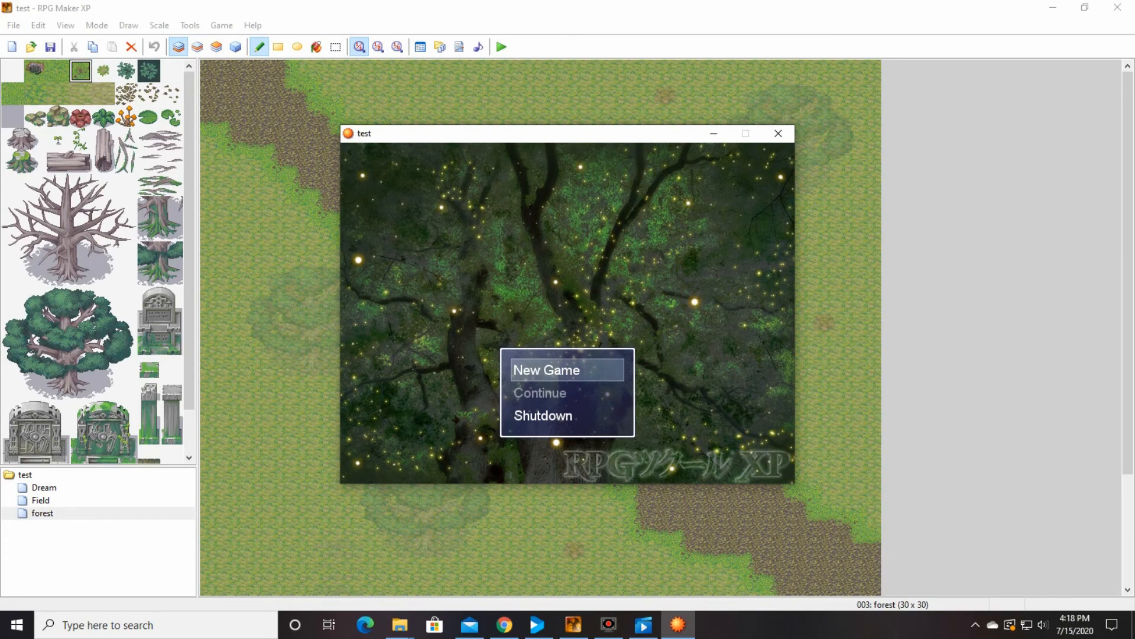
{"action": "left_click", "coordinate": [546, 369]}
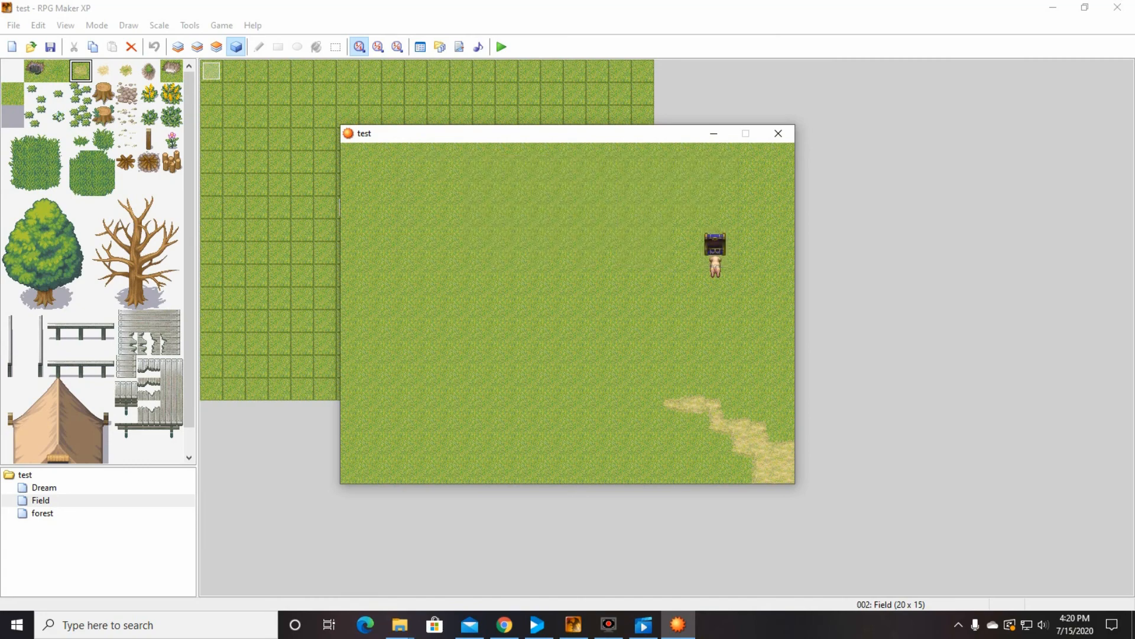
{"action": "key", "text": "Escape"}
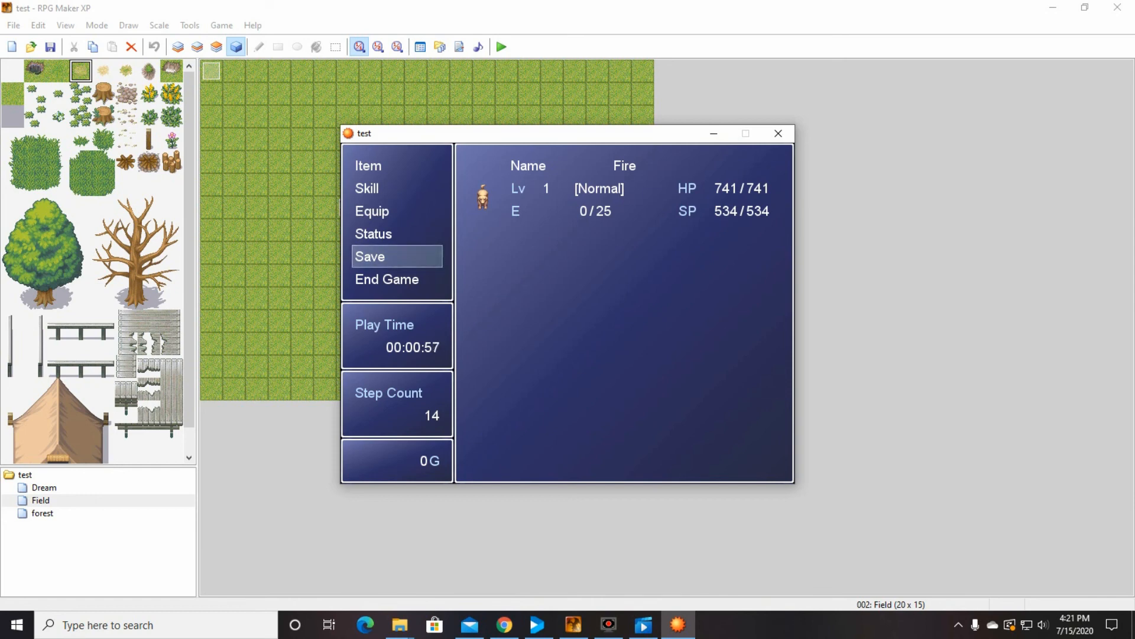
{"action": "mouse_move", "coordinate": [567, 197]}
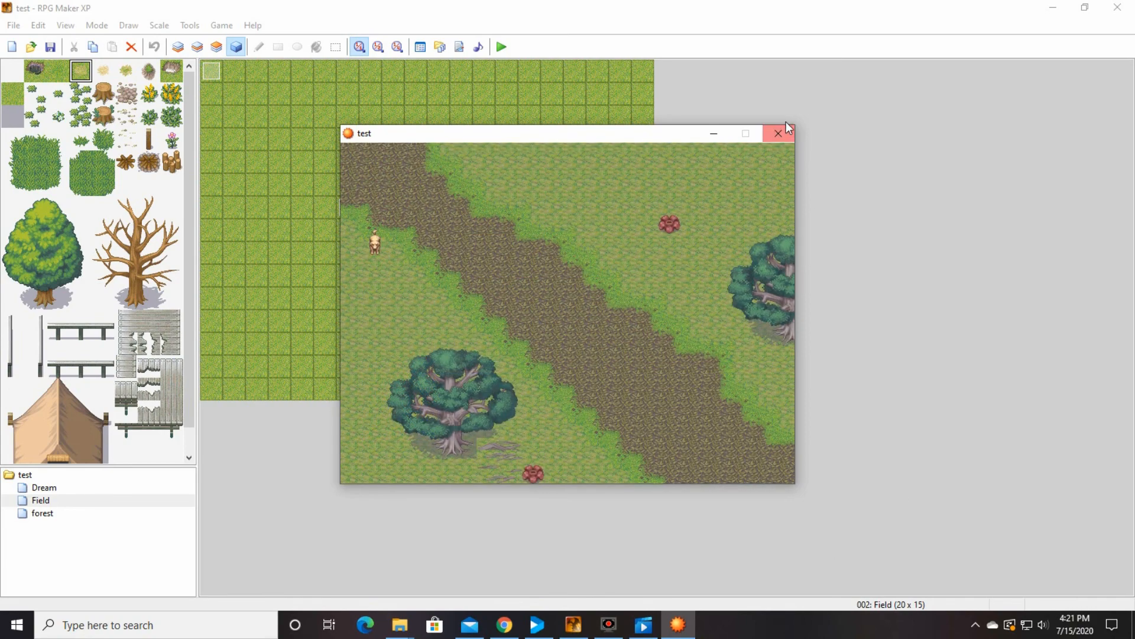
{"action": "left_click", "coordinate": [778, 134]}
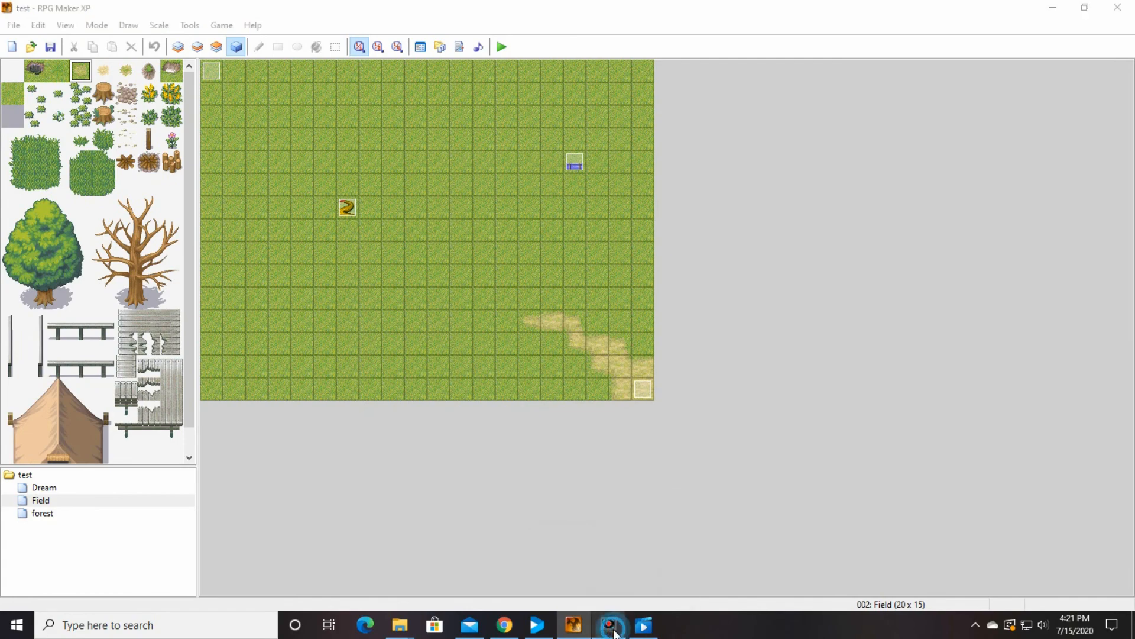